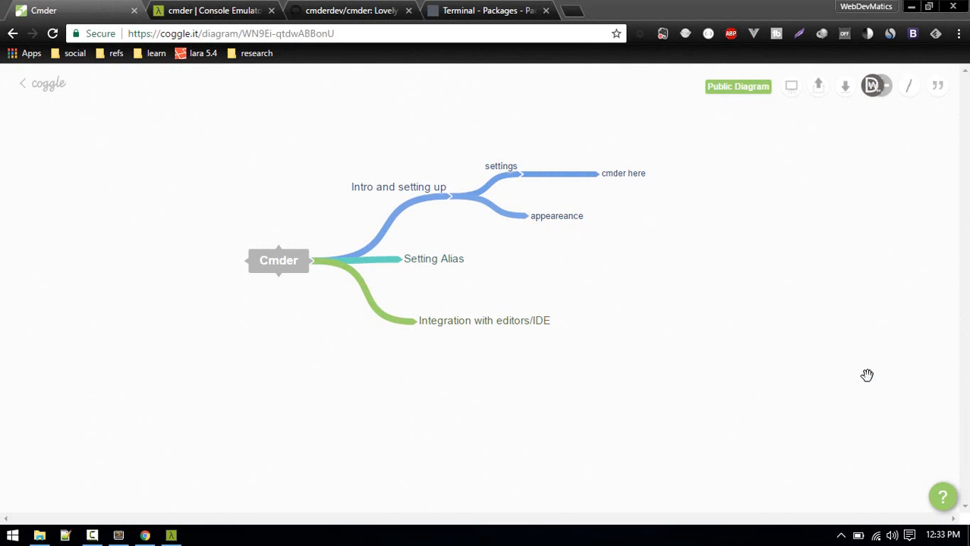
pyautogui.moveTo(503, 294)
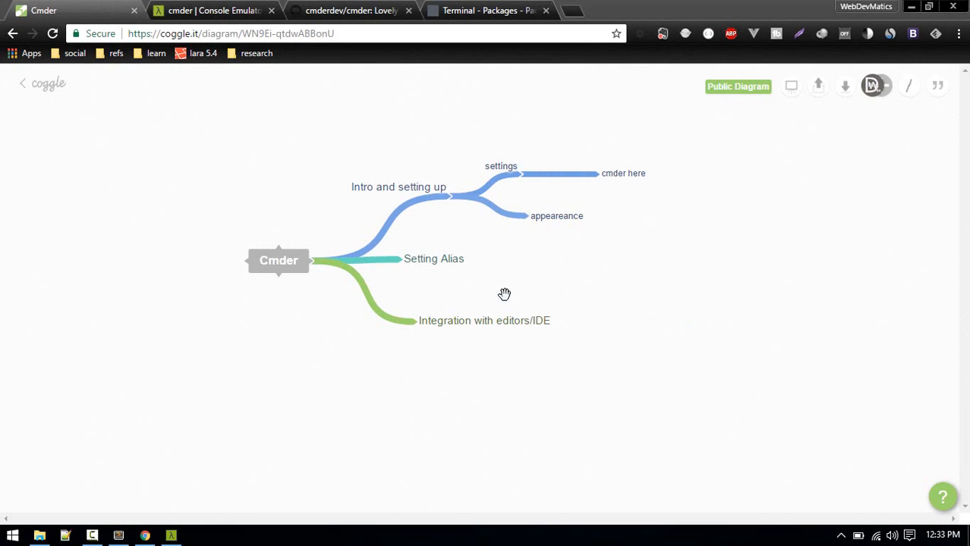
pyautogui.moveTo(400, 261)
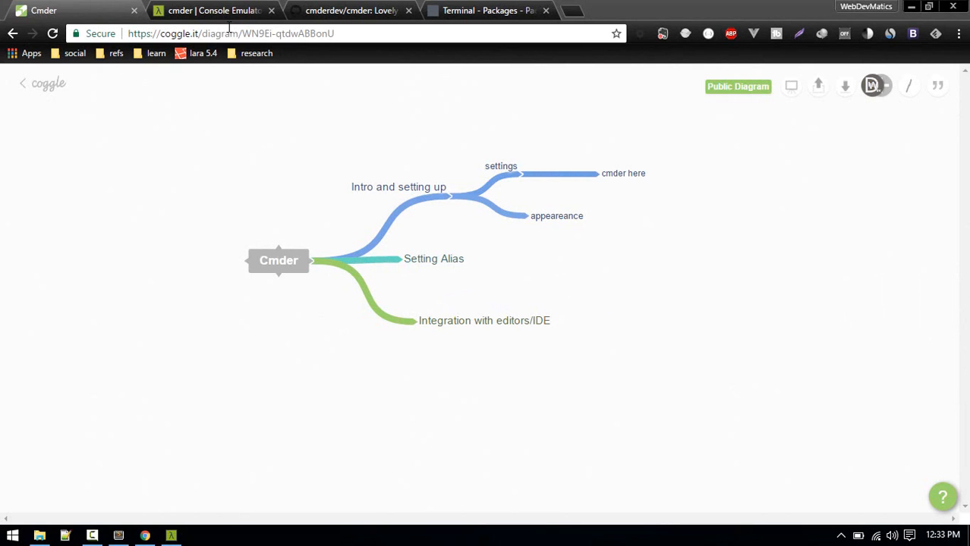
# Bring the cmder.net page forward and scroll to its Download section with mini/full packages.
pyautogui.click(68, 10)
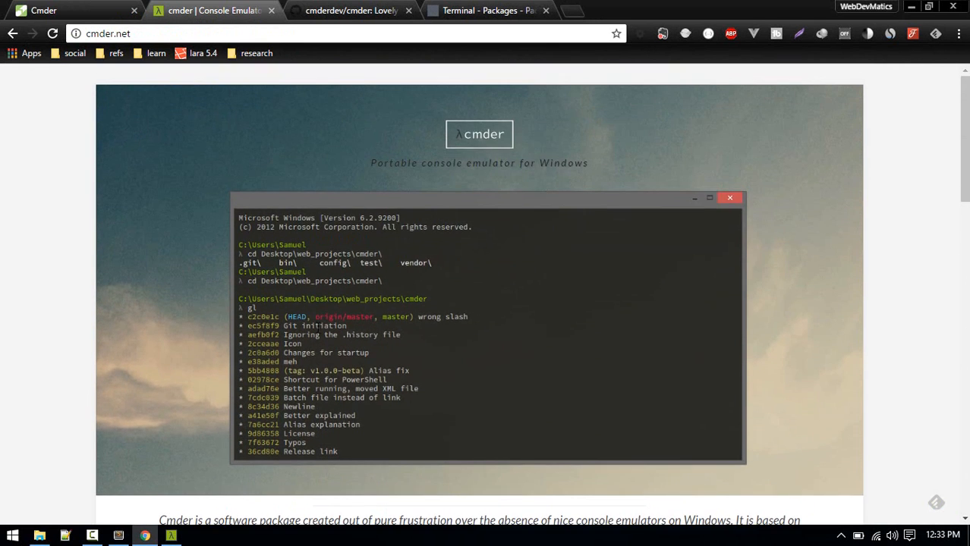
pyautogui.scroll(-3)
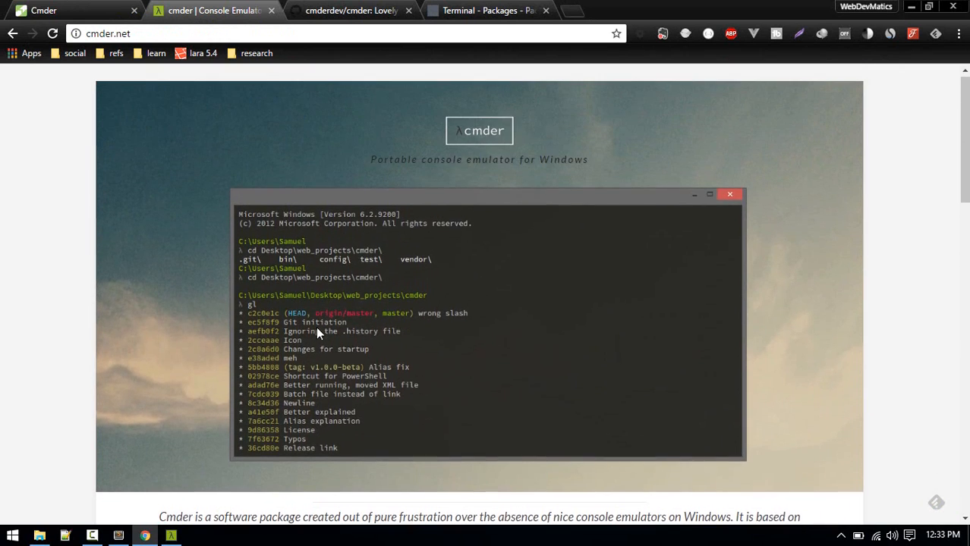
pyautogui.scroll(-3)
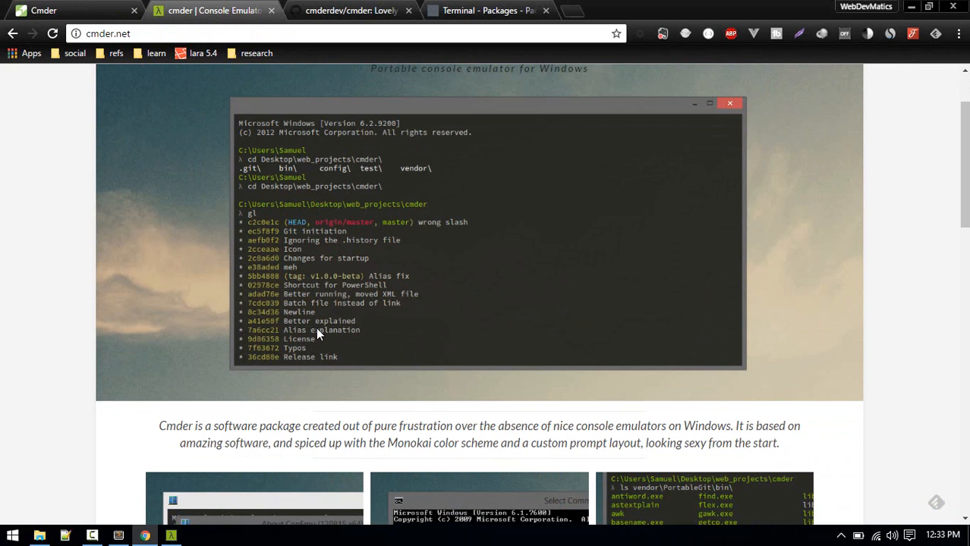
pyautogui.scroll(-3)
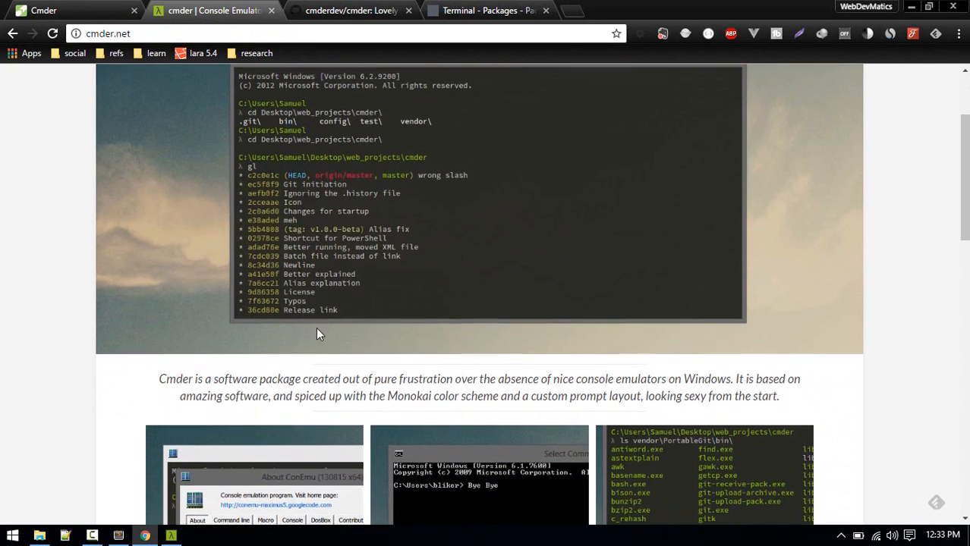
pyautogui.scroll(-3)
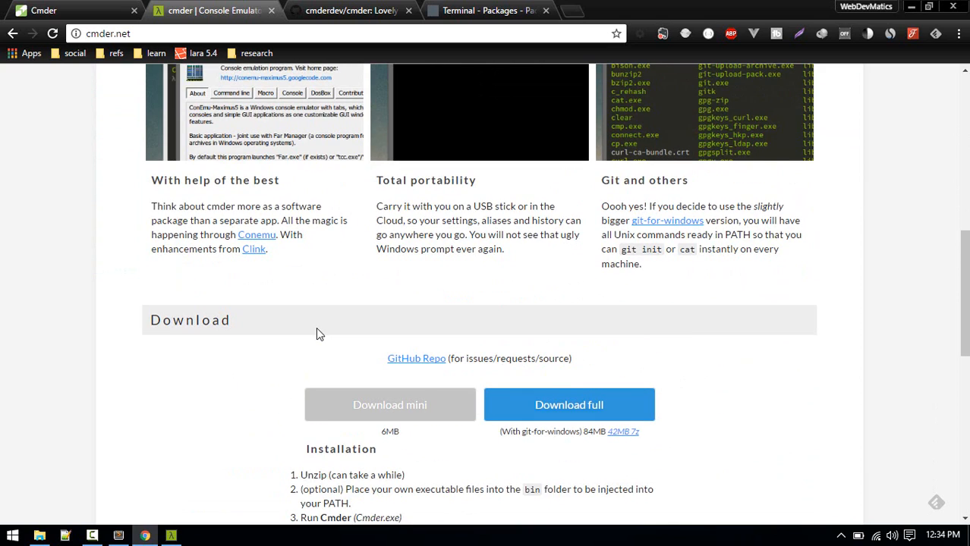
pyautogui.scroll(-3)
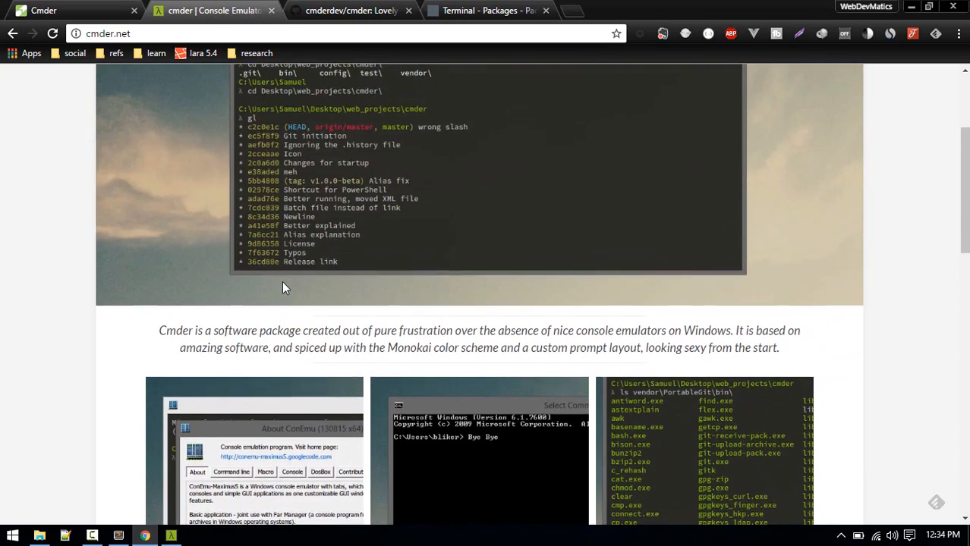
pyautogui.scroll(-3)
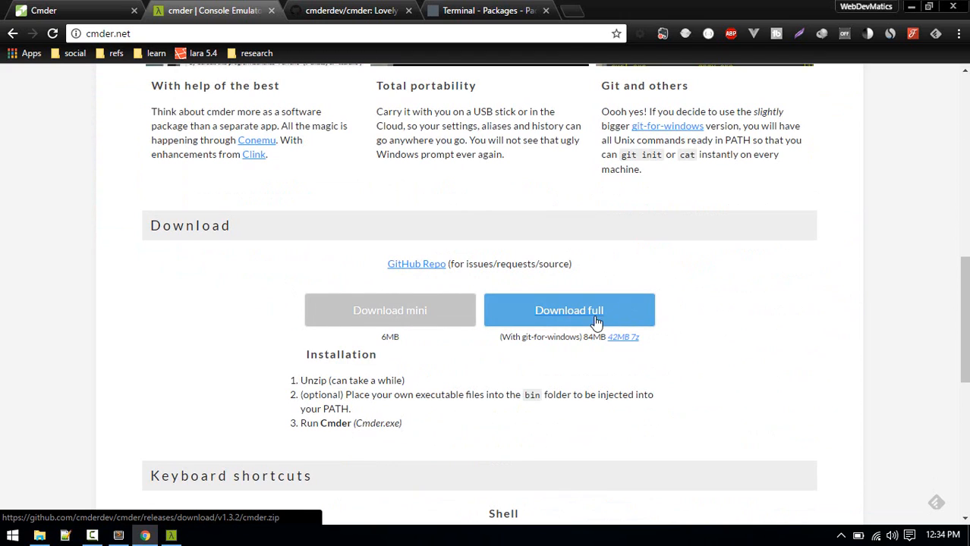
pyautogui.moveTo(622, 337)
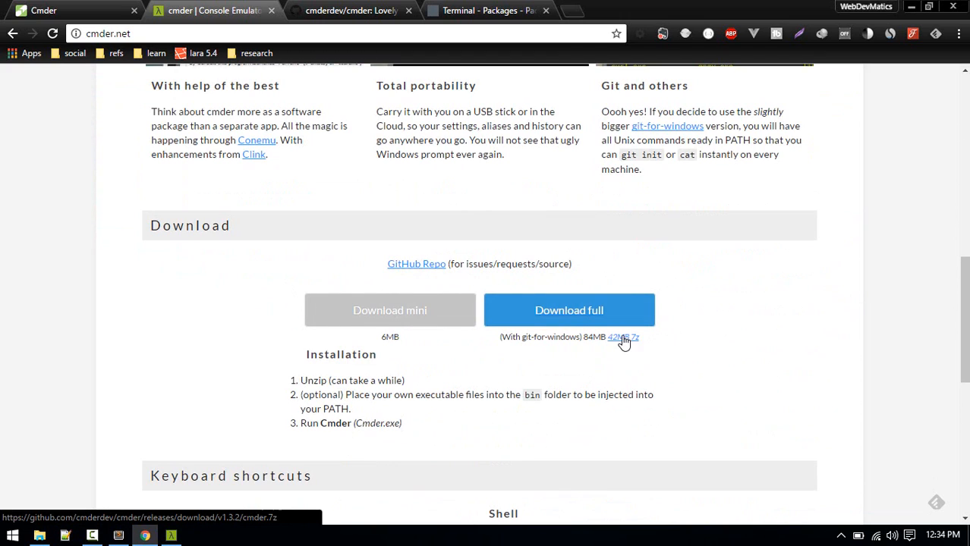
pyautogui.moveTo(625, 342)
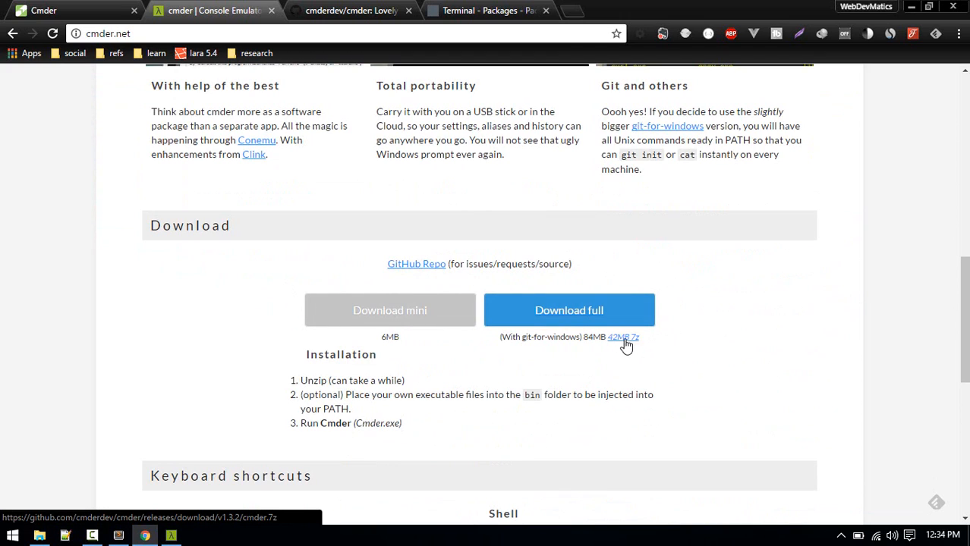
pyautogui.moveTo(620, 346)
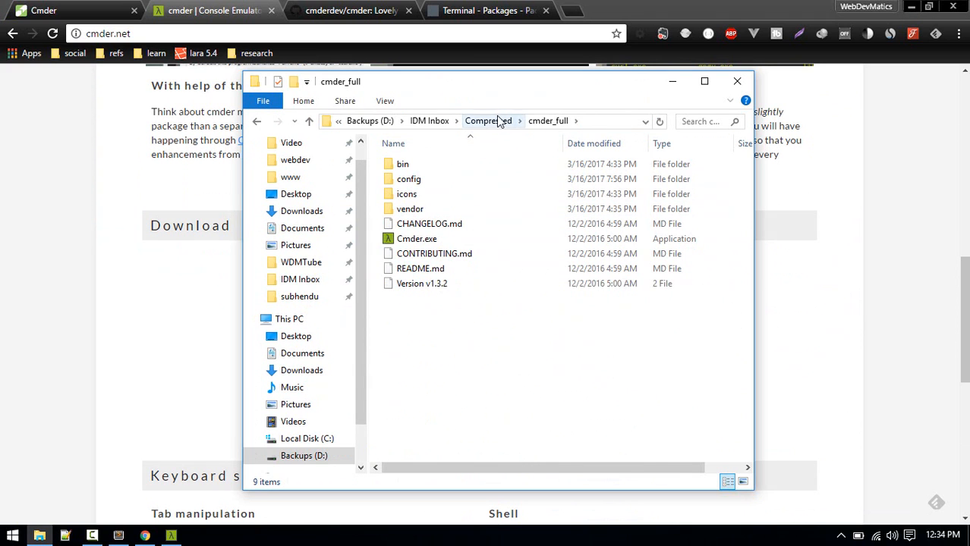
# Go up to Compressed, enter cmder_full and launch Cmder.exe from it.
pyautogui.click(488, 122)
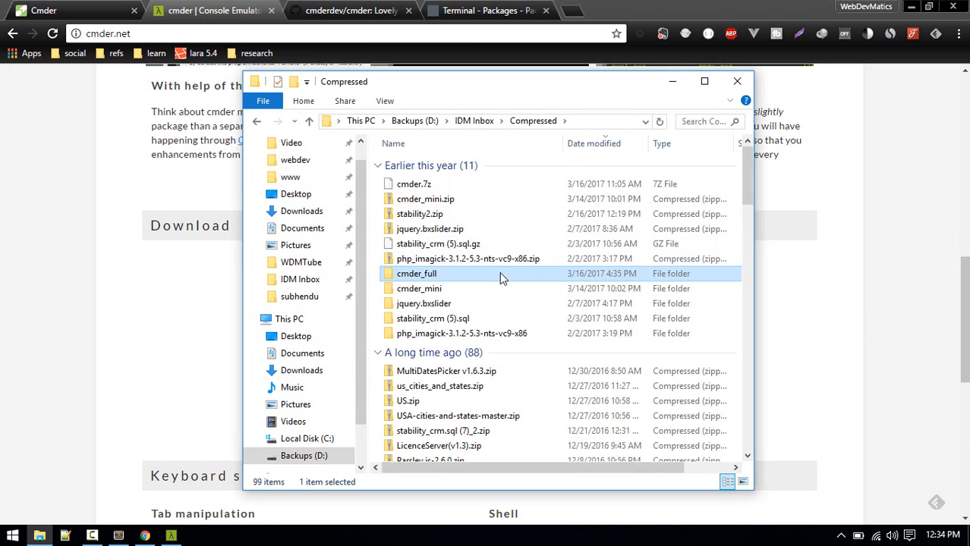
pyautogui.moveTo(458, 276)
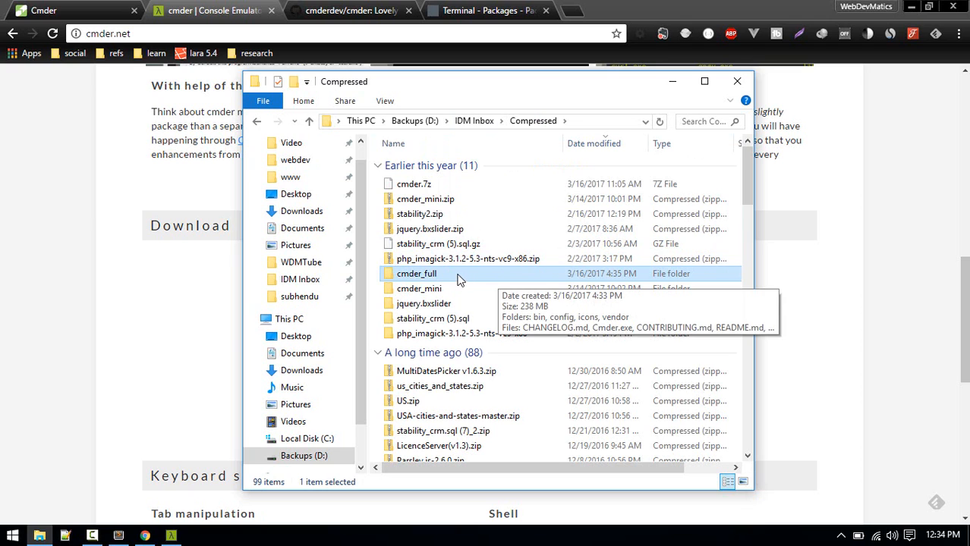
pyautogui.doubleClick(416, 273)
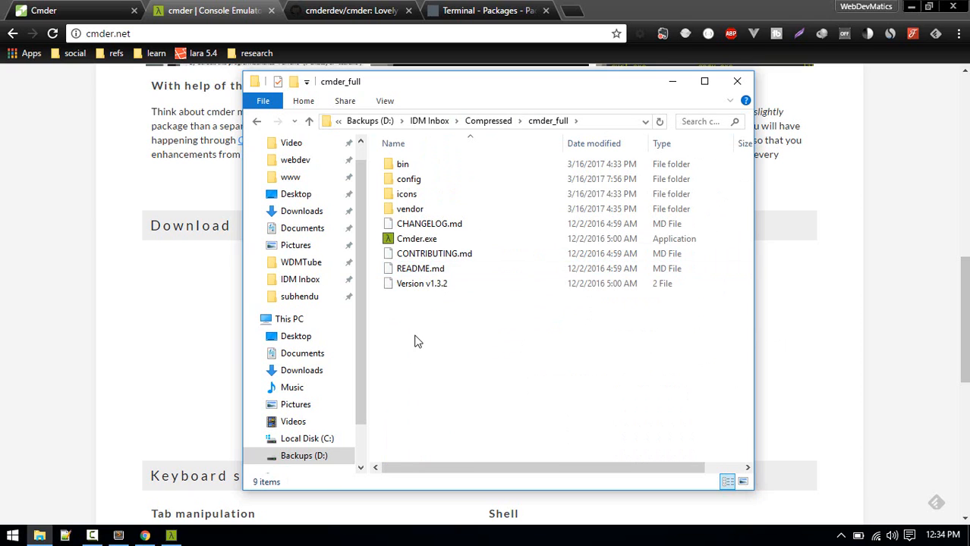
pyautogui.click(416, 238)
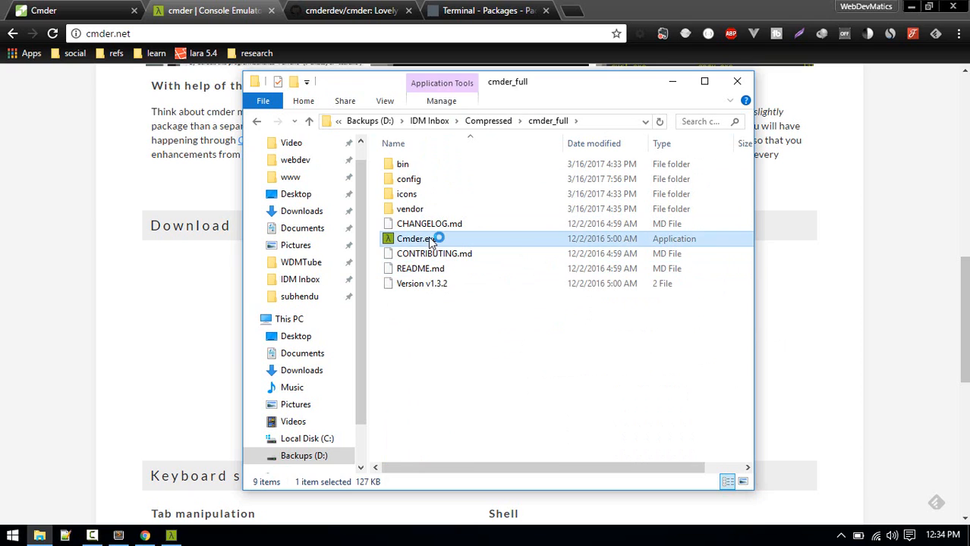
pyautogui.doubleClick(412, 238)
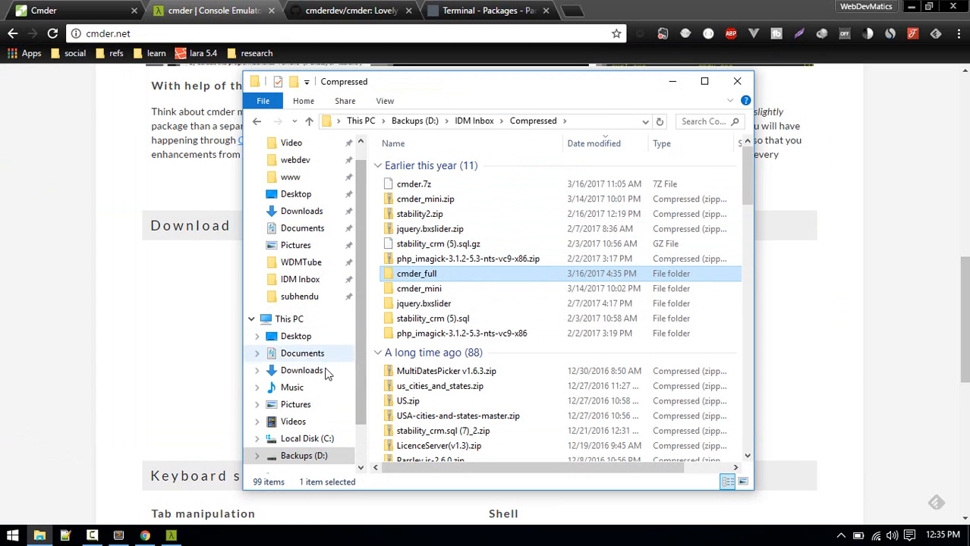
# Go to C:\Program Files and bring up the context menu for the cmder folder.
pyautogui.click(307, 387)
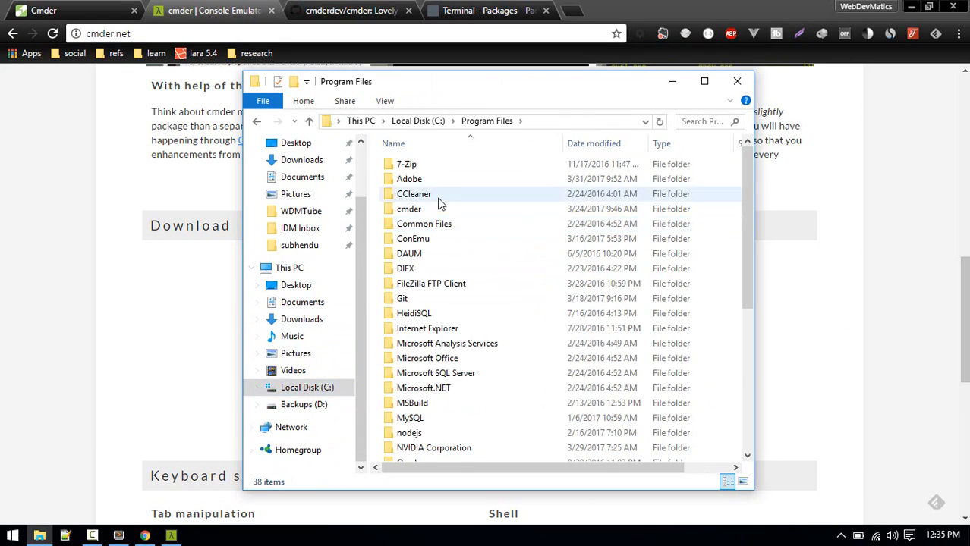
pyautogui.click(409, 209)
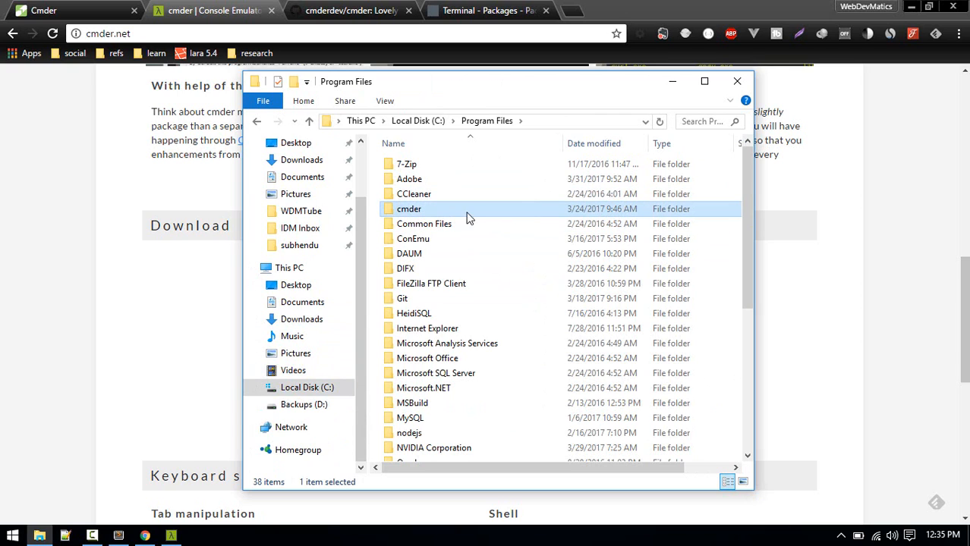
pyautogui.moveTo(440, 214)
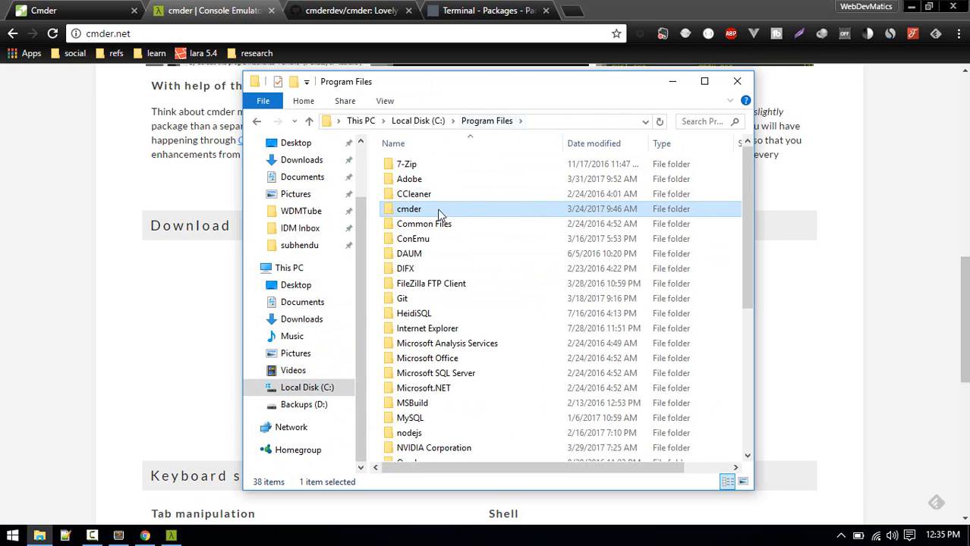
pyautogui.moveTo(413, 211)
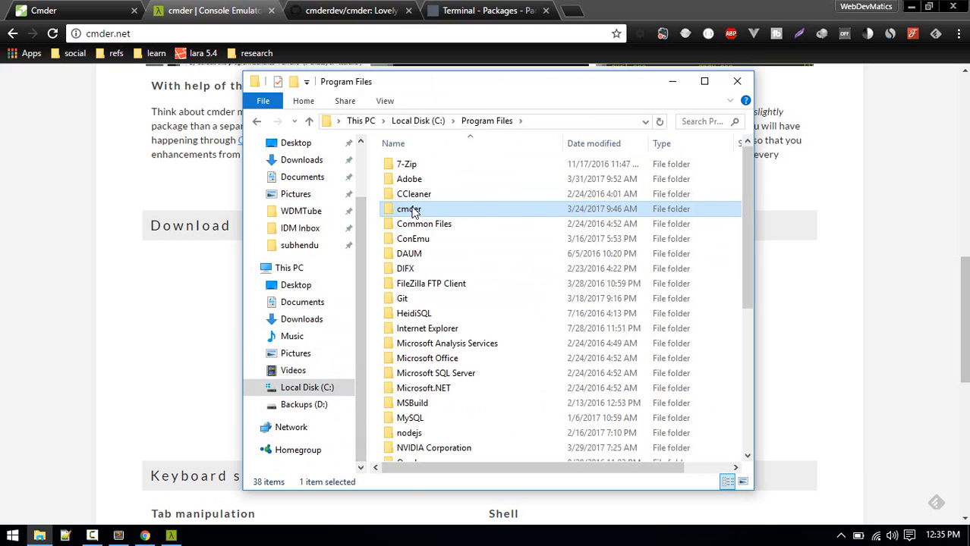
pyautogui.rightClick(410, 209)
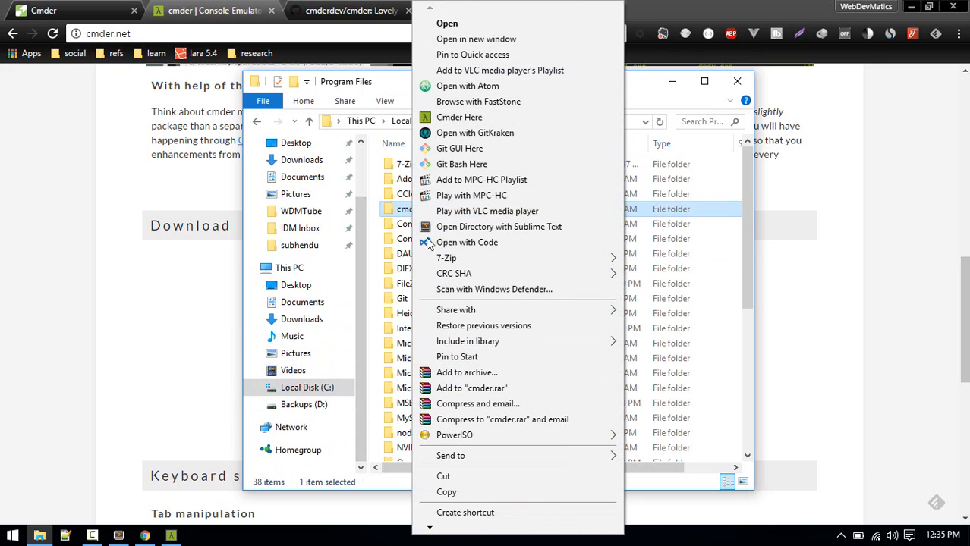
pyautogui.moveTo(454, 434)
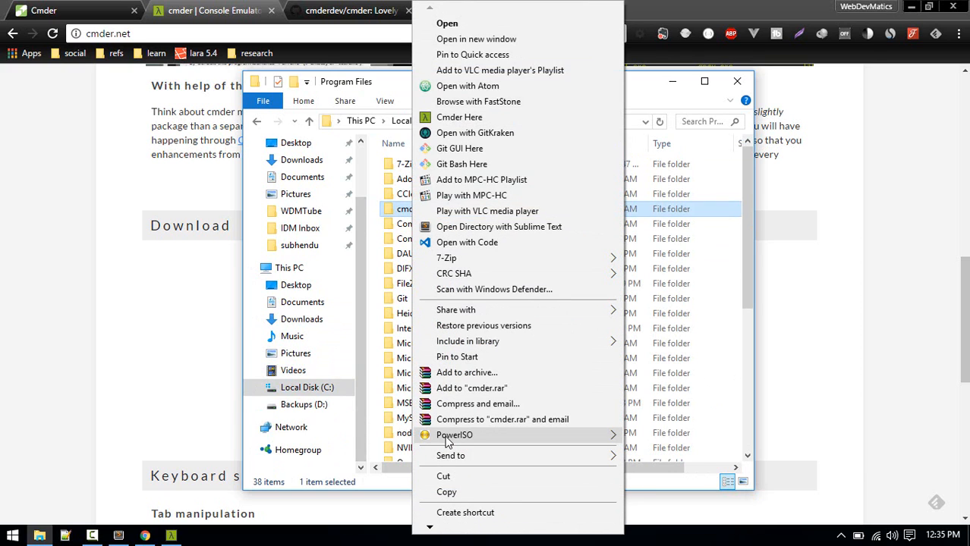
pyautogui.moveTo(446, 258)
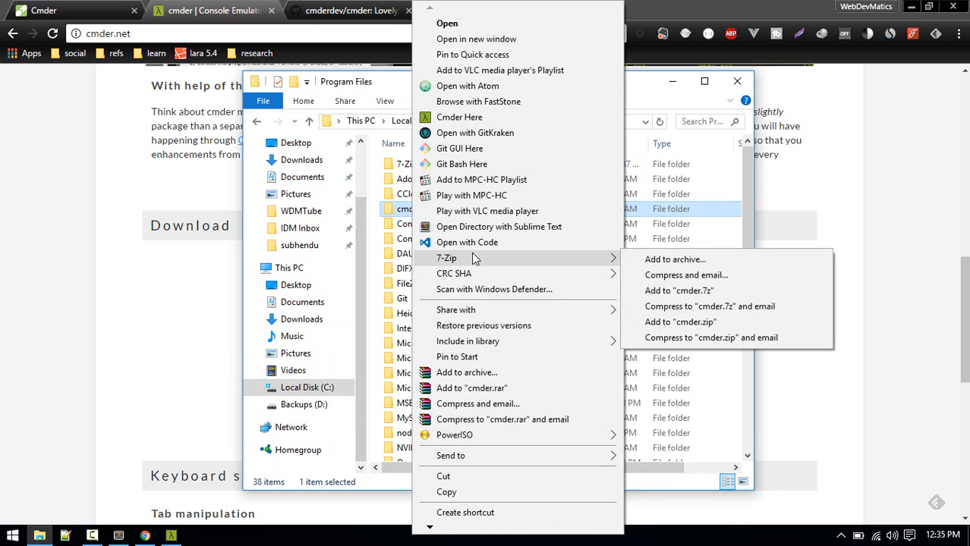
pyautogui.moveTo(437, 528)
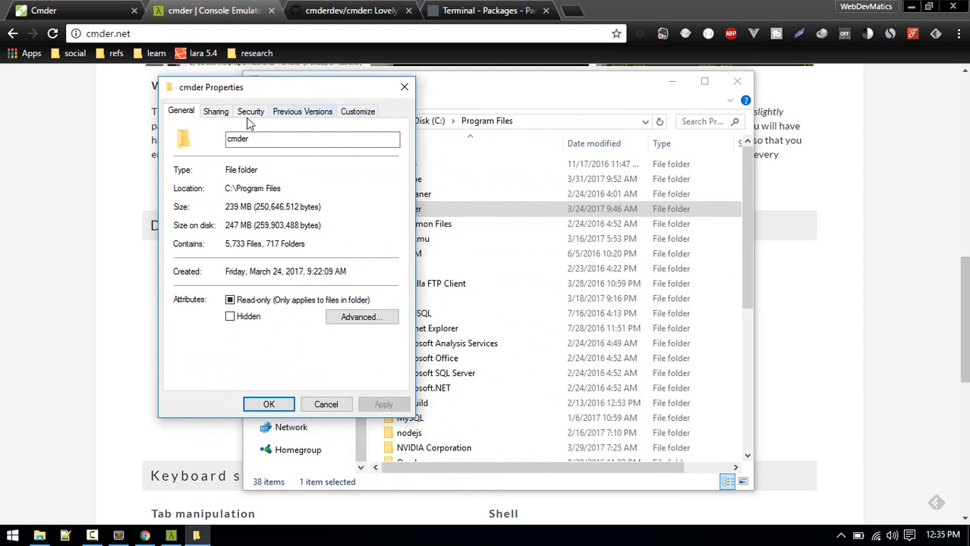
# Review the cmder folder's Security permissions in Properties, then close the dialog.
pyautogui.click(250, 110)
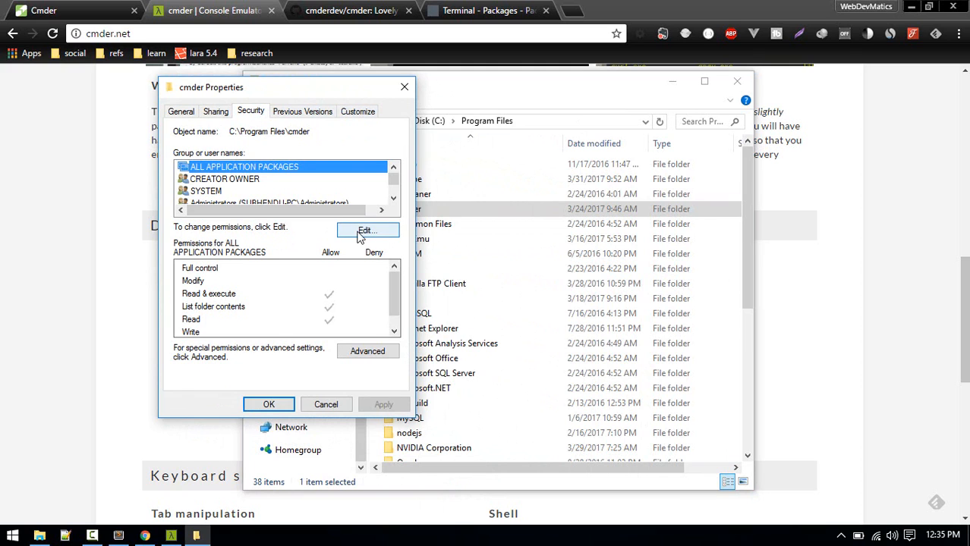
pyautogui.click(367, 231)
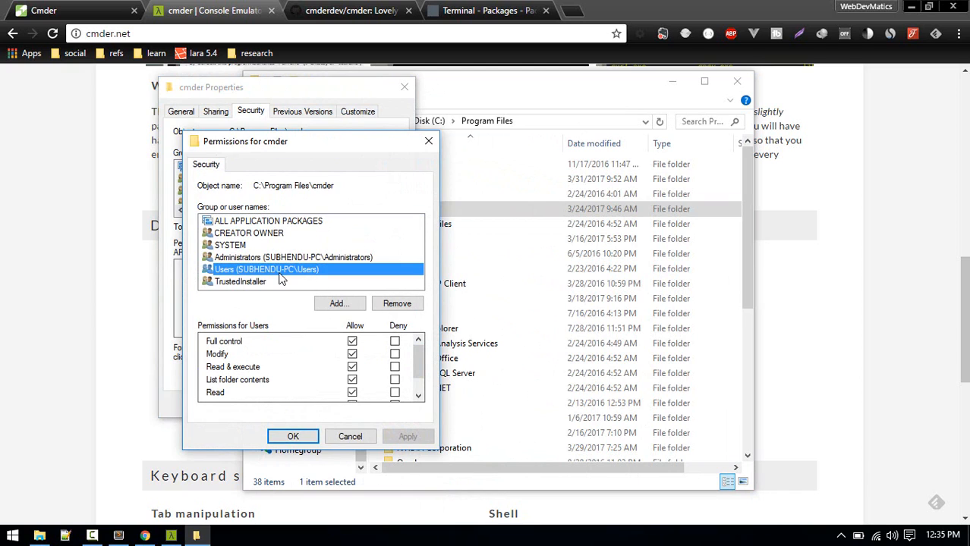
pyautogui.moveTo(337, 325)
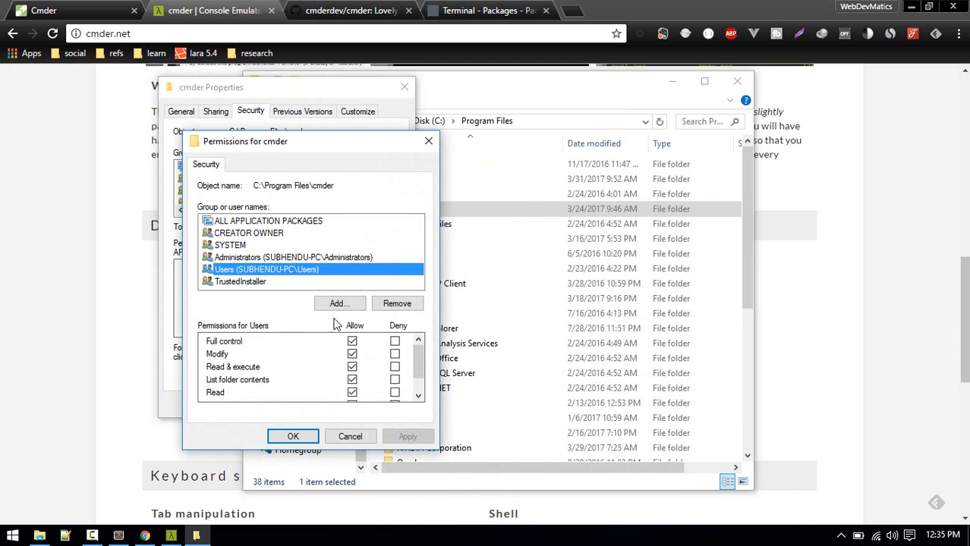
pyautogui.scroll(-3)
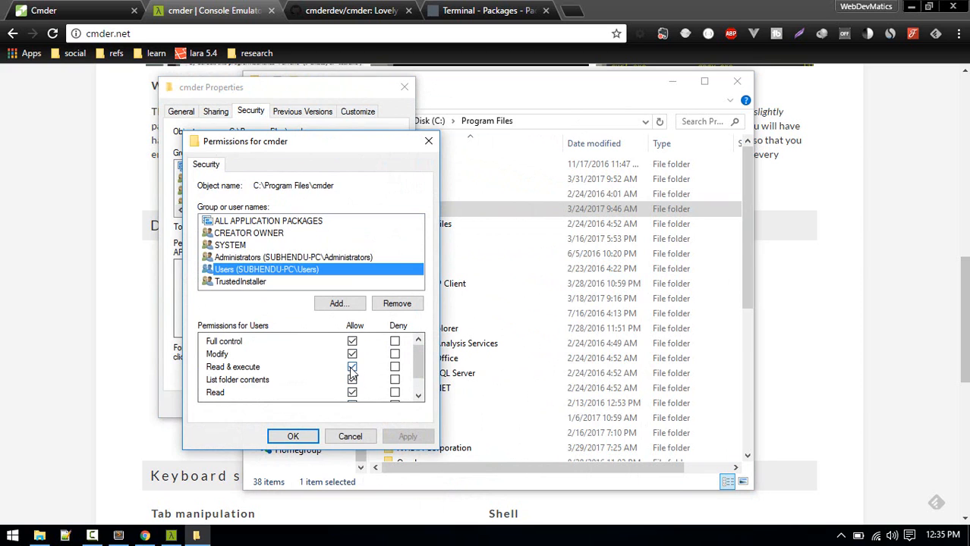
pyautogui.click(291, 437)
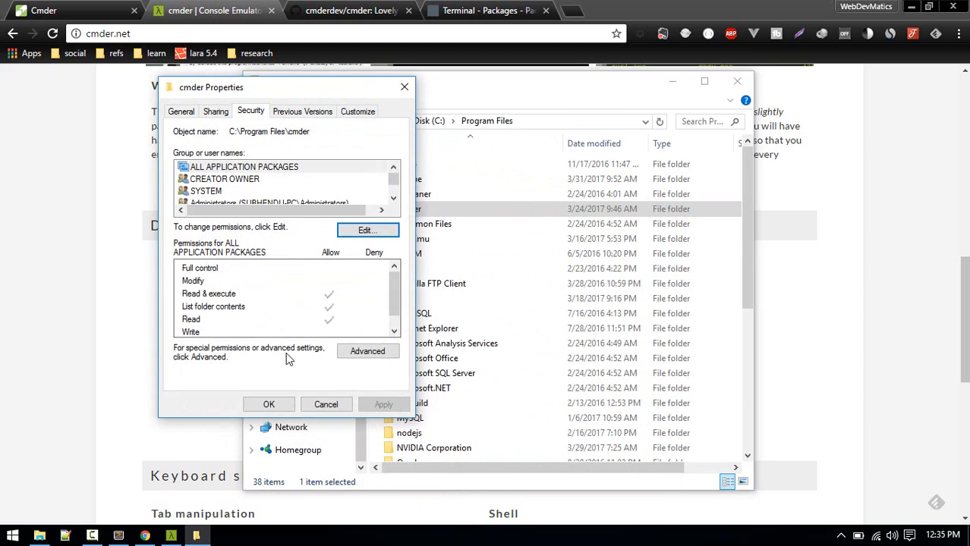
pyautogui.click(325, 403)
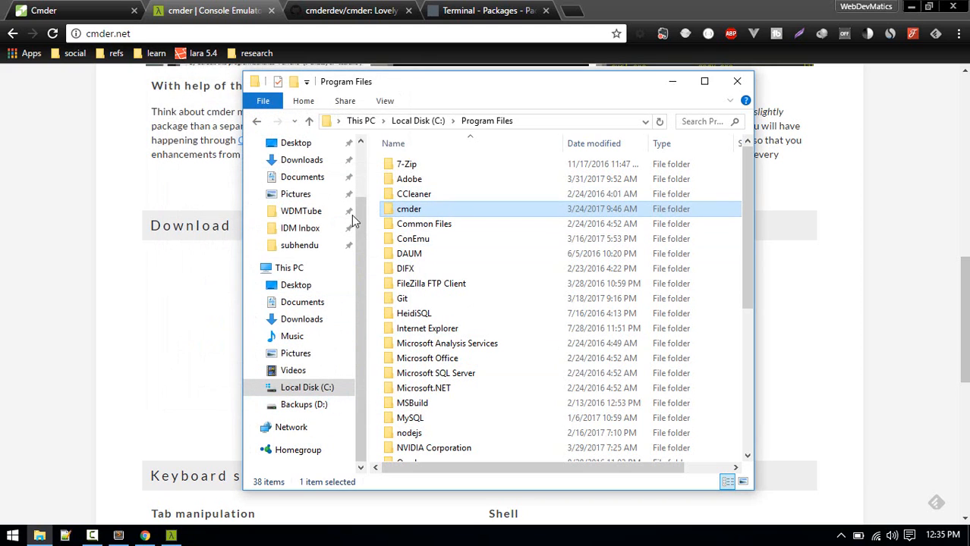
pyautogui.moveTo(430, 212)
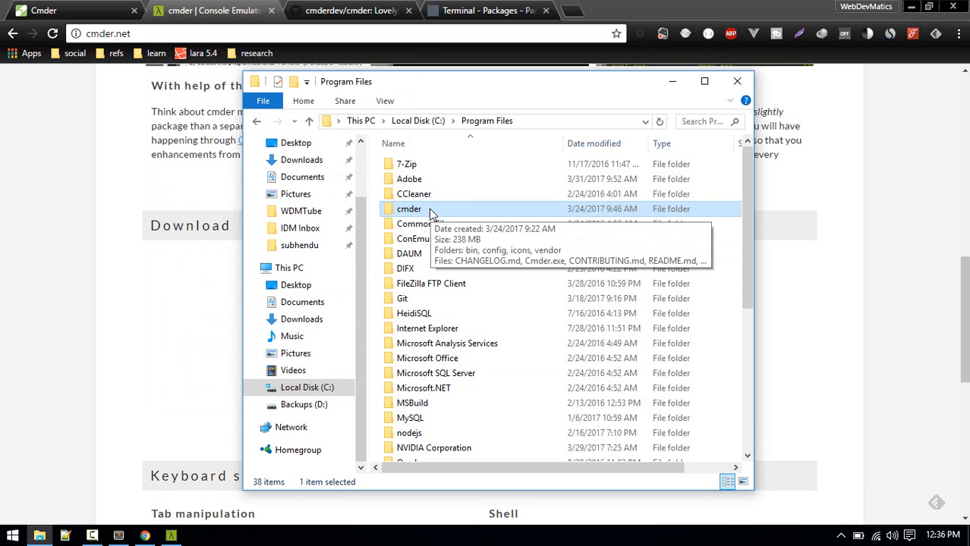
pyautogui.moveTo(477, 124)
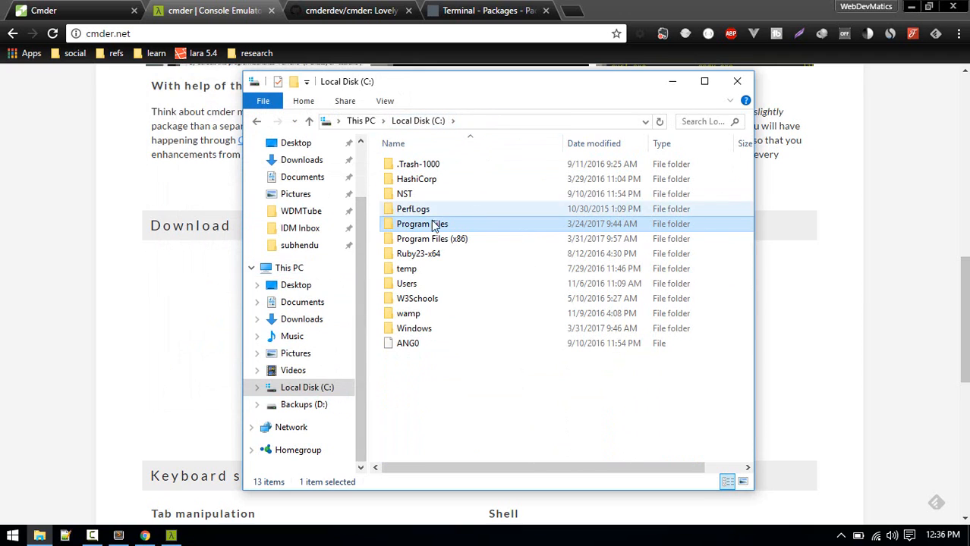
# In Program Files, reach the Security page of the cmder folder's properties.
pyautogui.doubleClick(421, 223)
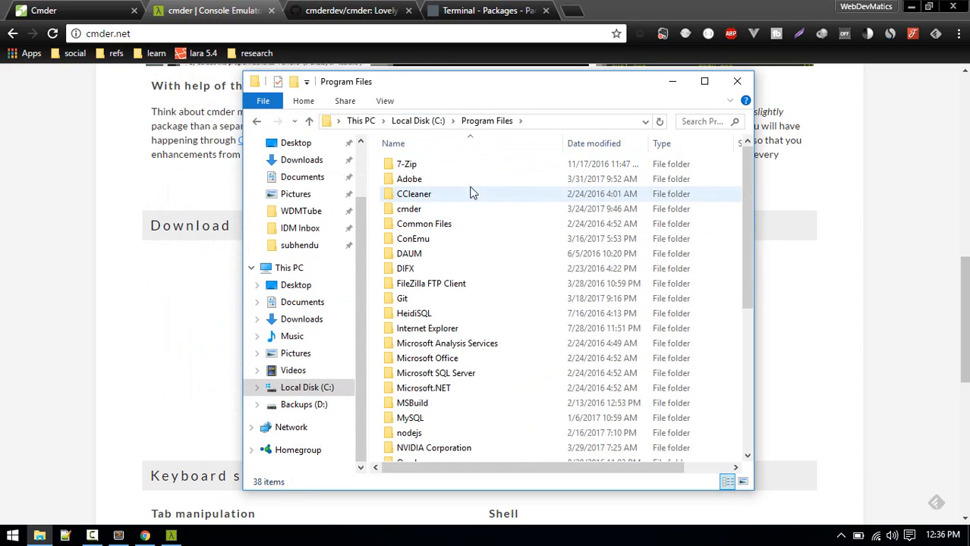
pyautogui.moveTo(410, 209)
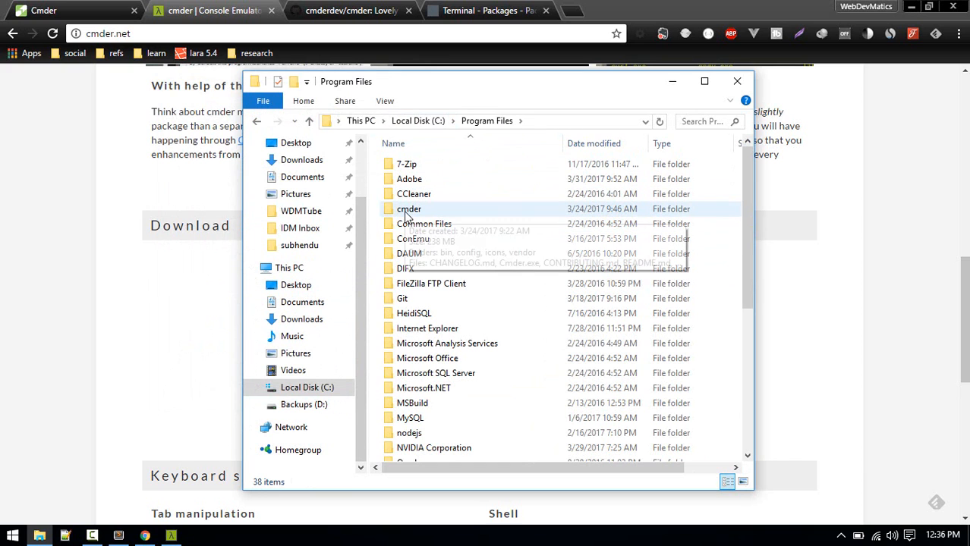
pyautogui.rightClick(408, 209)
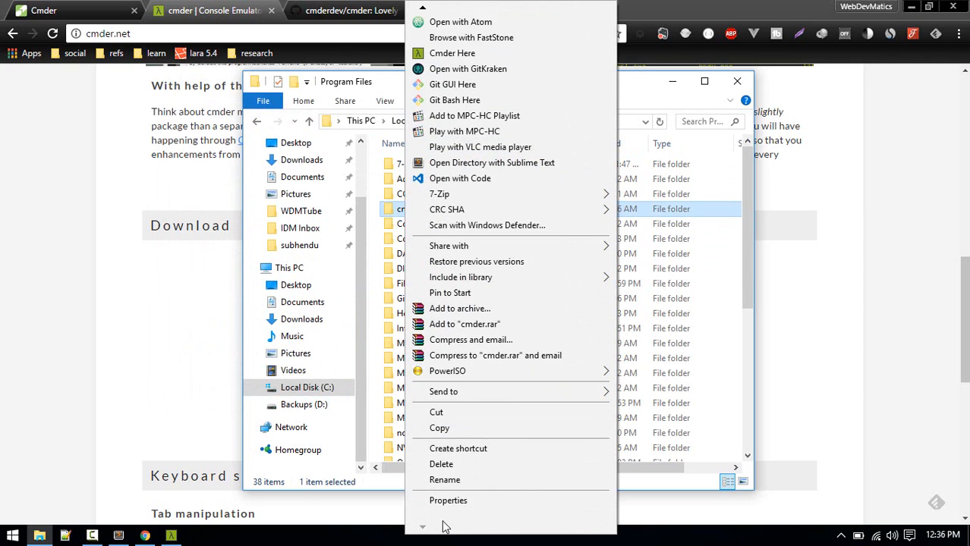
pyautogui.click(448, 500)
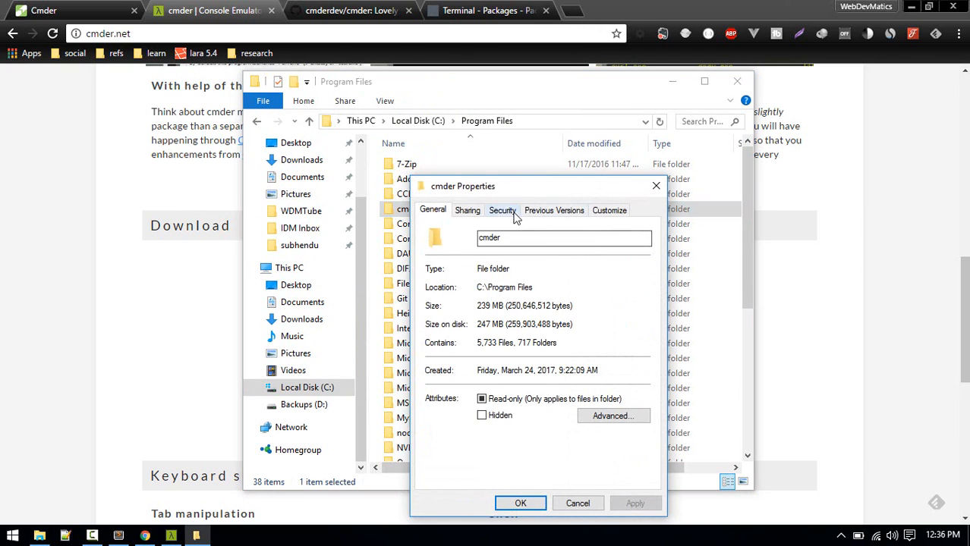
pyautogui.click(501, 210)
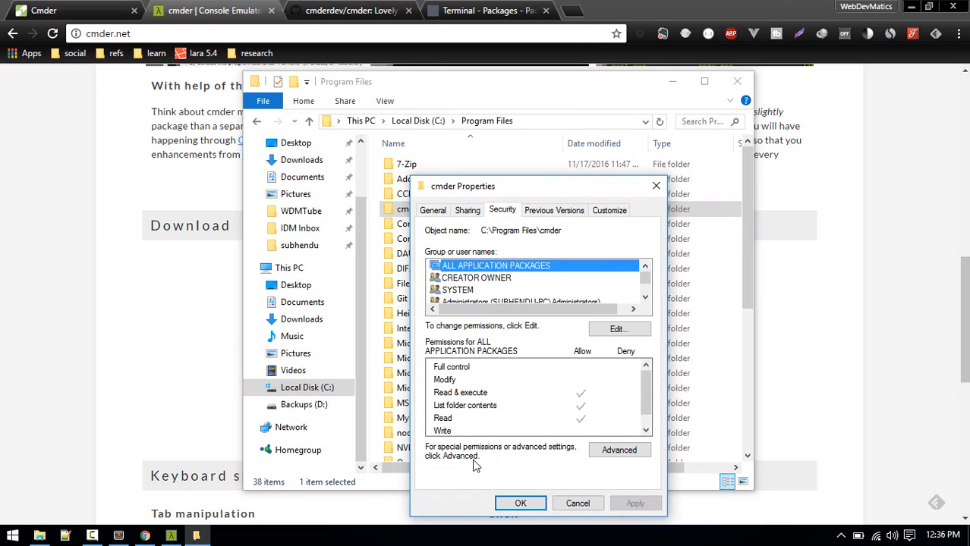
# Give the Users group full control on the cmder folder and confirm with OK.
pyautogui.scroll(-3)
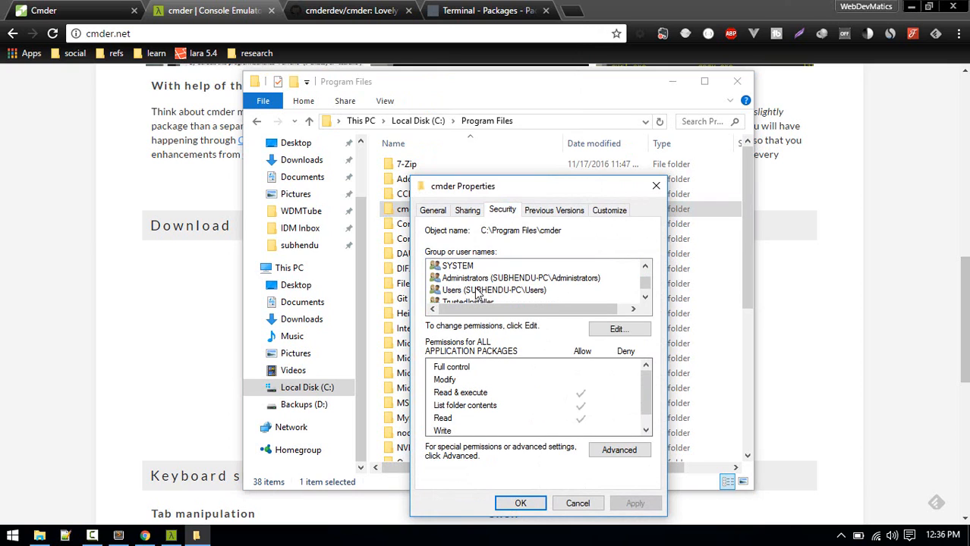
pyautogui.click(493, 278)
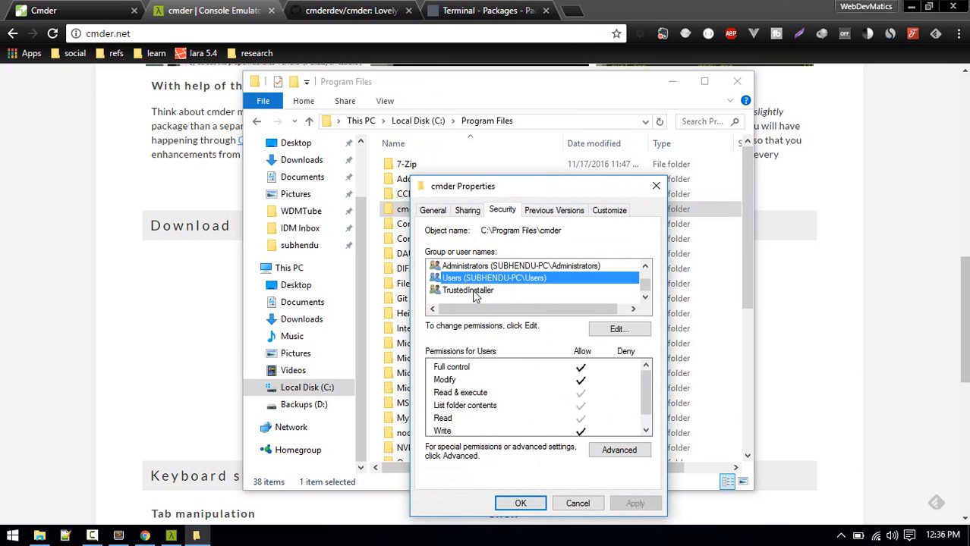
pyautogui.moveTo(613, 419)
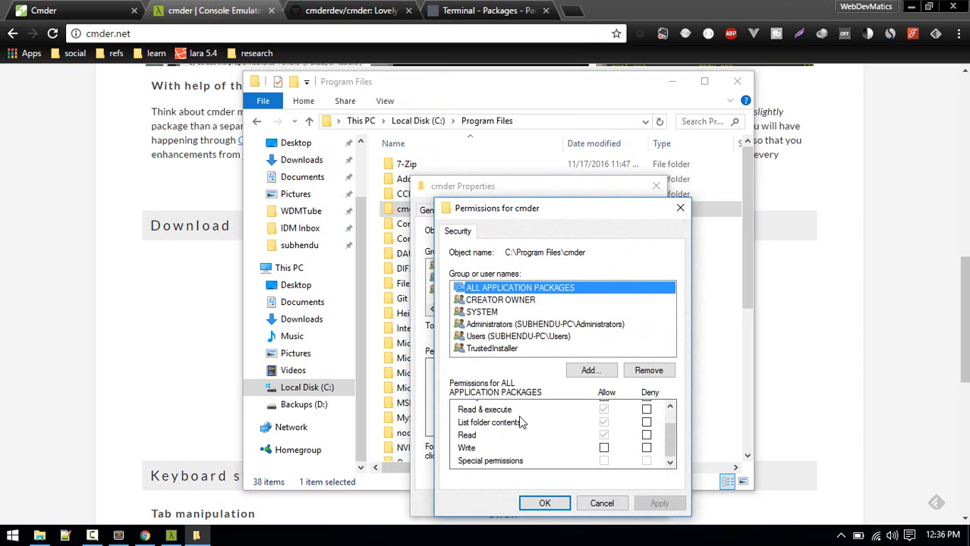
pyautogui.click(519, 337)
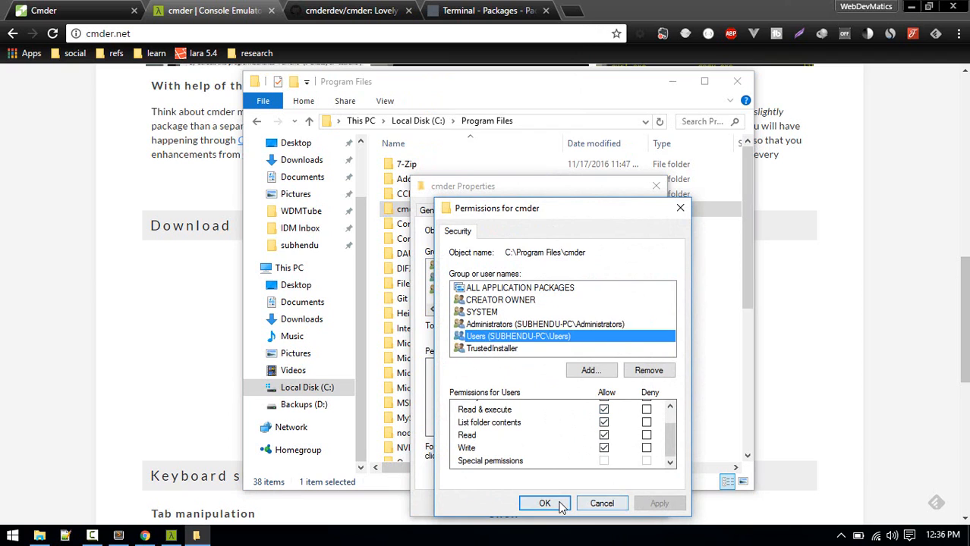
pyautogui.click(543, 504)
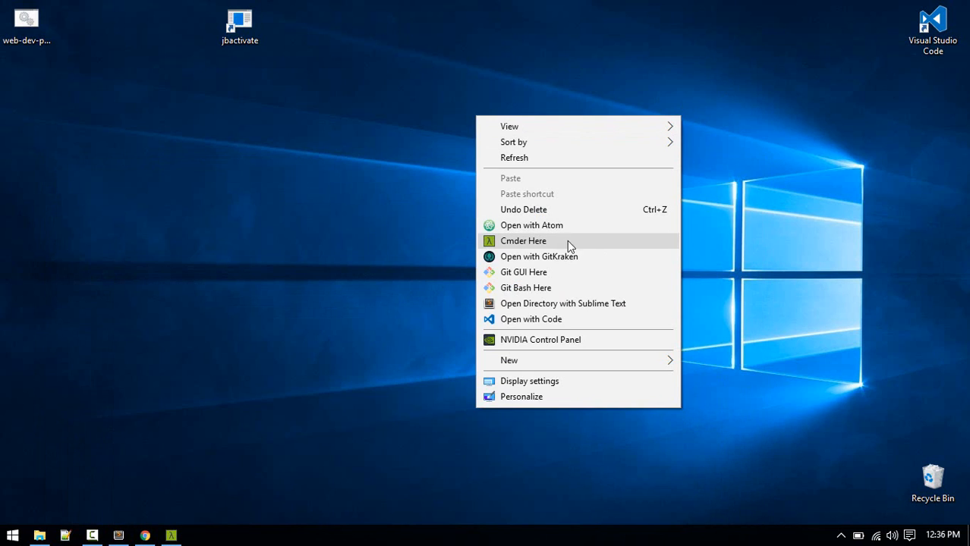
pyautogui.moveTo(504, 246)
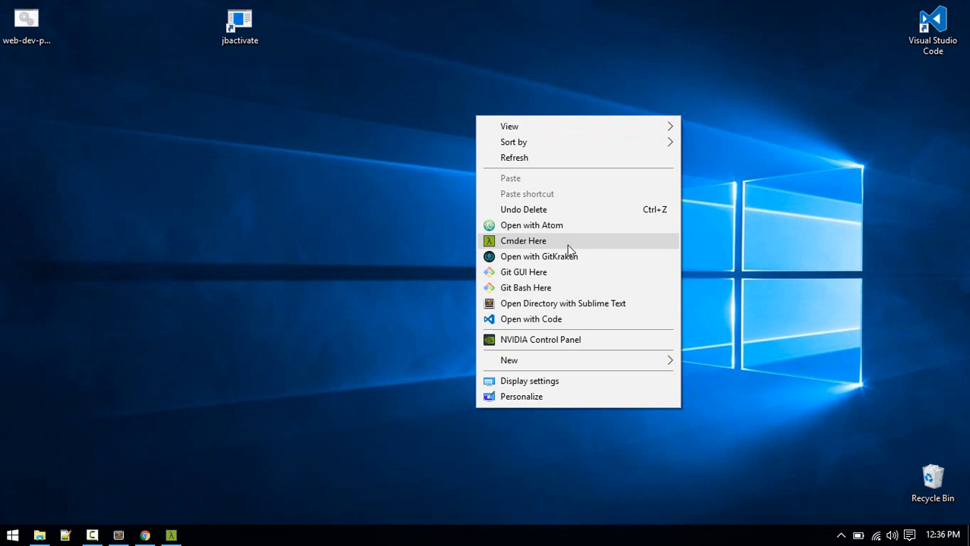
pyautogui.moveTo(510, 253)
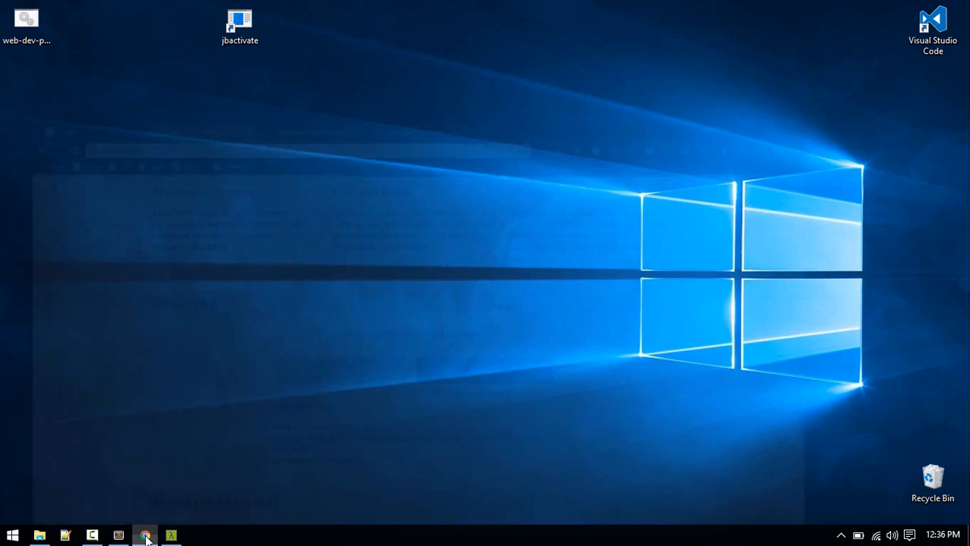
# From cmder.net open the GitHub repo and highlight the .\cmder.exe /REGISTER ALL command.
pyautogui.click(144, 536)
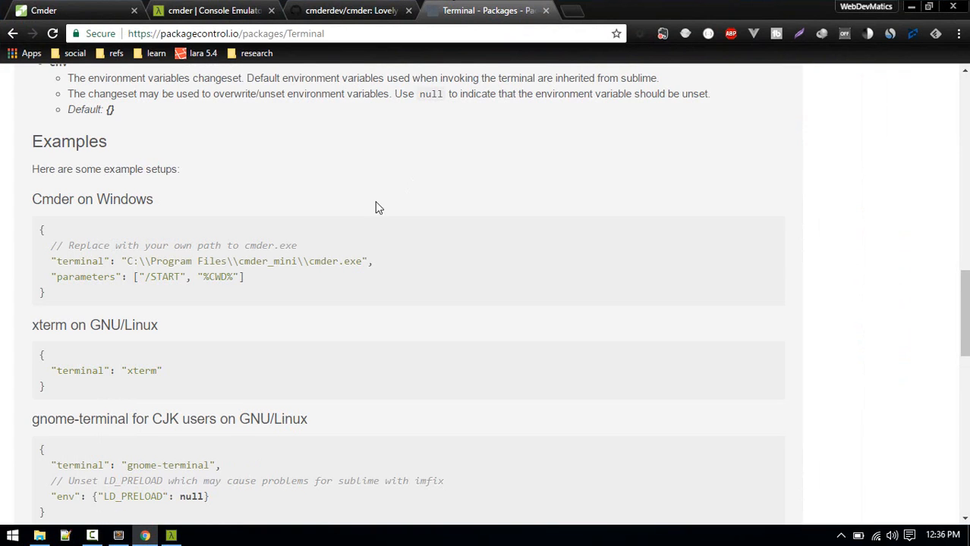
pyautogui.click(349, 9)
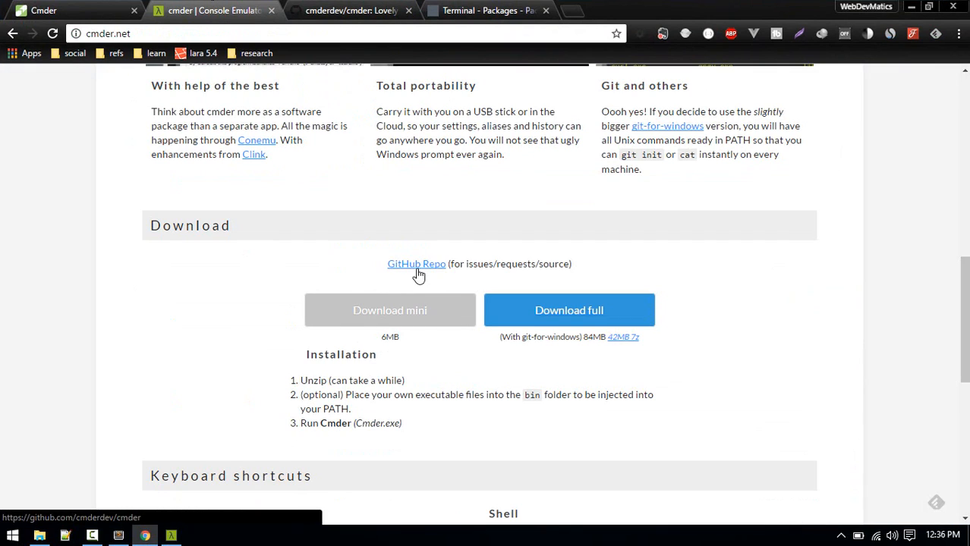
pyautogui.click(416, 264)
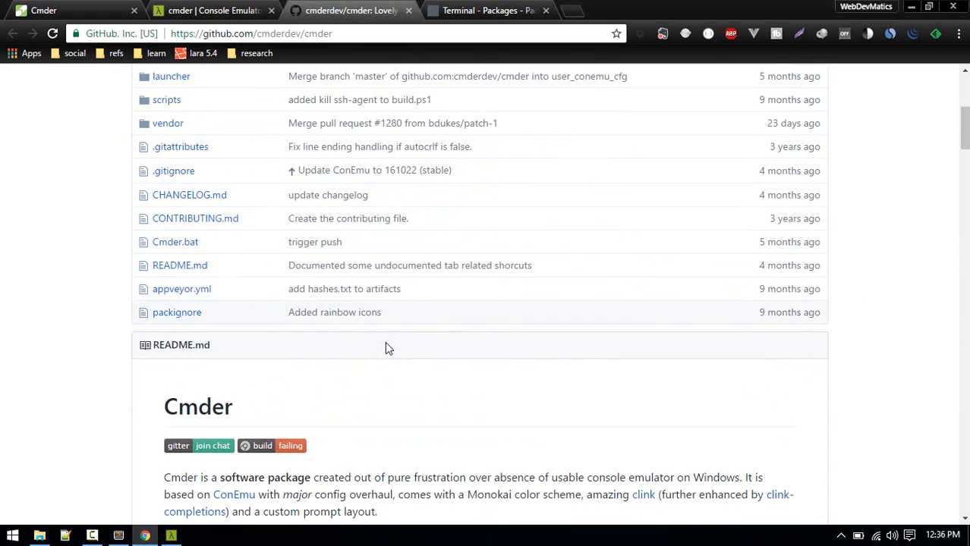
pyautogui.scroll(-3)
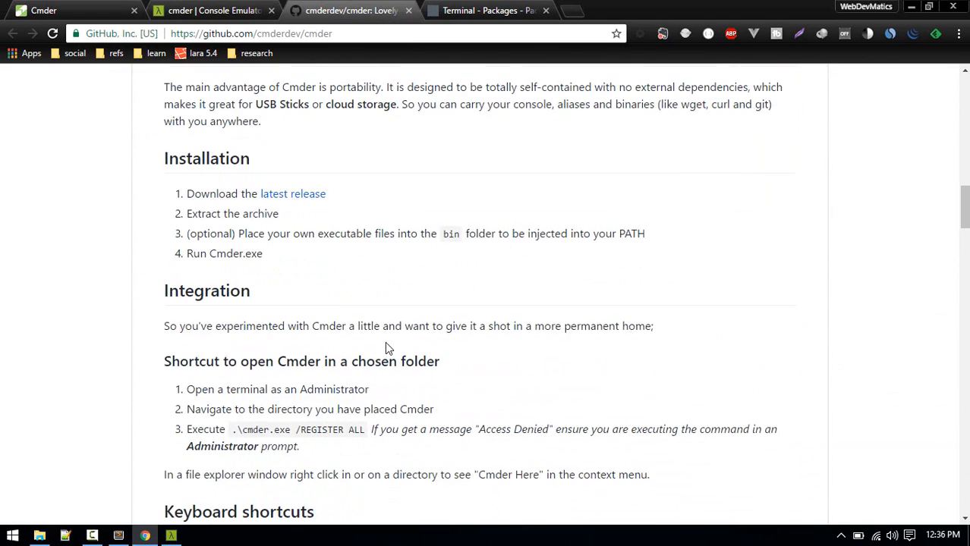
pyautogui.scroll(-3)
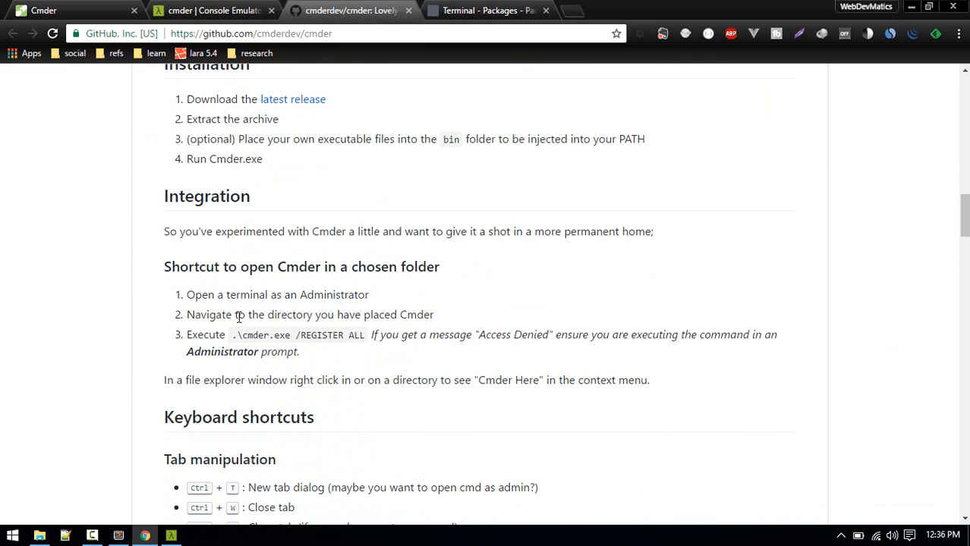
pyautogui.moveTo(327, 314); pyautogui.dragTo(434, 314)
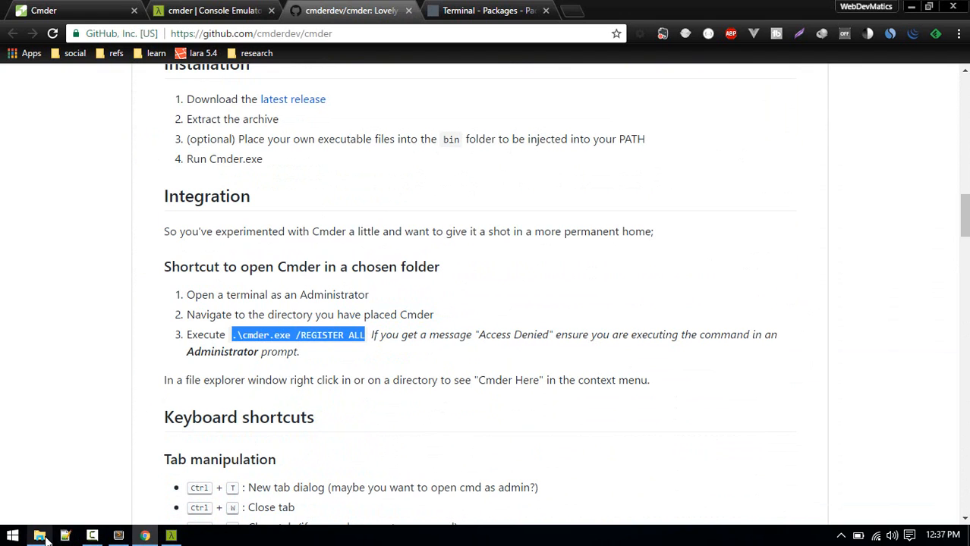
# Launch Cmder from its folder and start a new console with Run as administrator ticked.
pyautogui.click(39, 536)
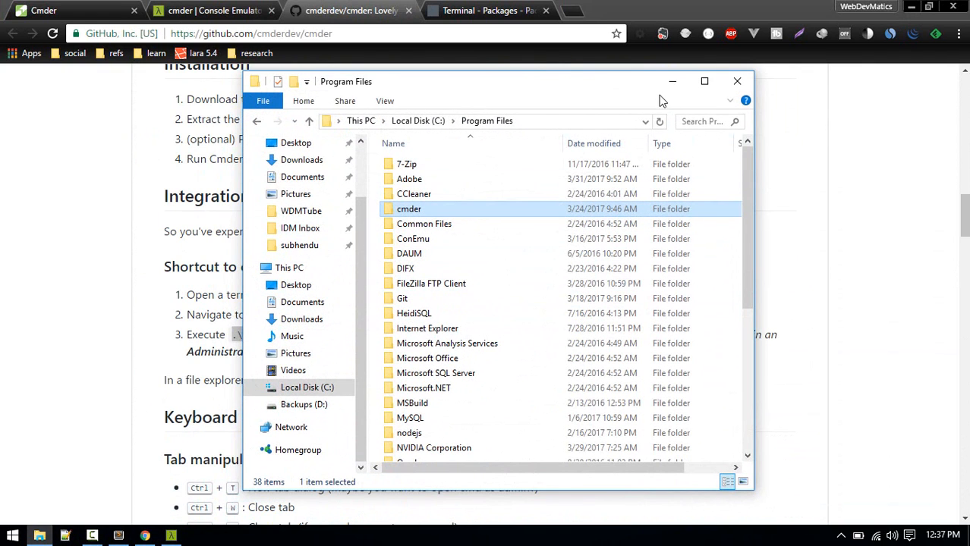
pyautogui.doubleClick(408, 210)
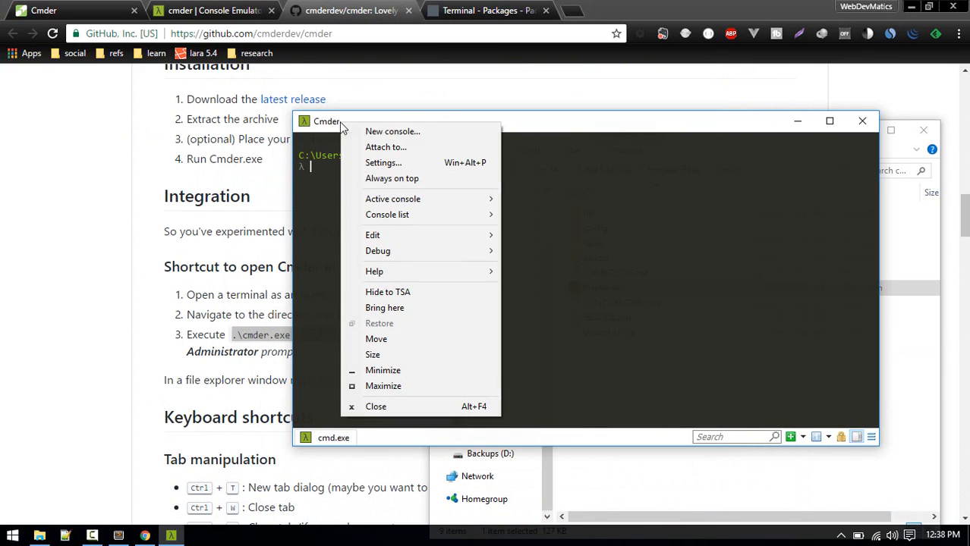
pyautogui.moveTo(392, 131)
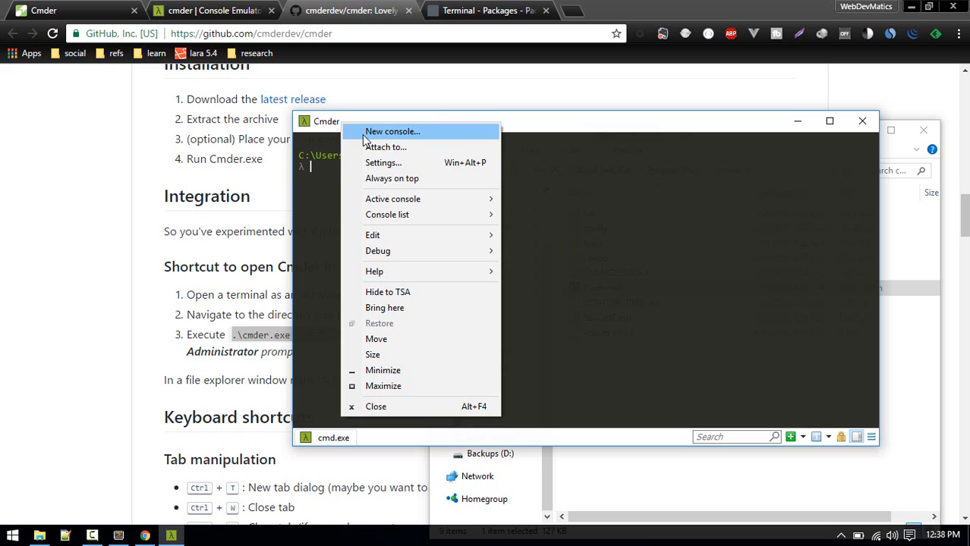
pyautogui.click(392, 131)
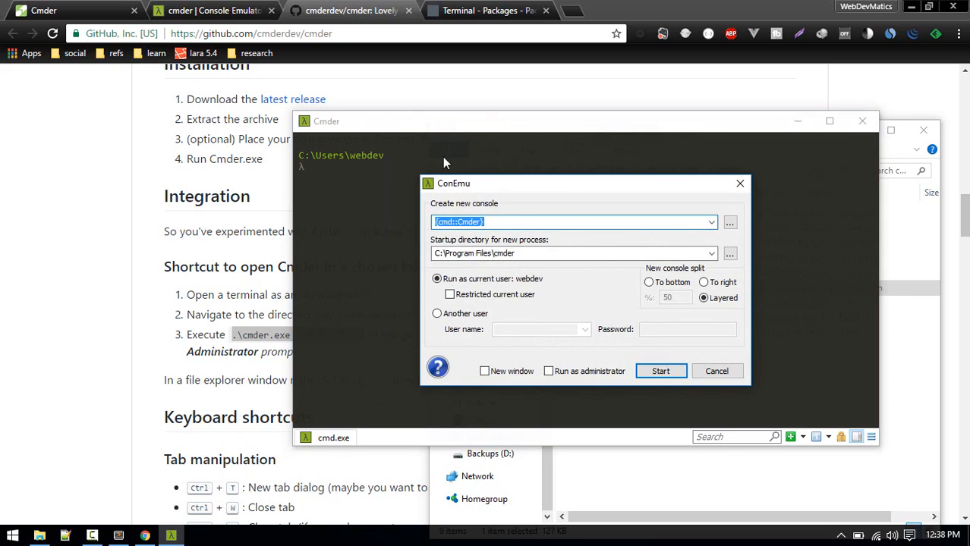
pyautogui.moveTo(447, 194)
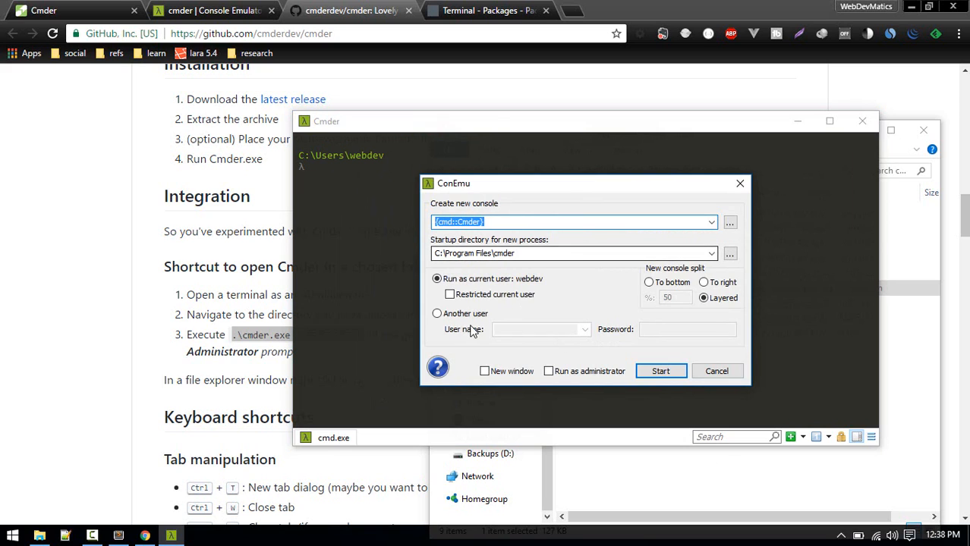
pyautogui.click(548, 371)
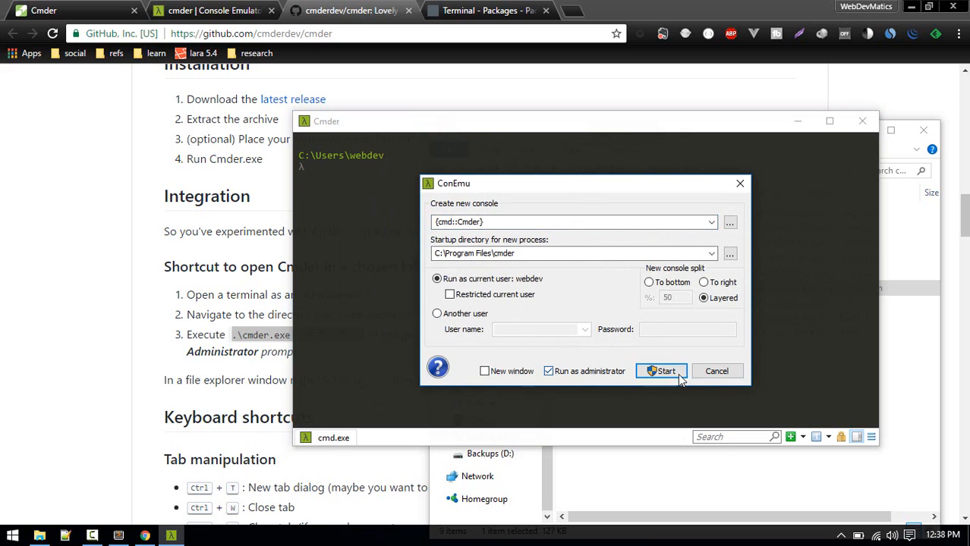
pyautogui.click(664, 370)
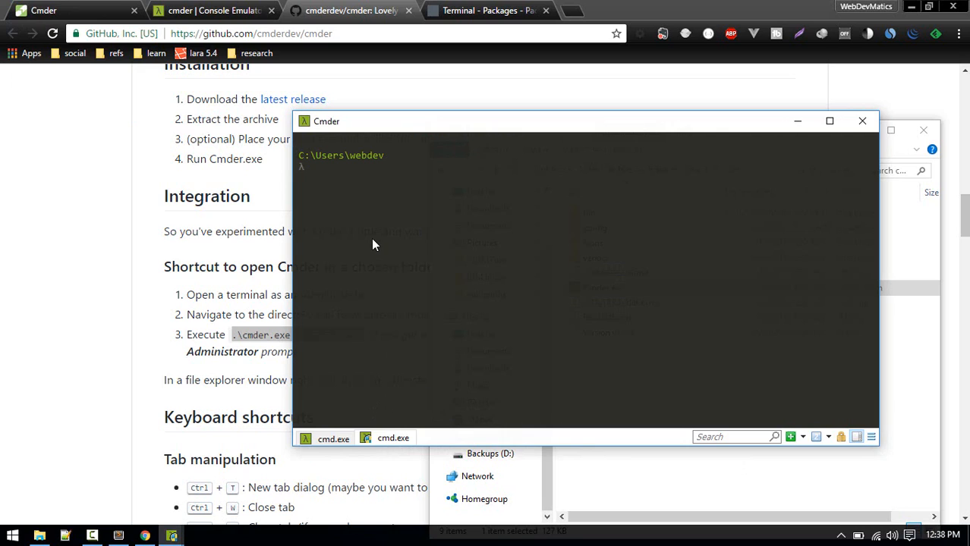
# Run .\cmder.exe /REGISTER ALL in the admin console and verify Cmder Here in Explorer's context menu.
pyautogui.write('cmd')
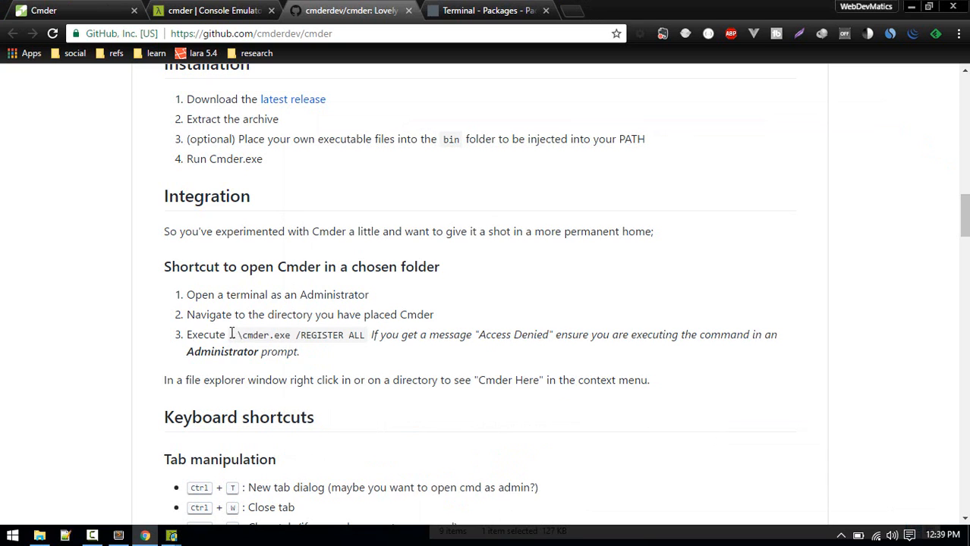
pyautogui.moveTo(234, 335); pyautogui.dragTo(365, 335)
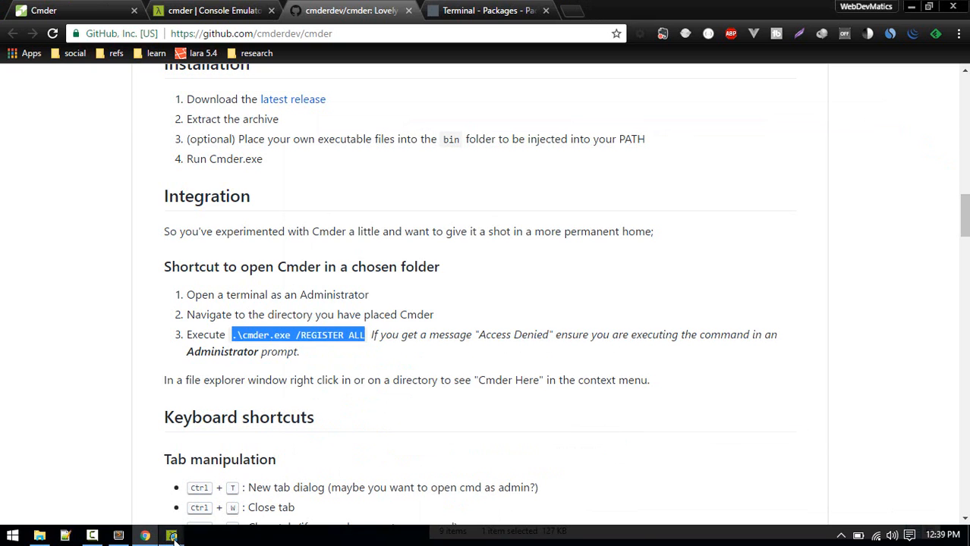
pyautogui.click(289, 379)
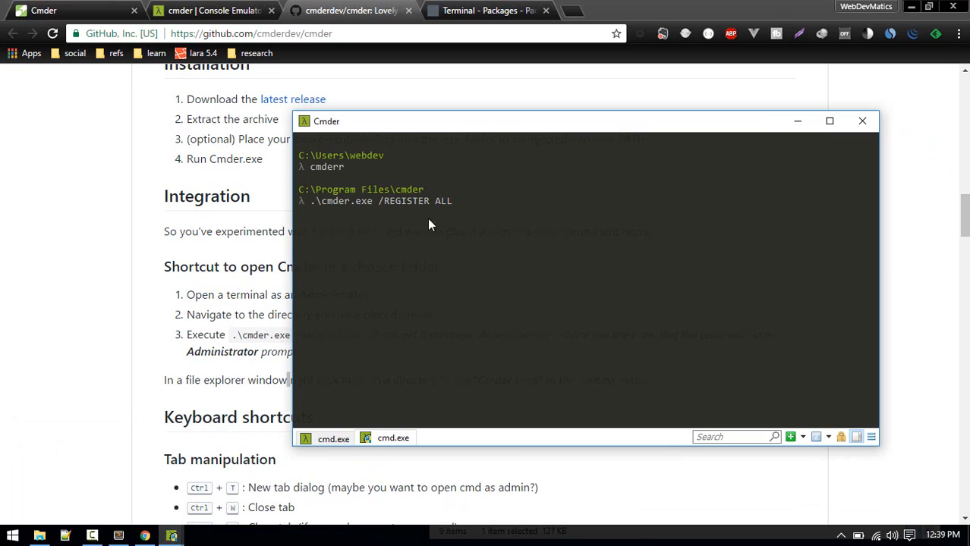
pyautogui.moveTo(467, 206)
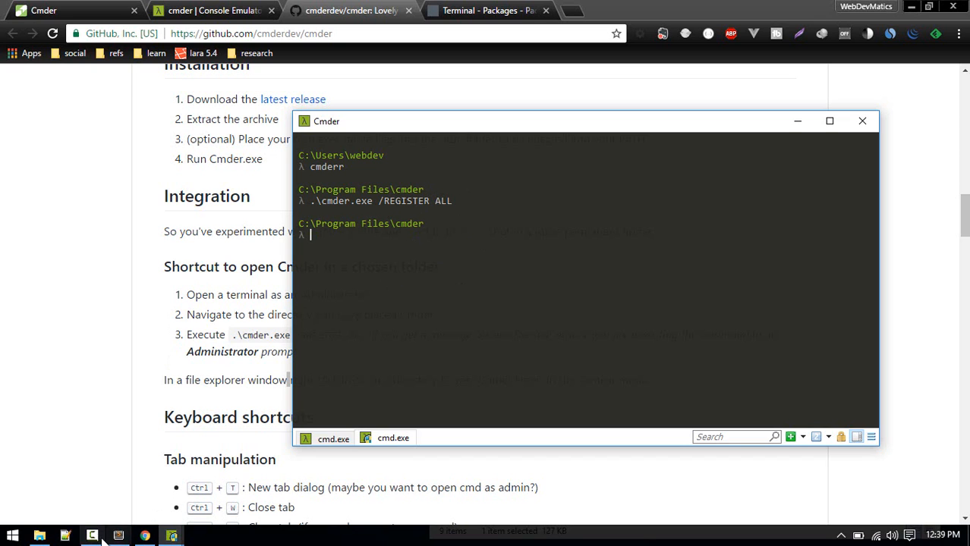
pyautogui.rightClick(728, 379)
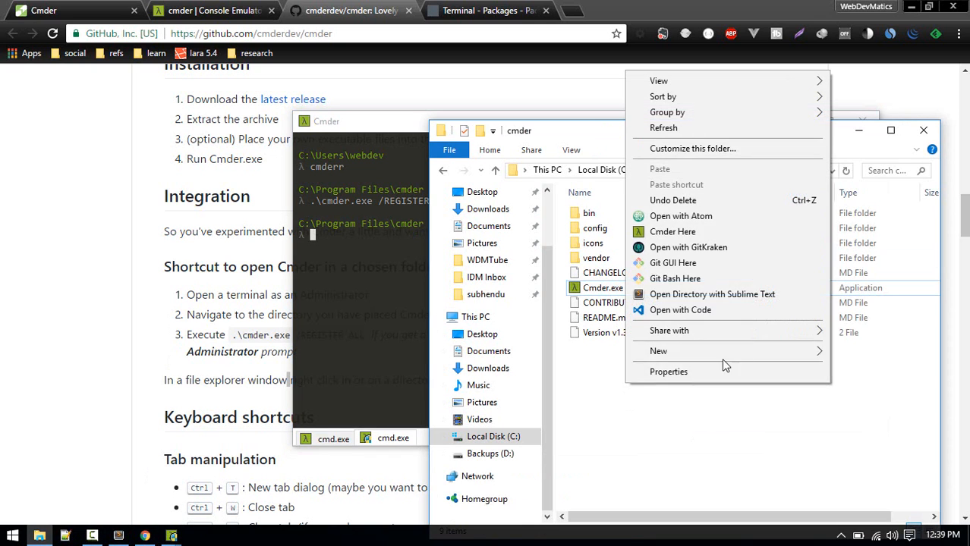
pyautogui.moveTo(672, 231)
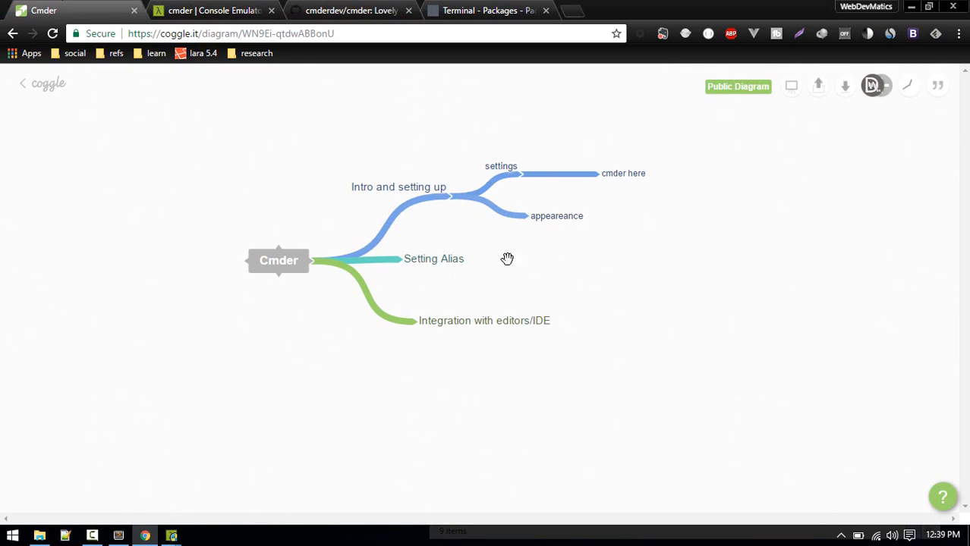
pyautogui.moveTo(601, 210)
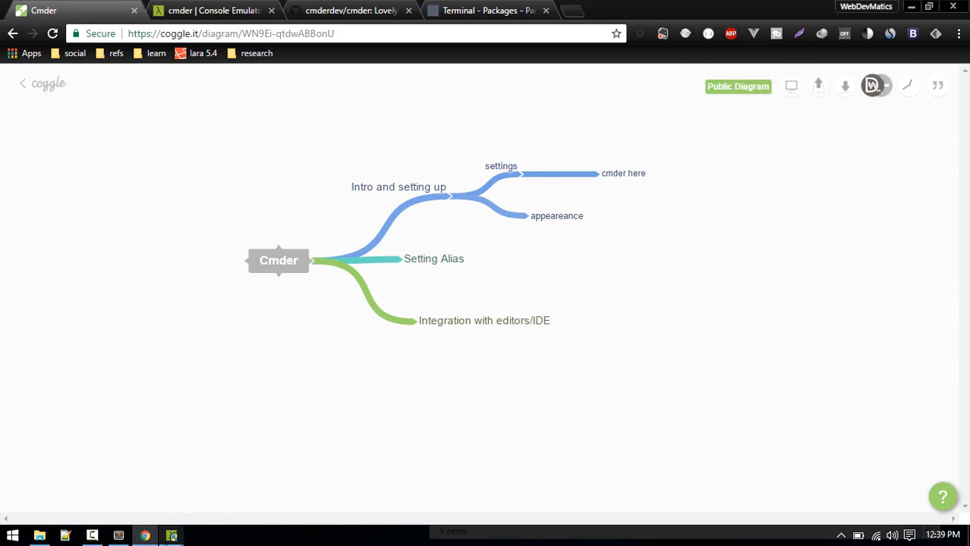
# Bring up Cmder's Settings window on the main console font page.
pyautogui.click(170, 536)
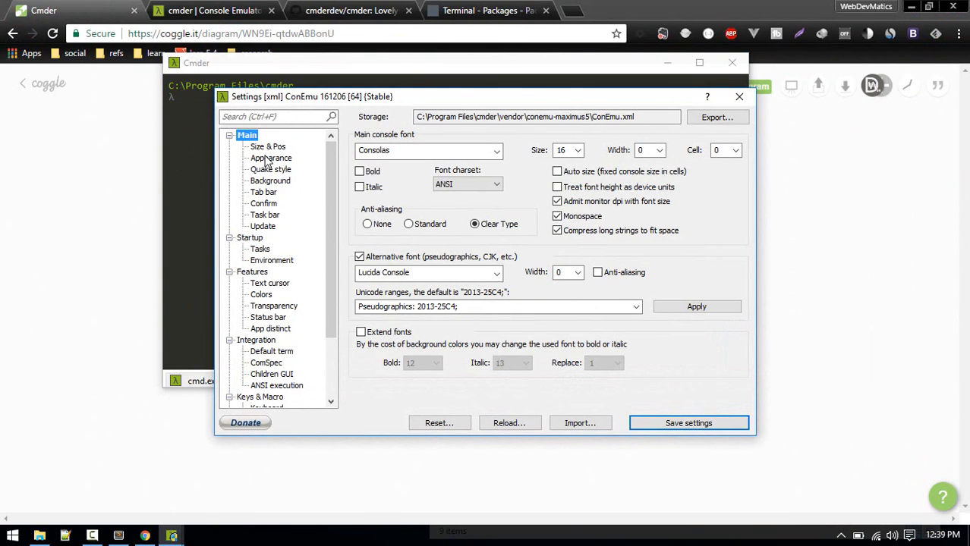
pyautogui.moveTo(235, 326)
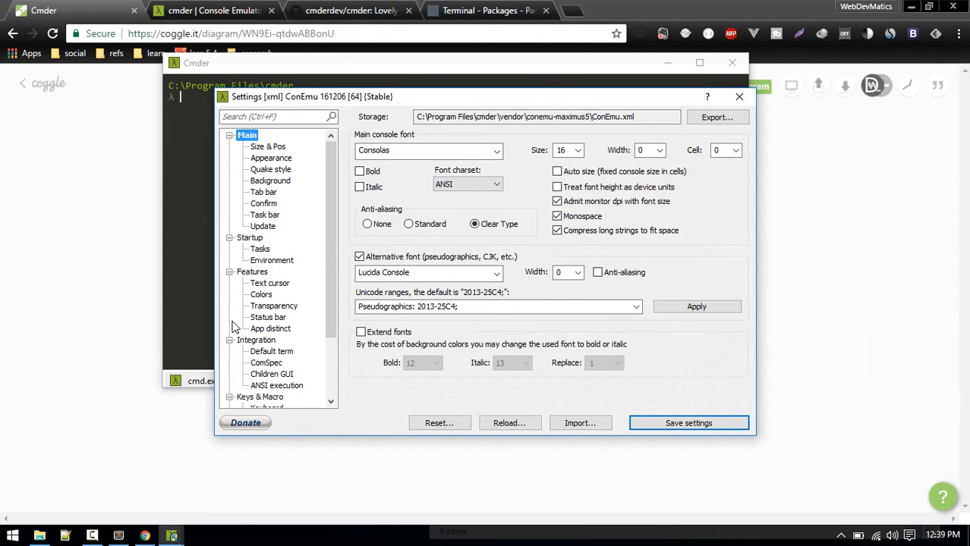
# In Features > Colors, browse the Schemes list and preview Monokai and Ubuntu.
pyautogui.click(261, 294)
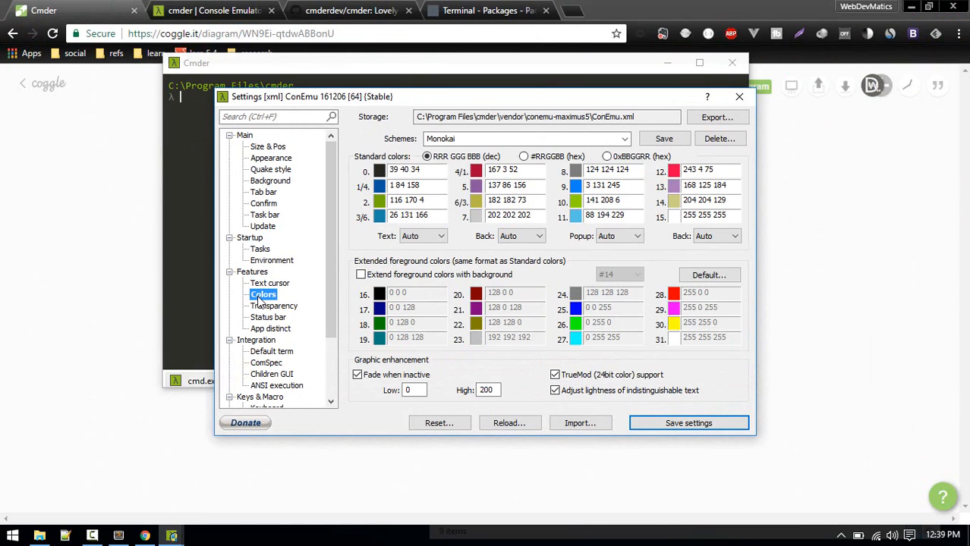
pyautogui.click(624, 138)
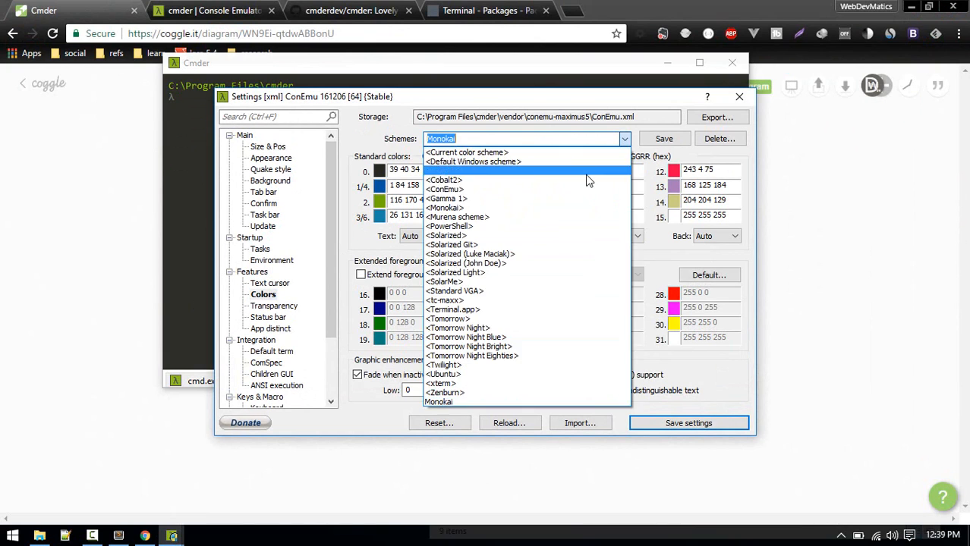
pyautogui.click(444, 208)
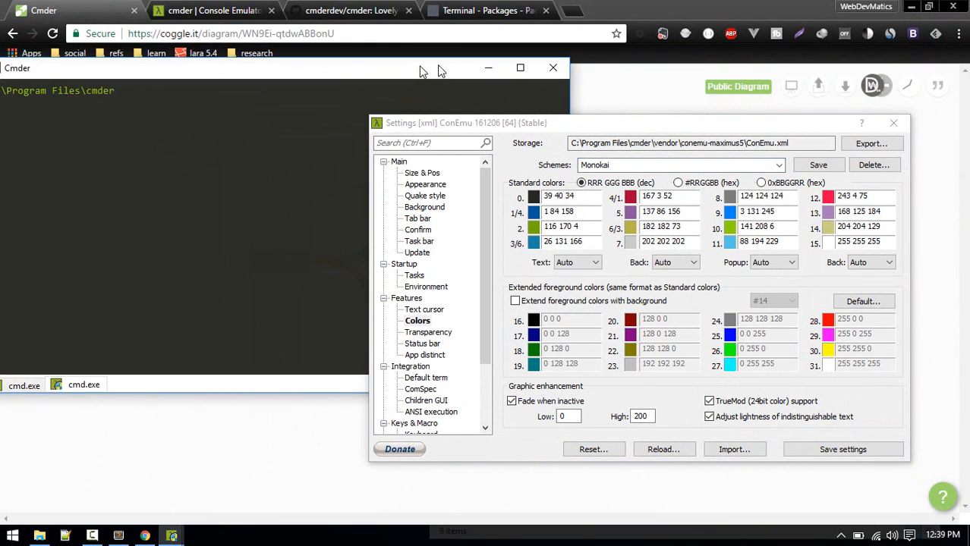
pyautogui.click(778, 164)
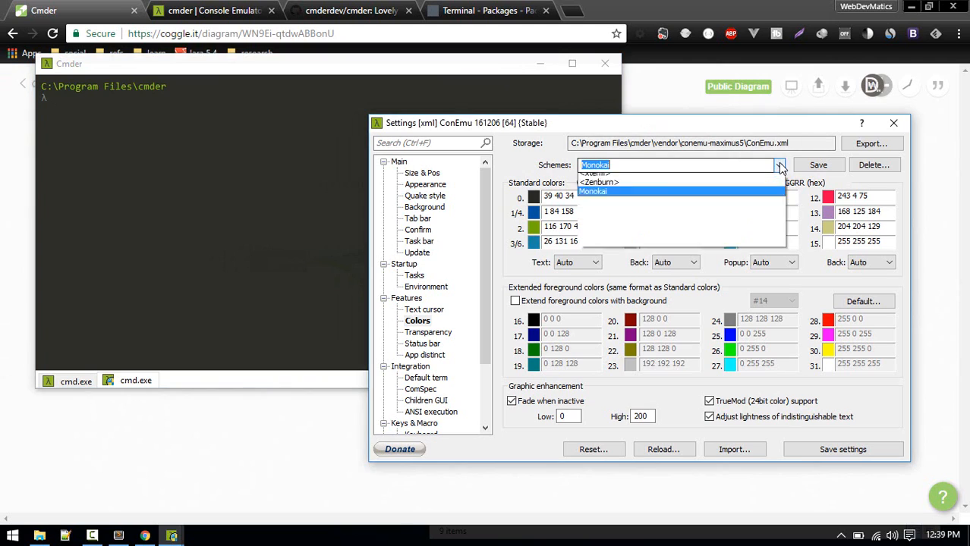
pyautogui.click(778, 164)
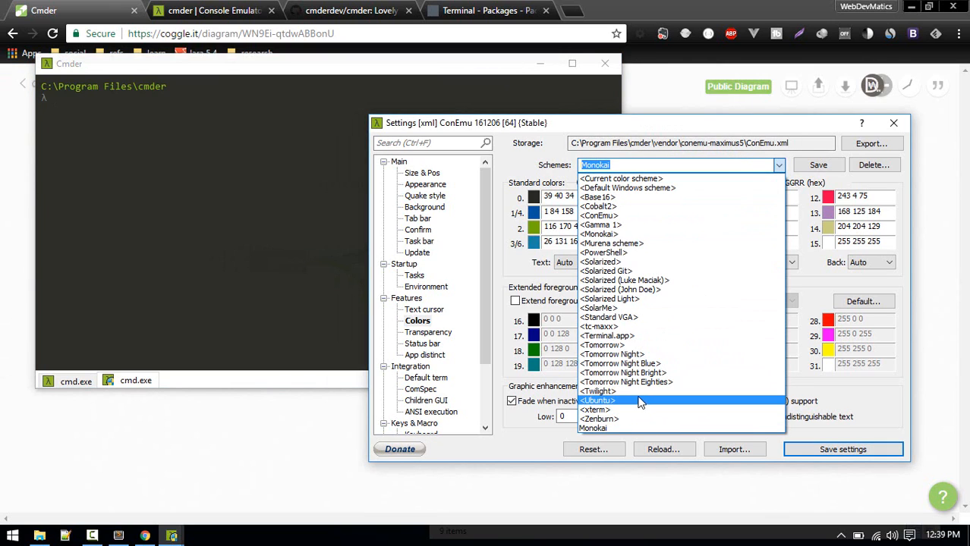
pyautogui.click(597, 400)
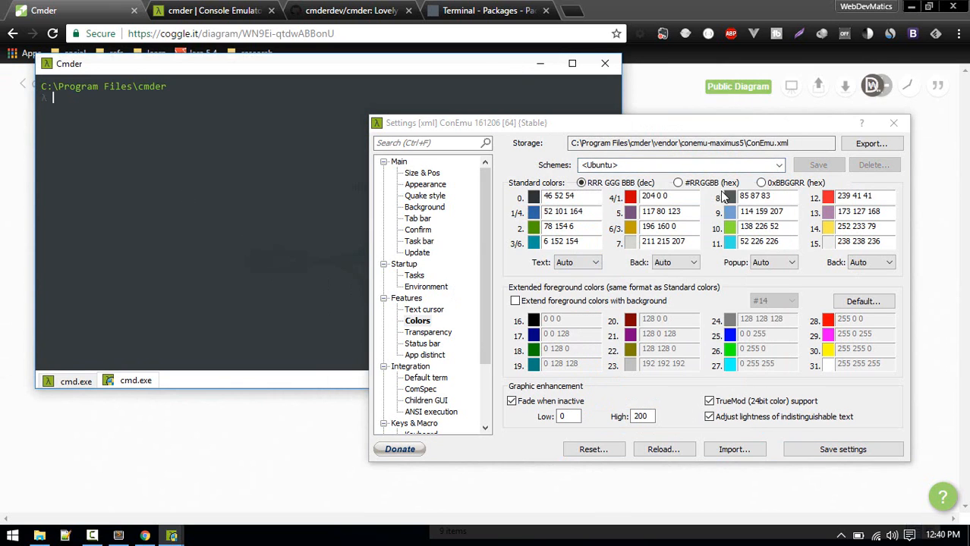
# Choose the <ConEmu> colour scheme and save the settings.
pyautogui.click(777, 164)
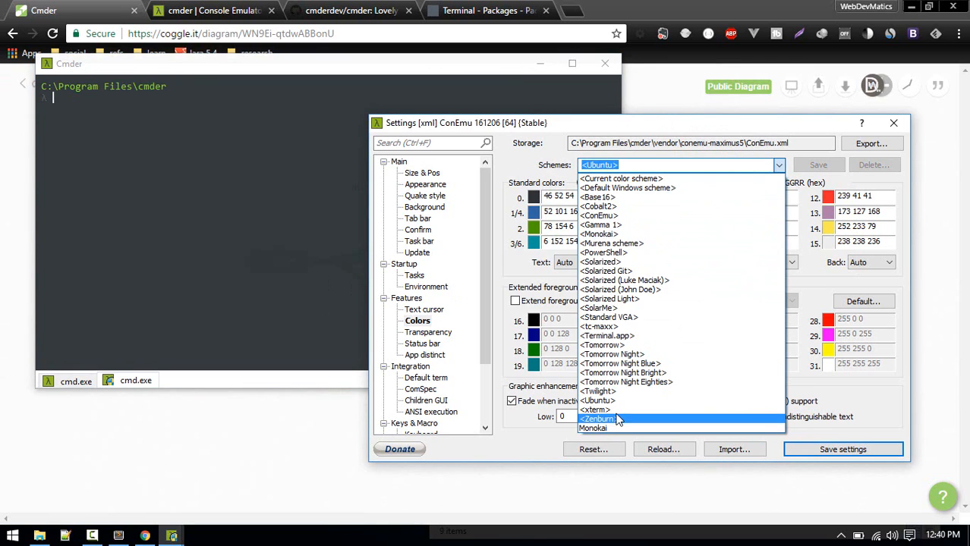
pyautogui.click(598, 410)
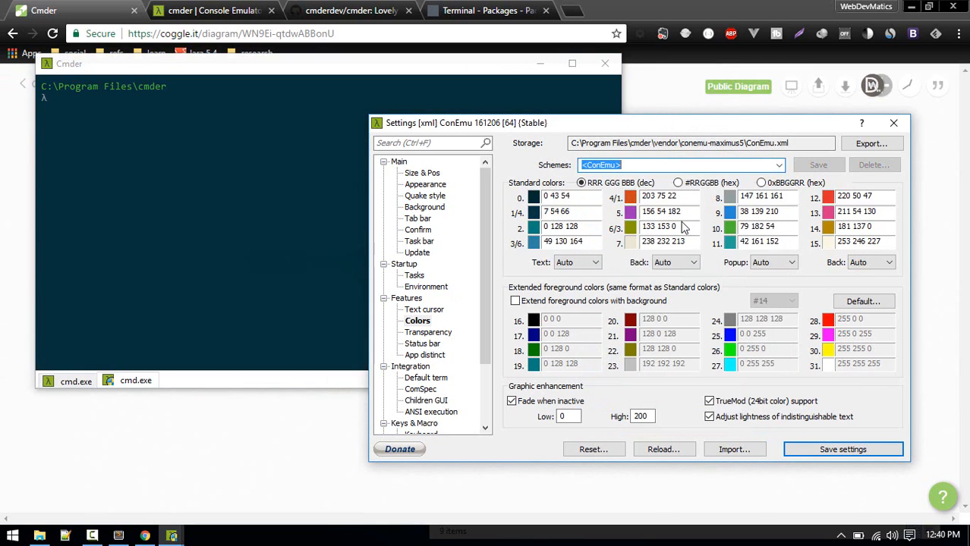
pyautogui.click(777, 164)
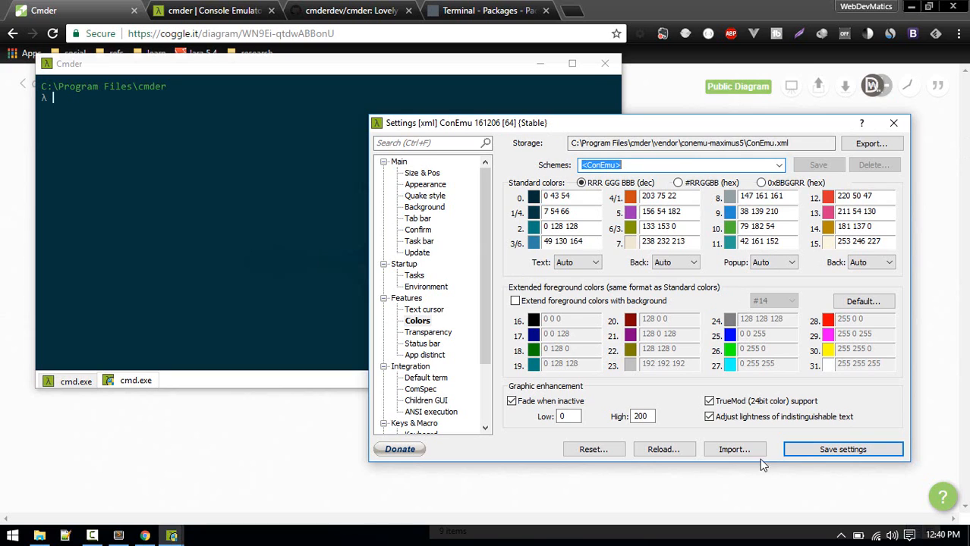
pyautogui.click(842, 449)
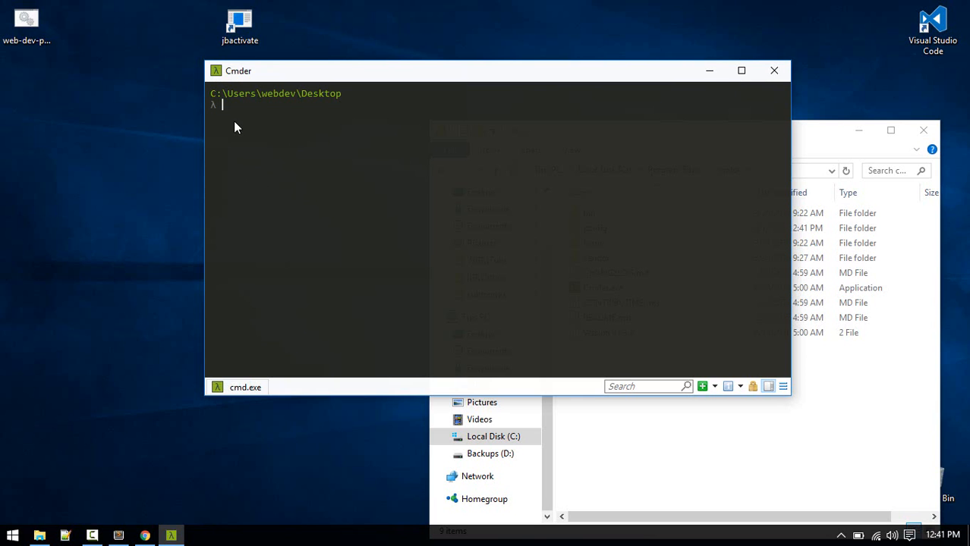
pyautogui.moveTo(252, 146)
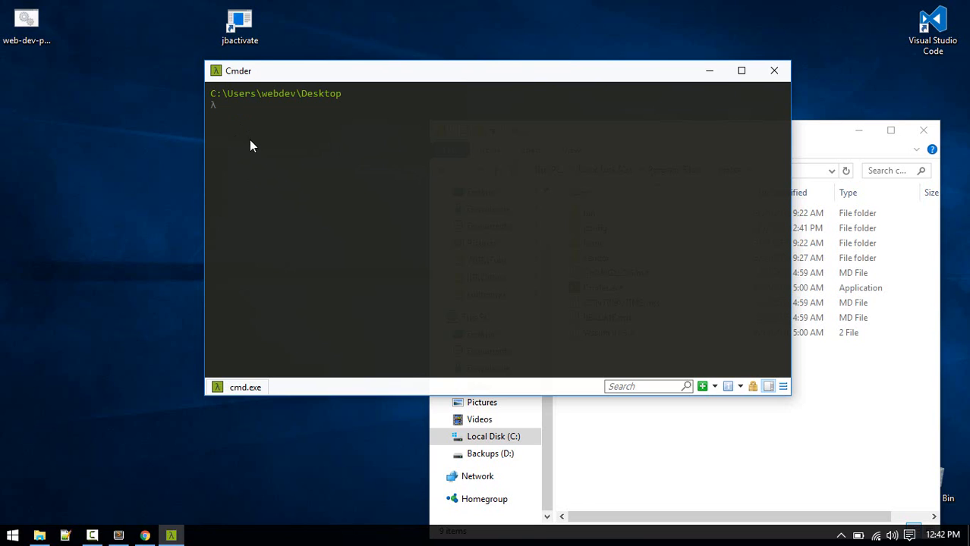
# Define the alias l=ls, run l to list the Desktop files, then clear the console with cls.
pyautogui.write('ls')
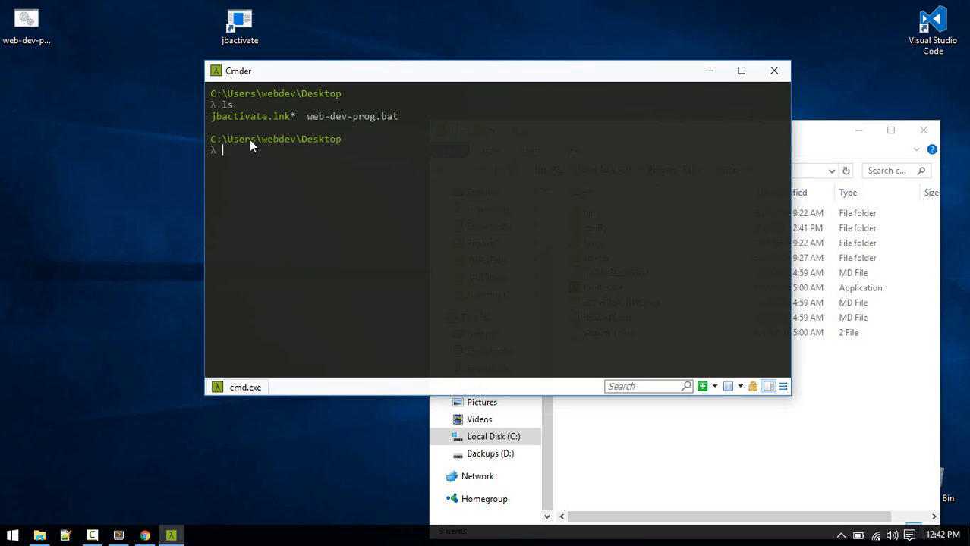
pyautogui.write('alias')
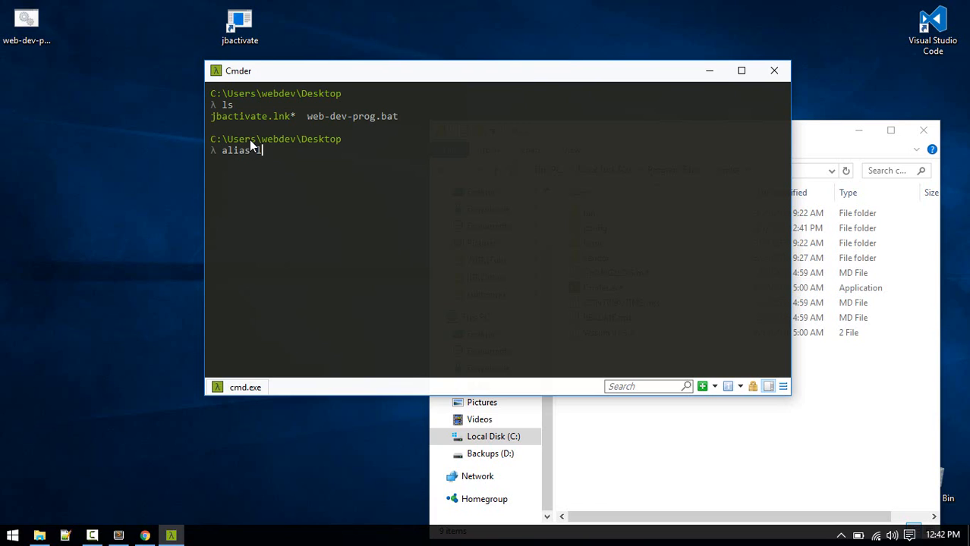
pyautogui.write('l=')
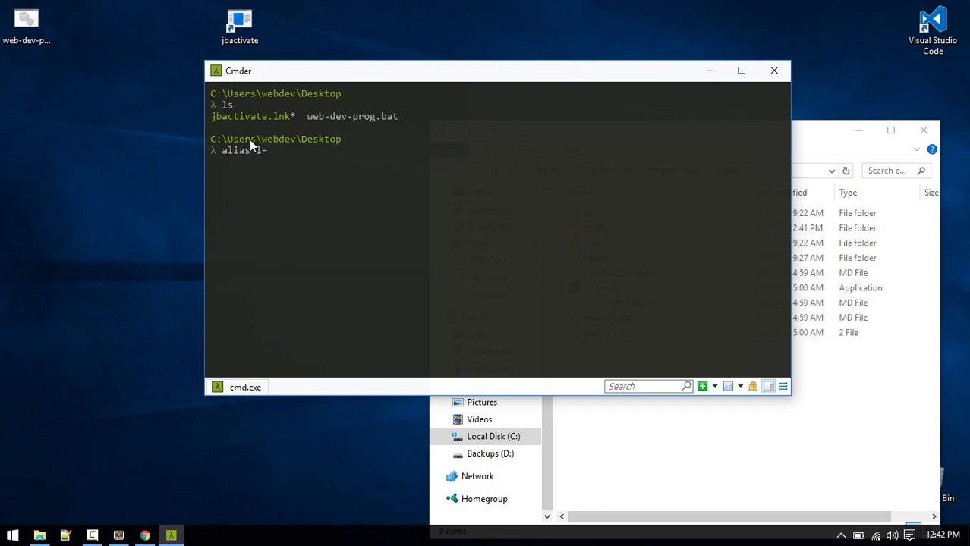
pyautogui.write('ls')
pyautogui.write('l')
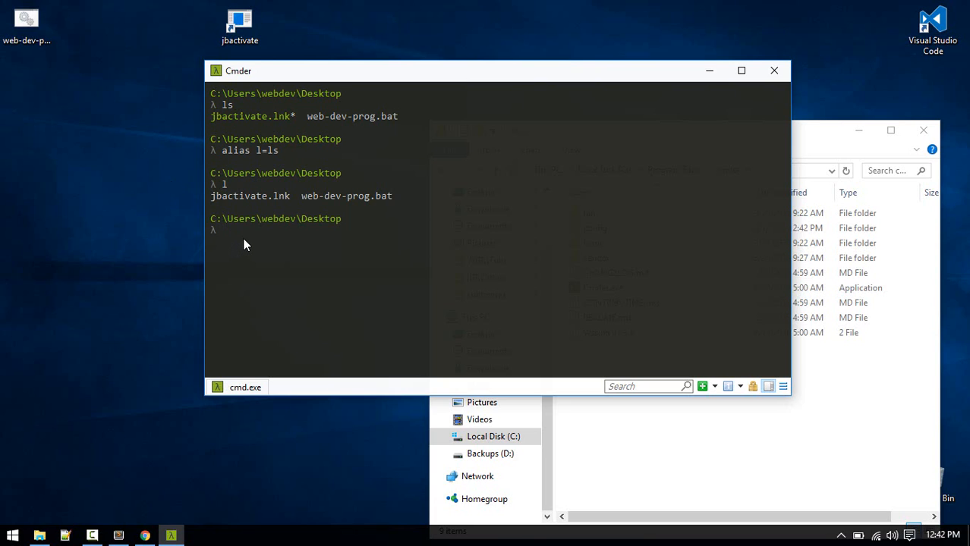
pyautogui.write('cls')
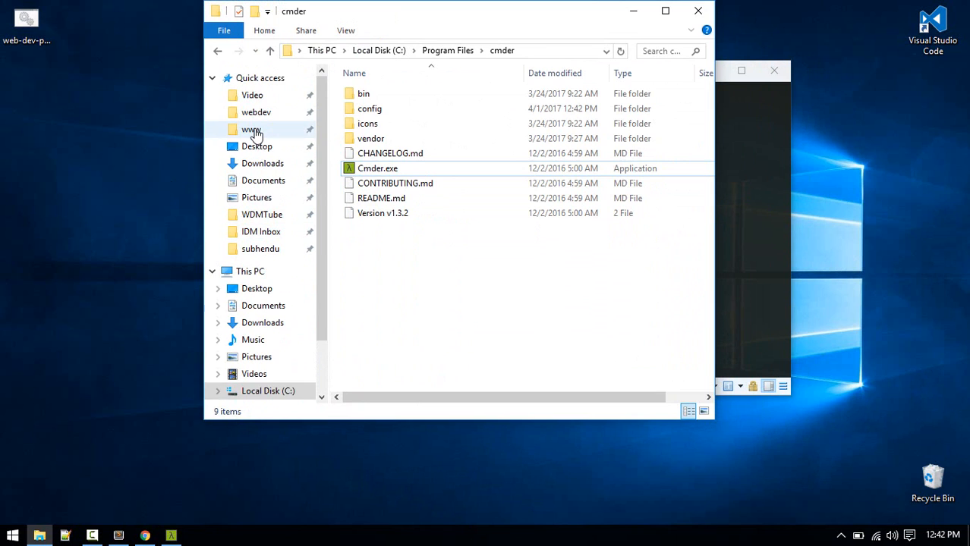
# Use Cmder Here on the socialauth folder under C:\wamp\www\utube.
pyautogui.click(252, 129)
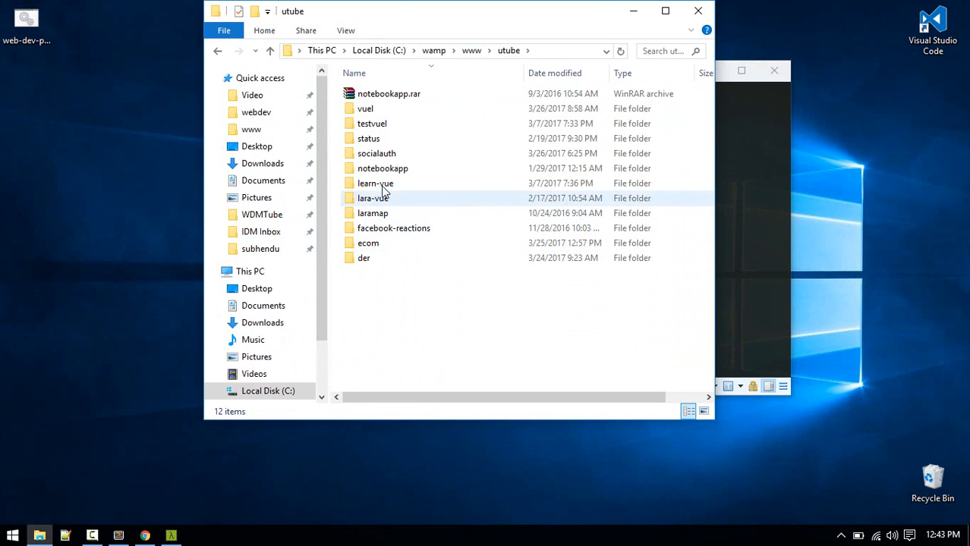
pyautogui.rightClick(376, 154)
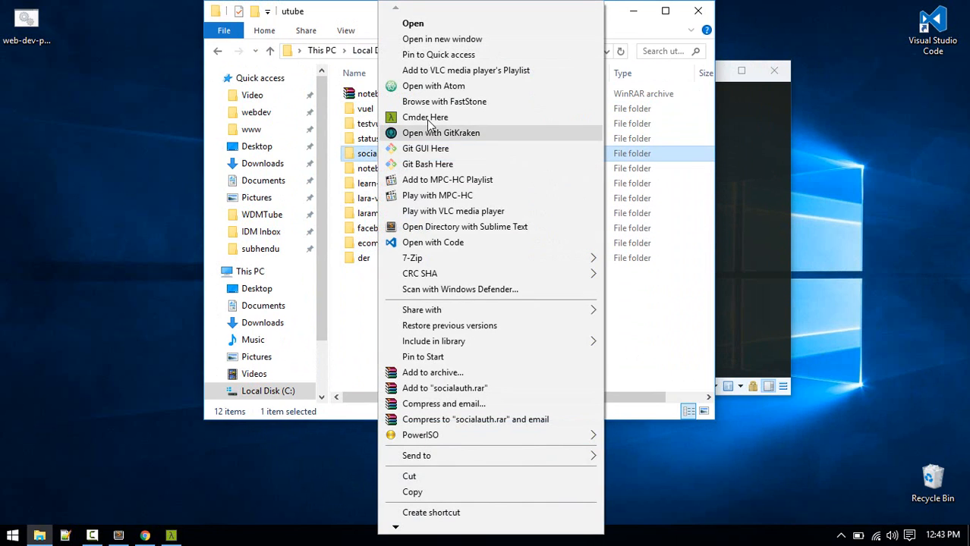
pyautogui.click(425, 117)
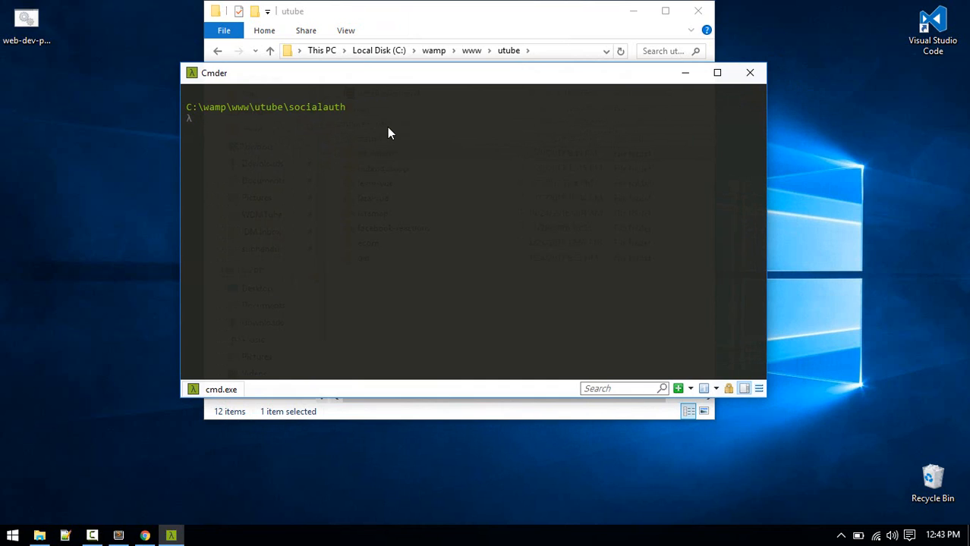
# Define the alias part=php artisan $* in the Cmder prompt.
pyautogui.write('alie')
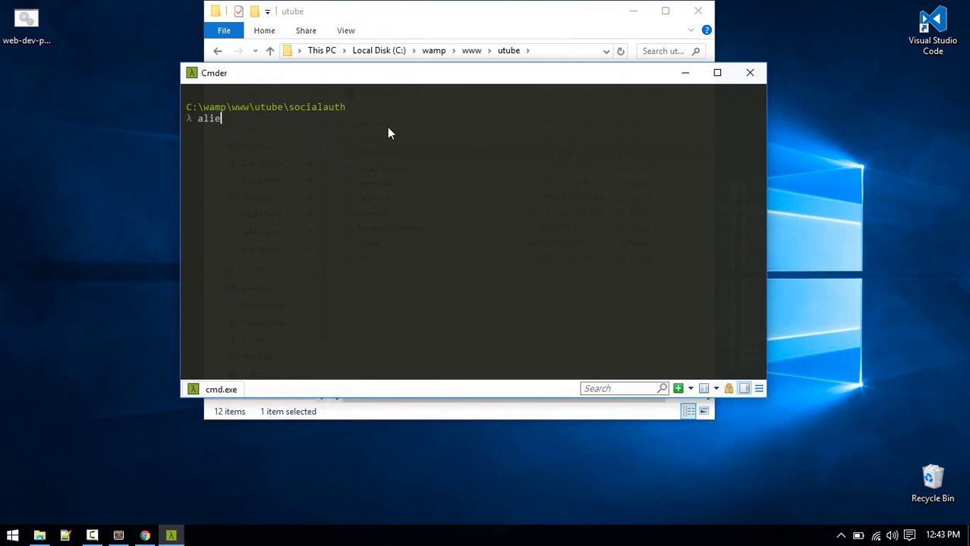
pyautogui.write('s')
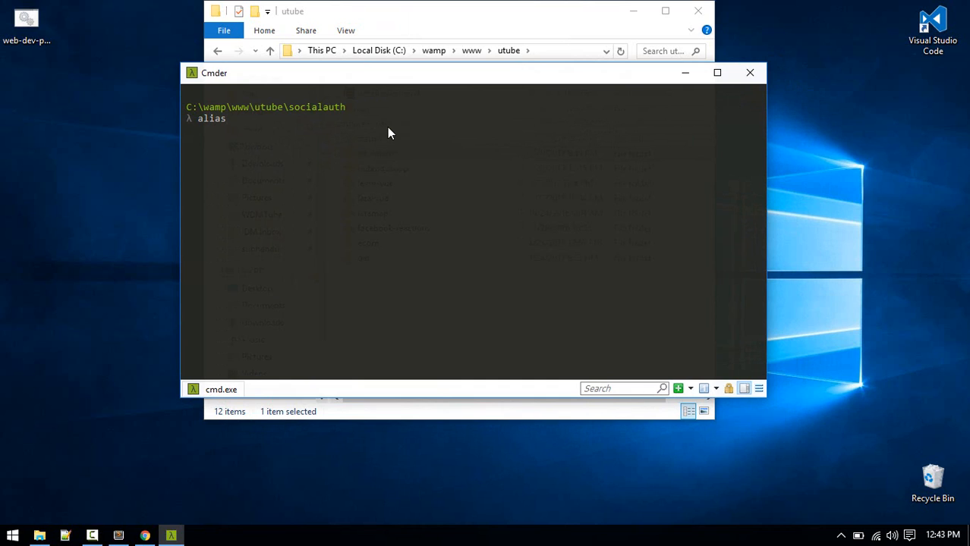
pyautogui.write('part=')
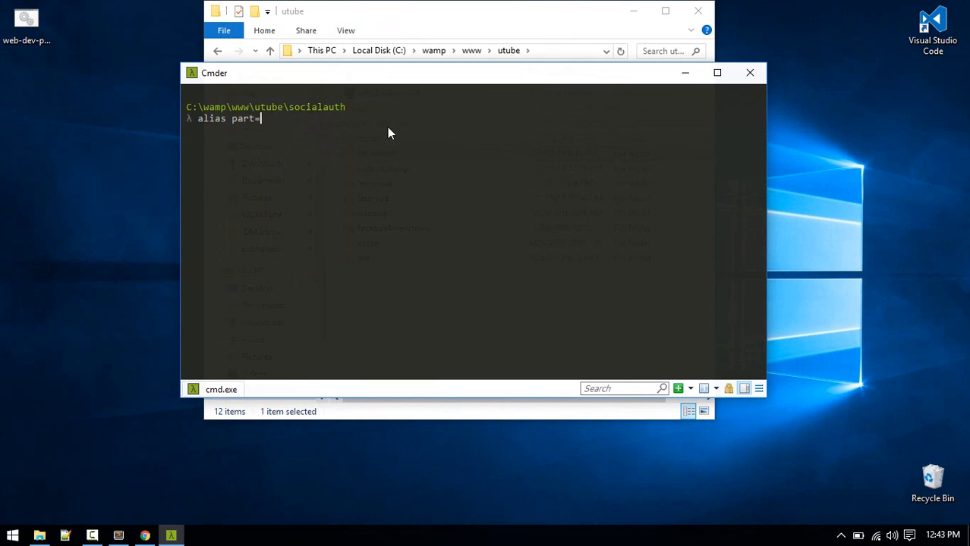
pyautogui.write('php')
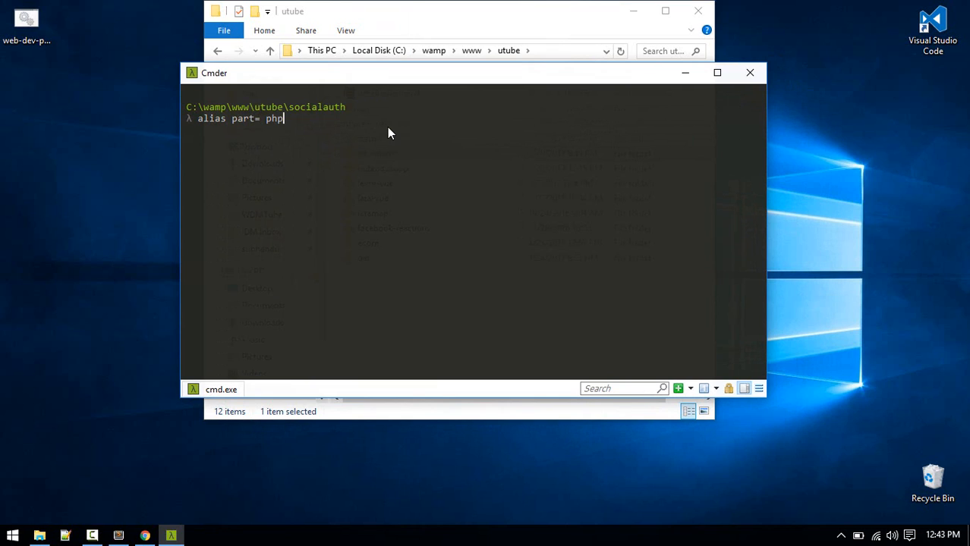
pyautogui.write('artisan')
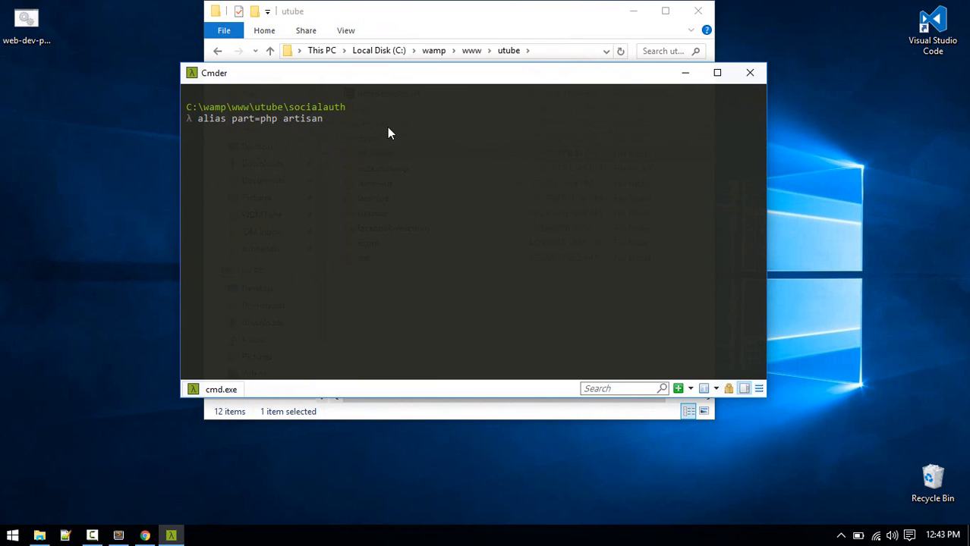
pyautogui.write('$*')
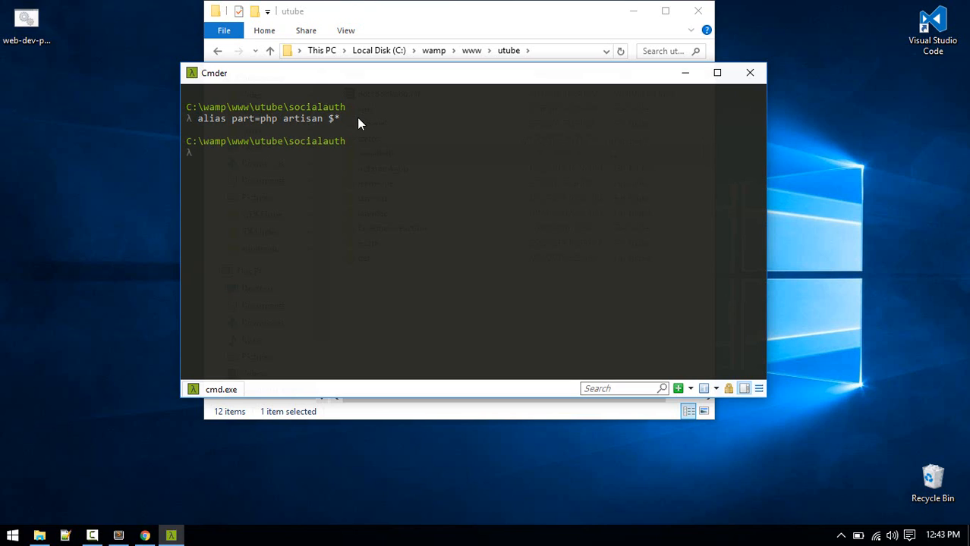
# Run part route:list to print the socialauth project's routes, then clear the console.
pyautogui.write('part')
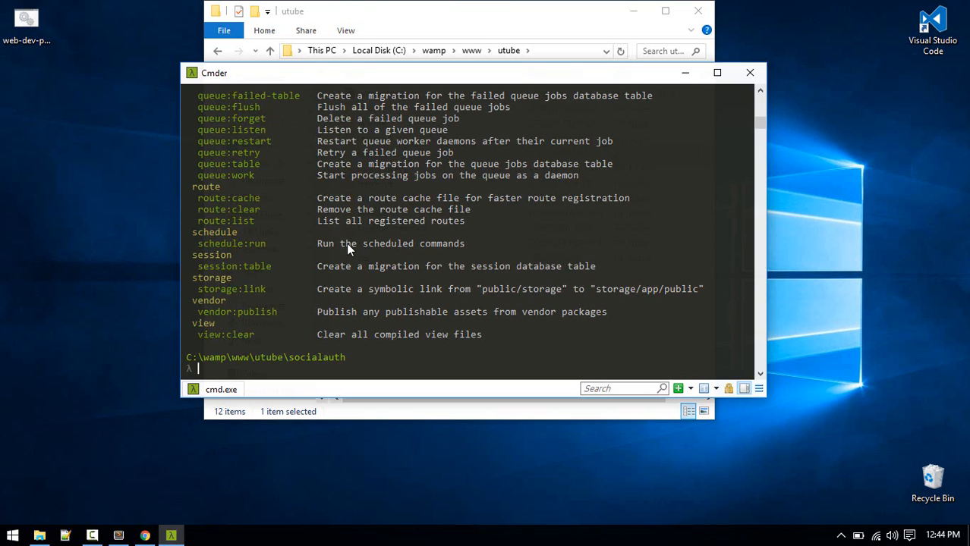
pyautogui.scroll(-3)
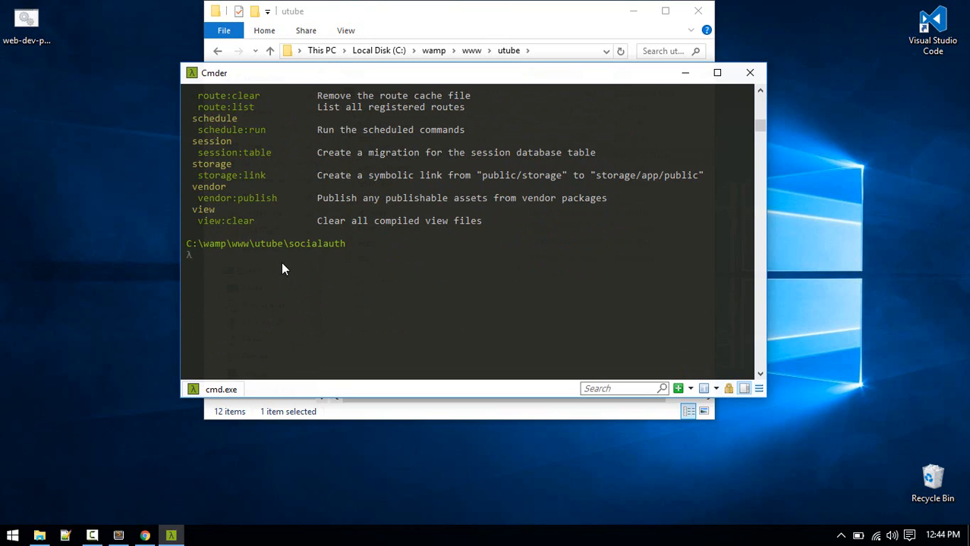
pyautogui.write('pa')
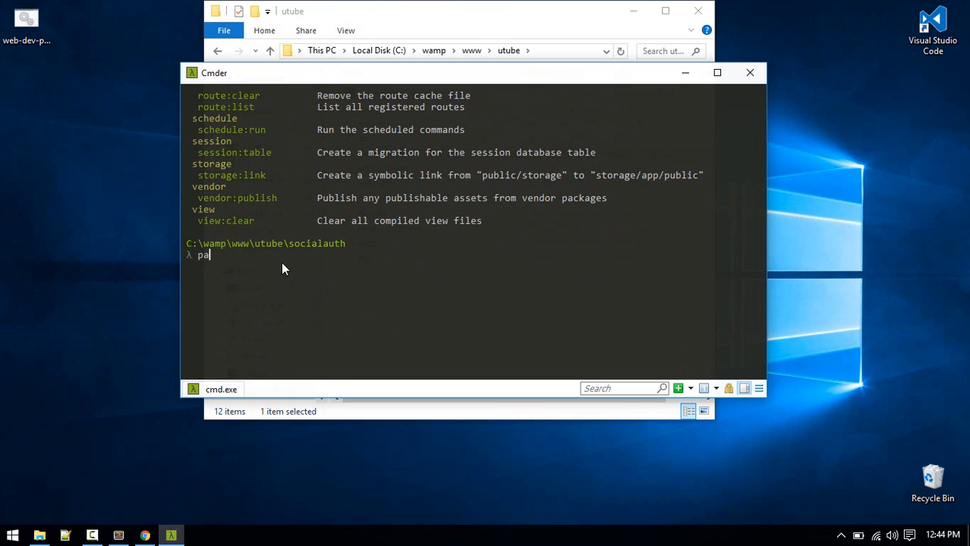
pyautogui.write('rt')
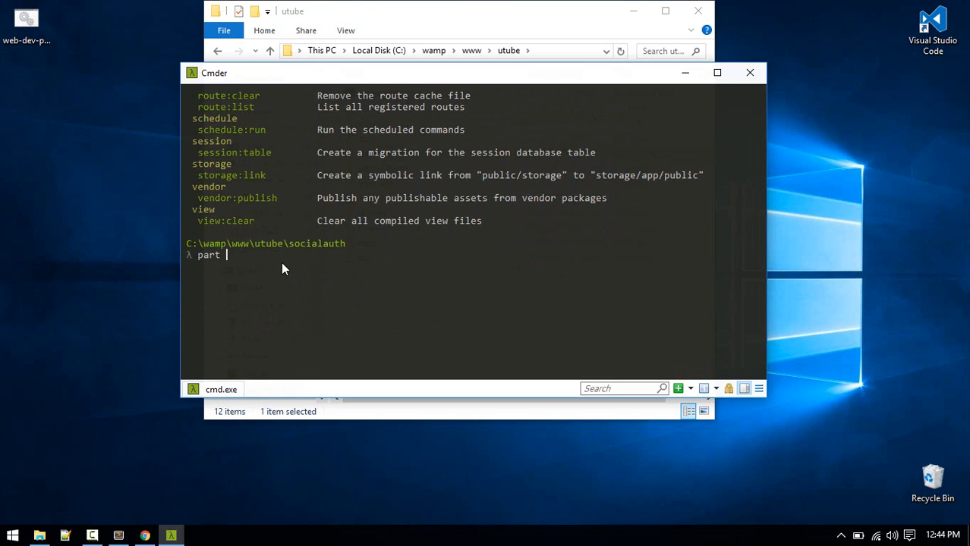
pyautogui.write('route:list')
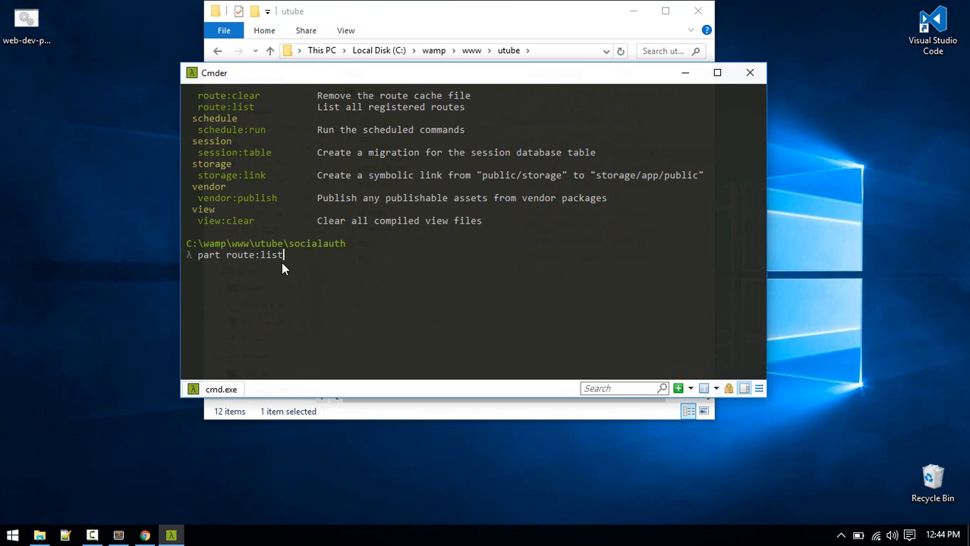
pyautogui.press('enter')
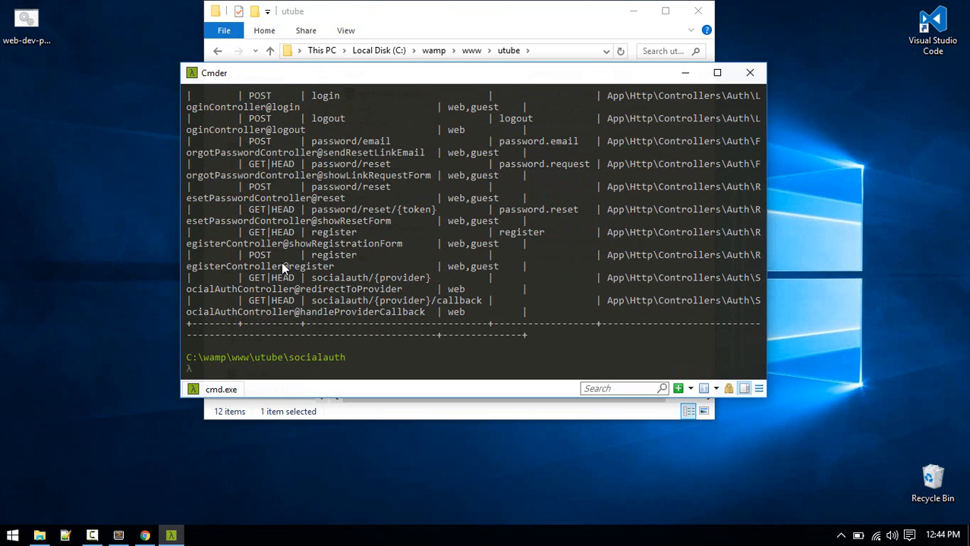
pyautogui.click(716, 72)
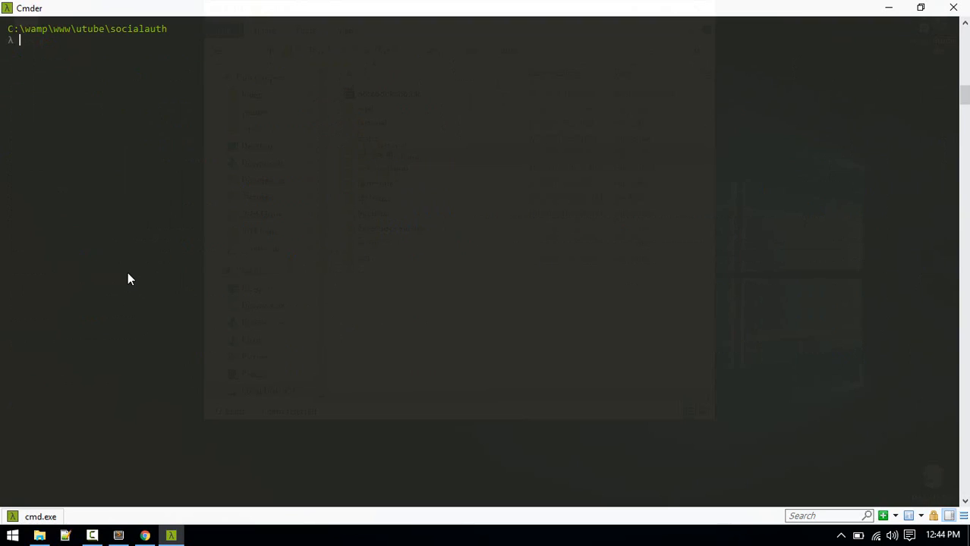
# Jump to the Cmder install via the cmderr alias, enter config, and edit user-aliases.cmd in vim.
pyautogui.write('cmderr')
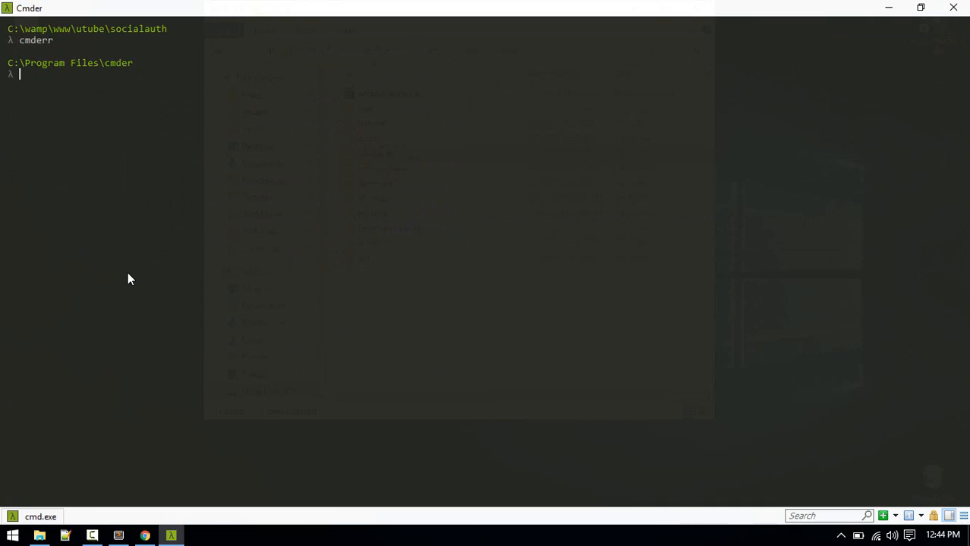
pyautogui.write('ls')
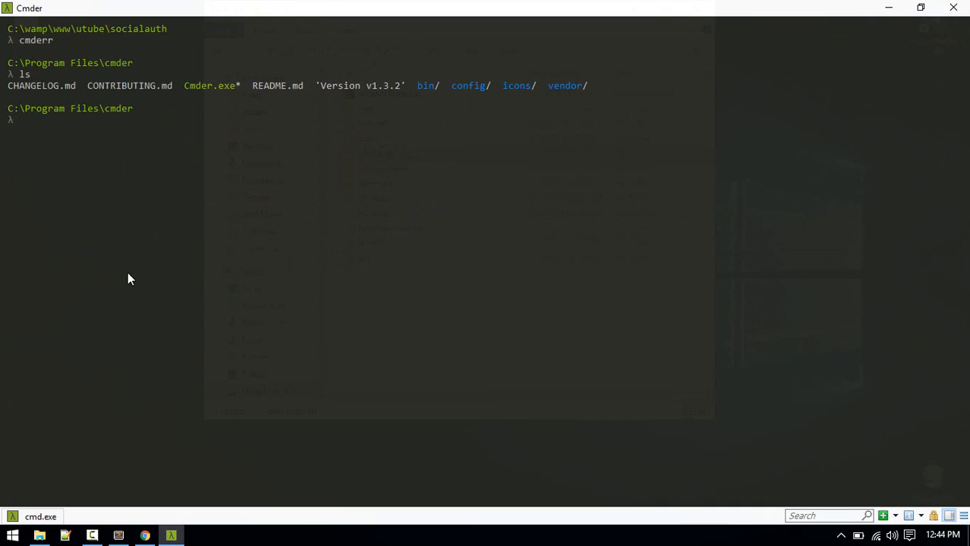
pyautogui.write('cd config\\')
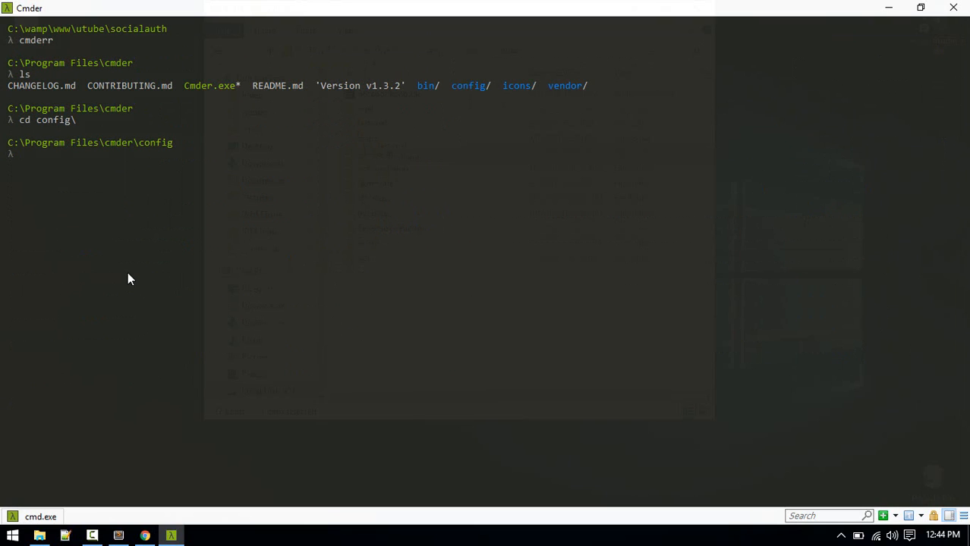
pyautogui.write('ls')
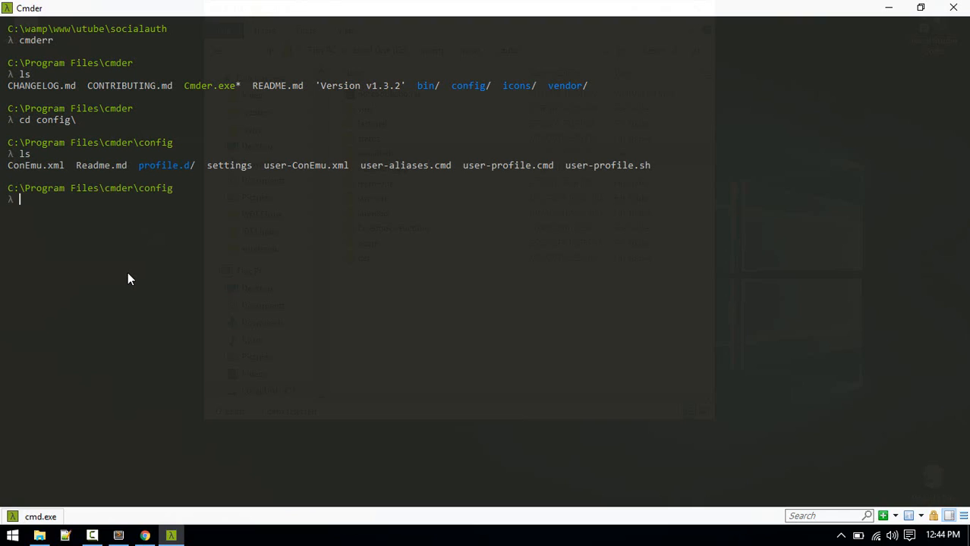
pyautogui.moveTo(363, 170)
pyautogui.write('vi')
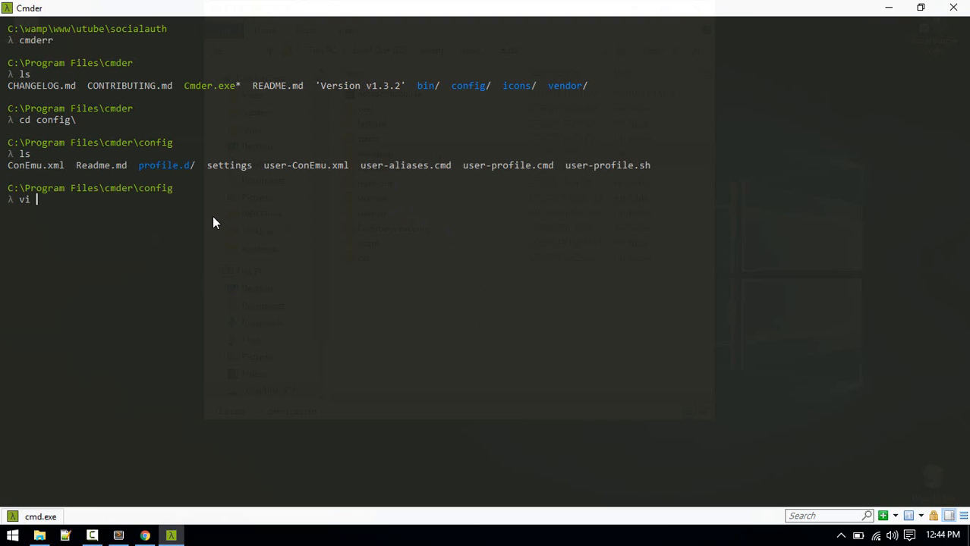
pyautogui.write('user')
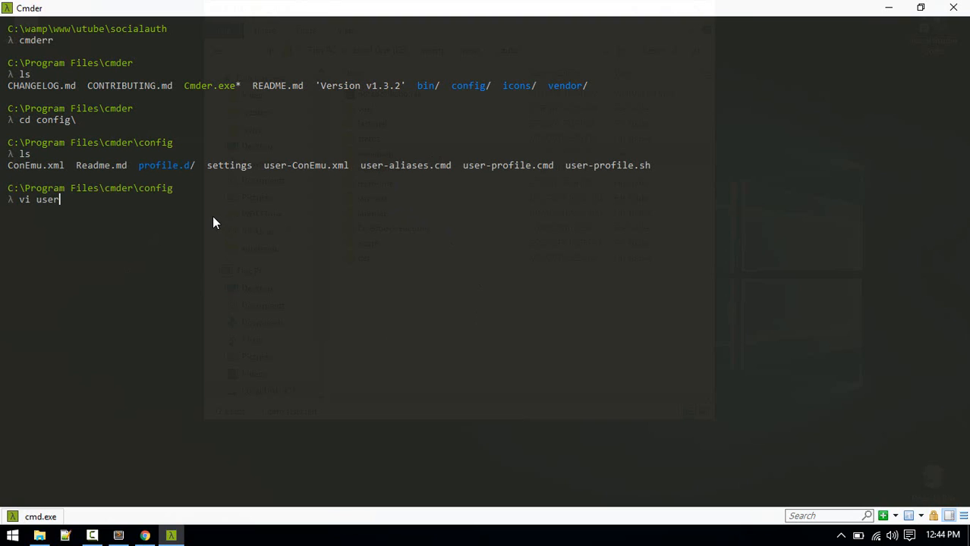
pyautogui.write('-aliases.cmd')
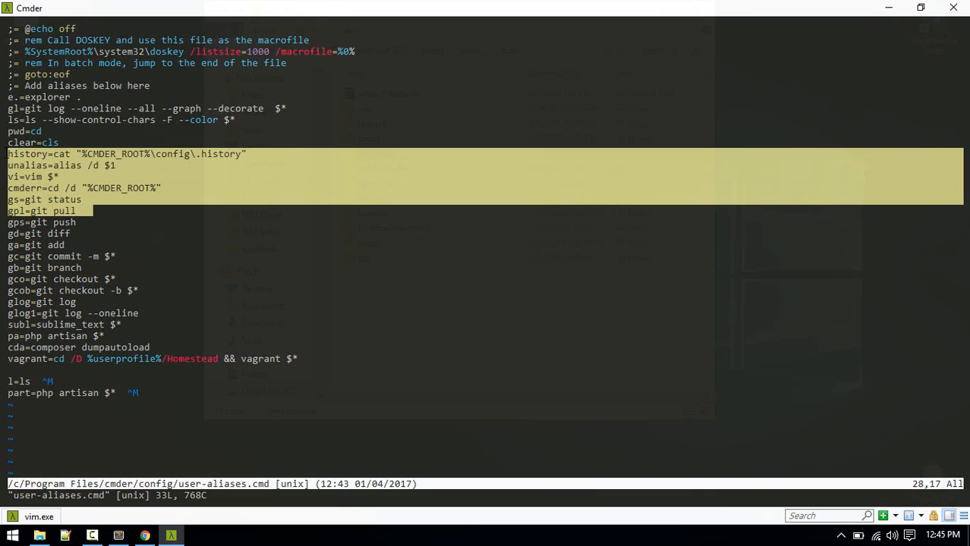
# Scroll through the aliases in user-aliases.cmd in vim before quitting to the prompt.
pyautogui.scroll(-3)
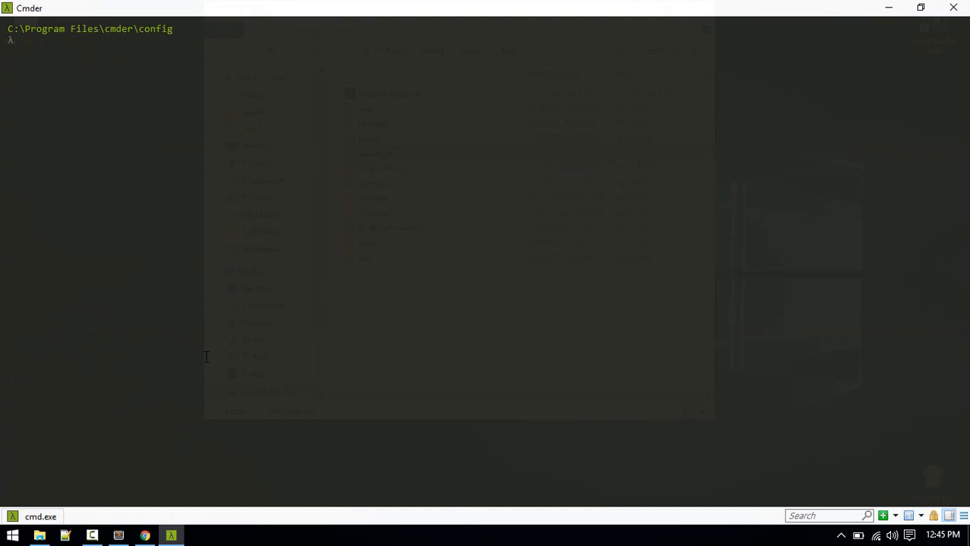
# Run subl user-aliases.cmd to open the aliases file in Sublime Text.
pyautogui.write('subl')
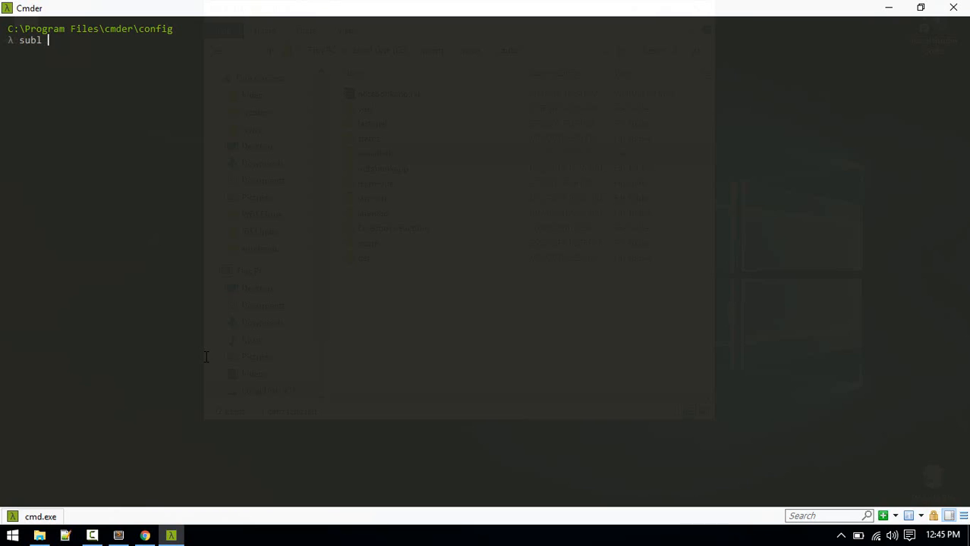
pyautogui.write('user')
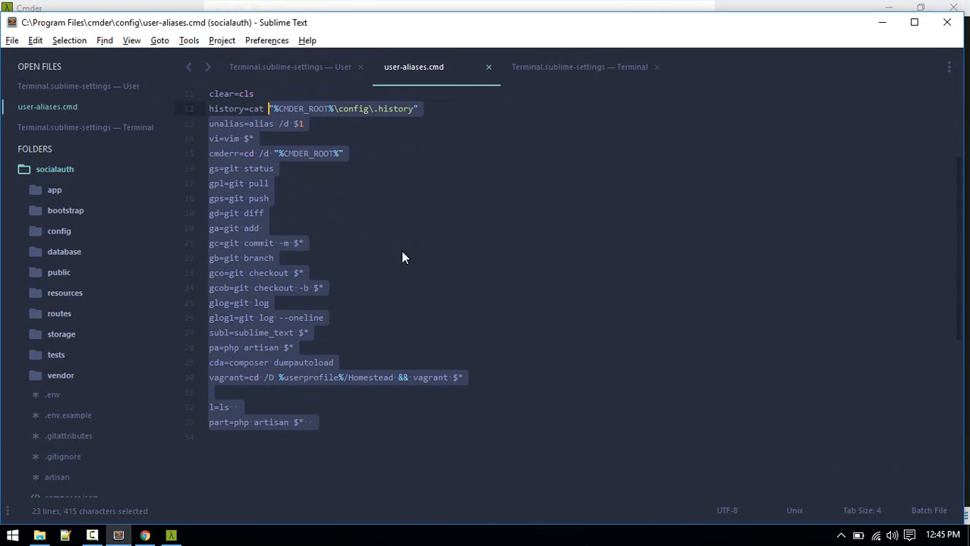
pyautogui.click(288, 67)
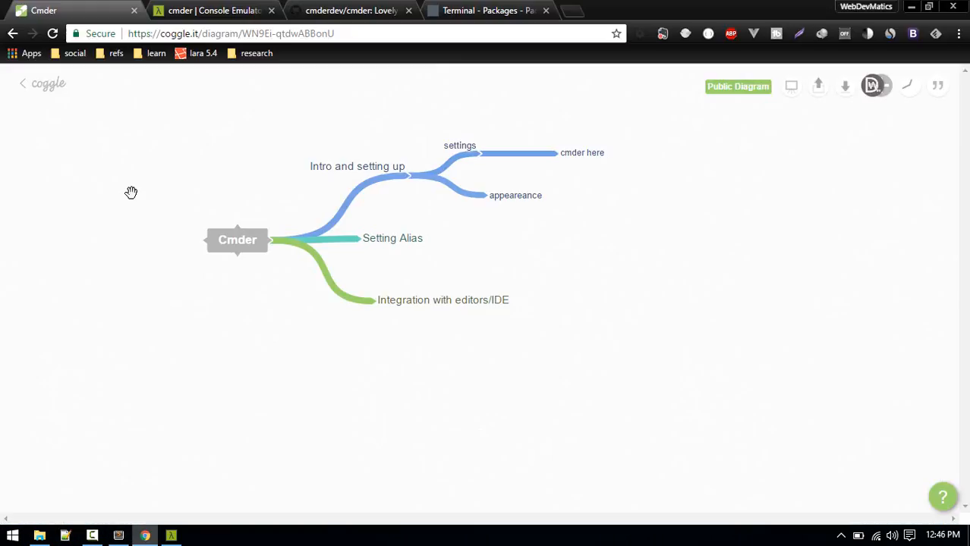
pyautogui.moveTo(479, 319)
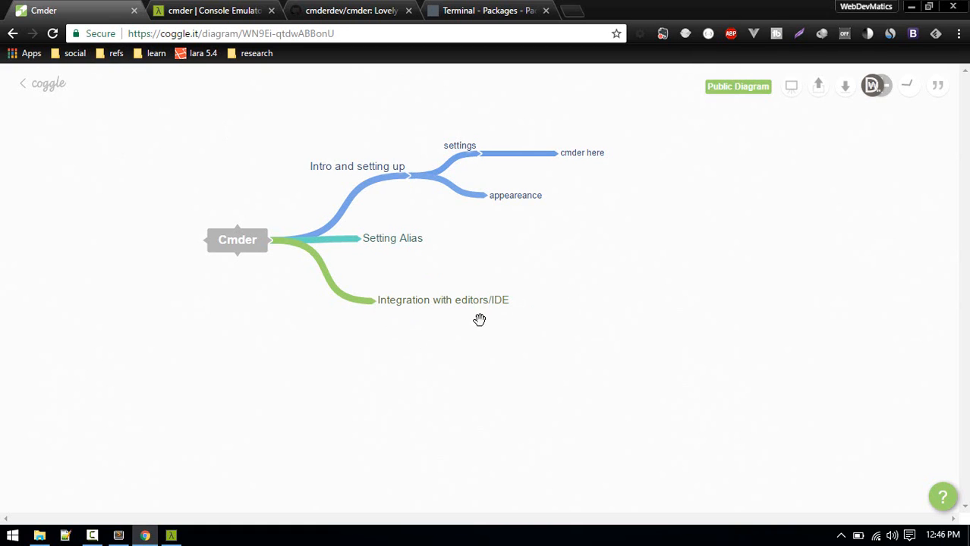
pyautogui.moveTo(282, 334)
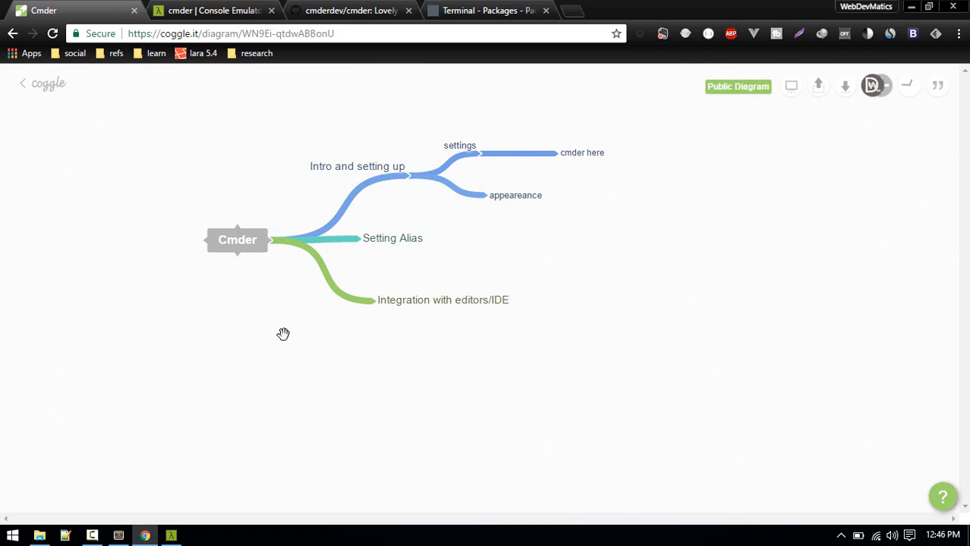
pyautogui.click(119, 535)
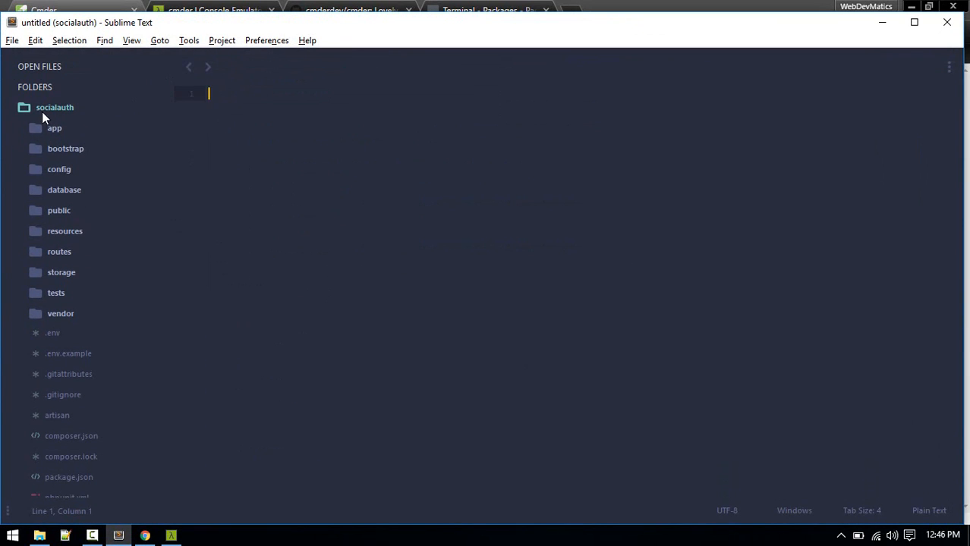
pyautogui.moveTo(398, 155)
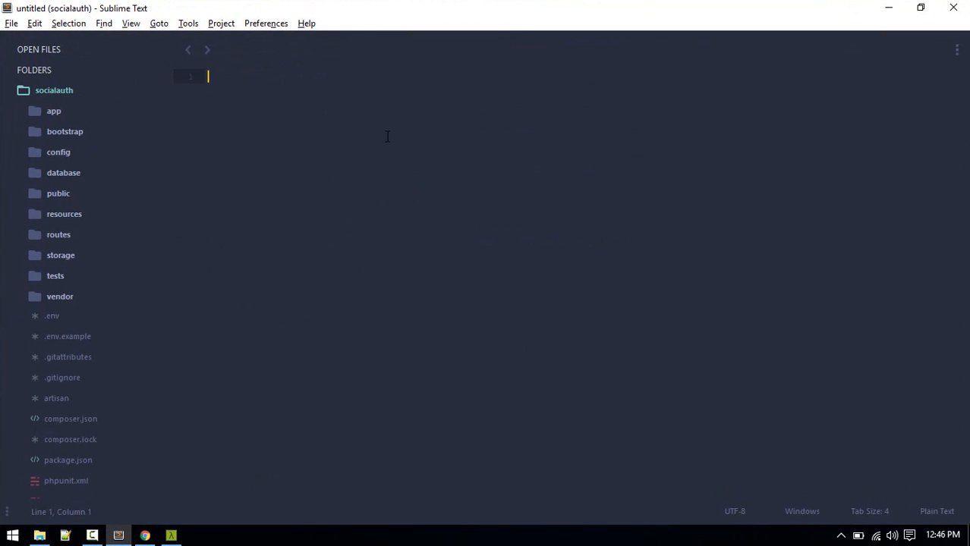
pyautogui.moveTo(344, 140)
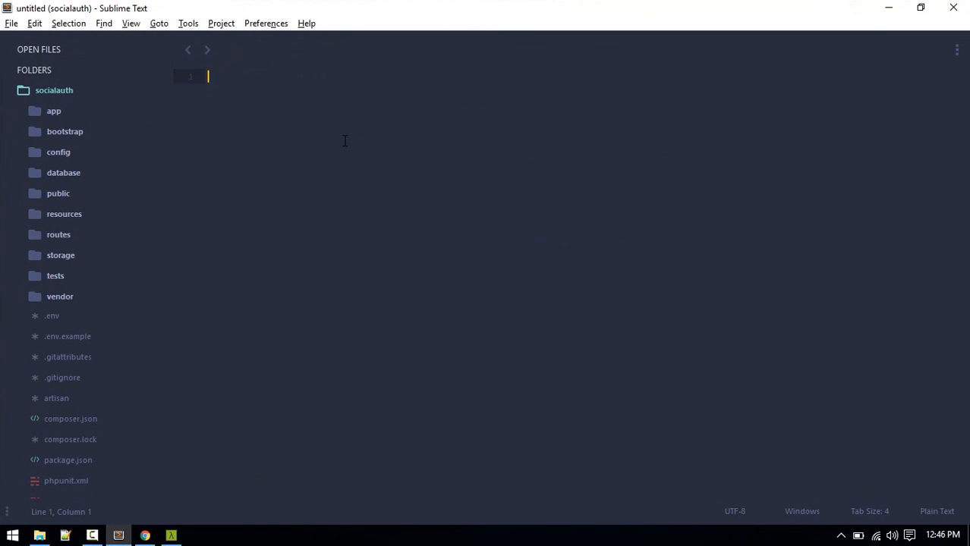
# Find 'termin' in the Command Palette and choose Preferences: Terminal Settings – Default.
pyautogui.write('terminal')
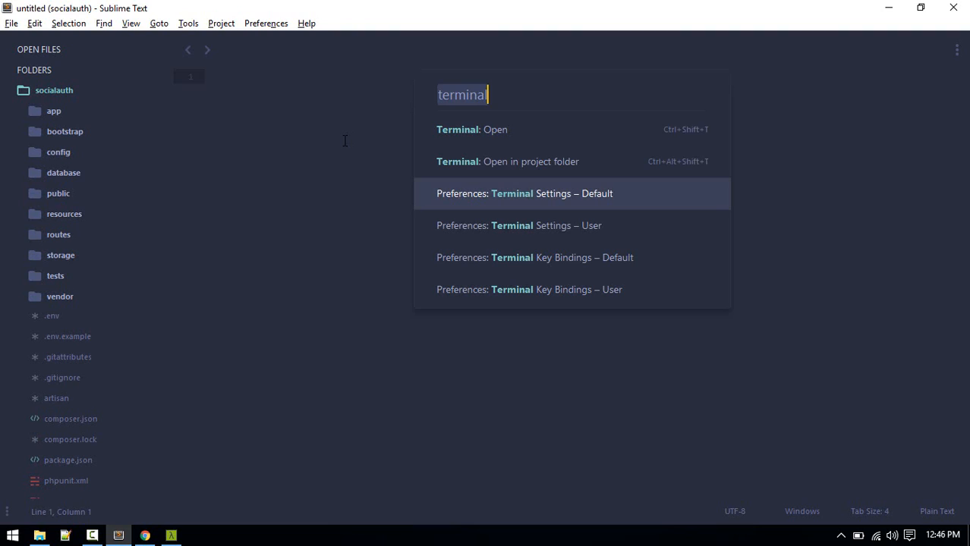
pyautogui.press('escape')
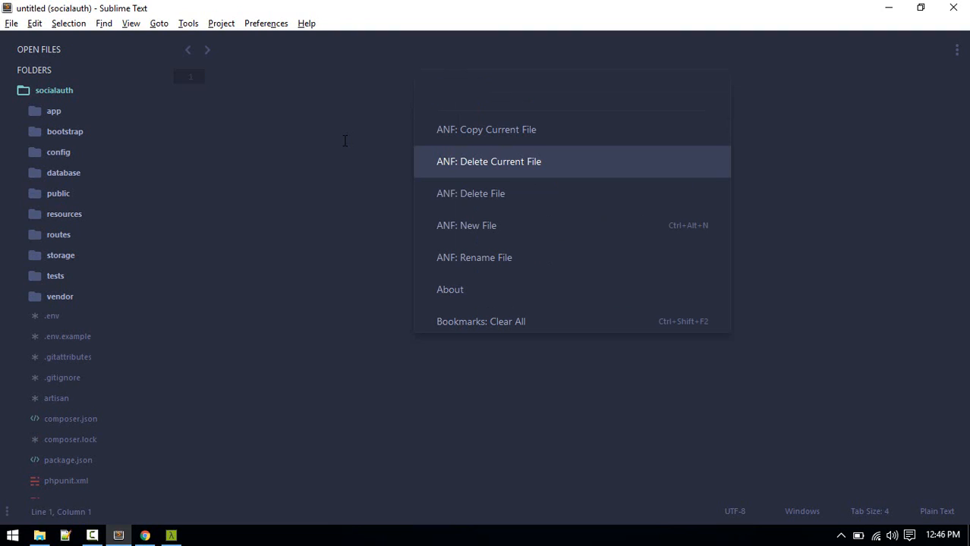
pyautogui.write('ter')
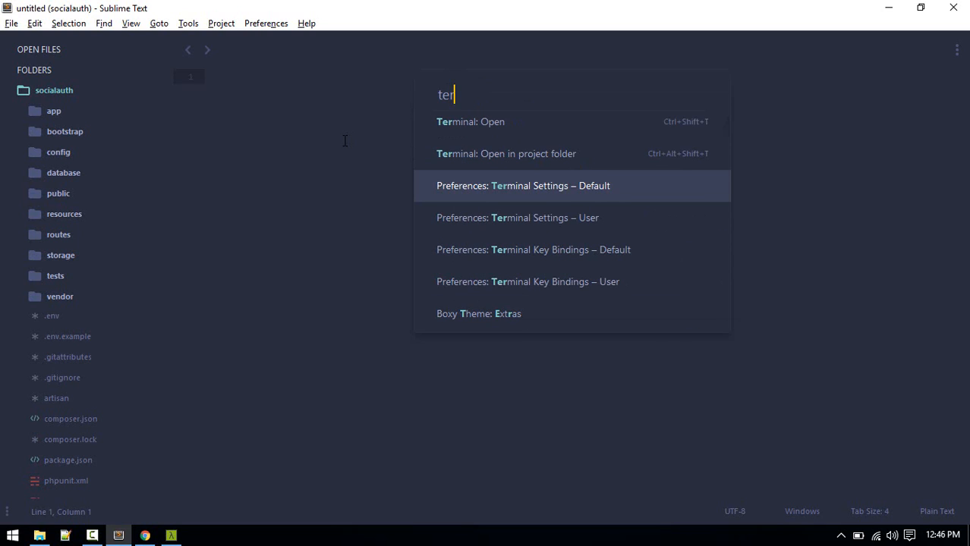
pyautogui.press('Escape')
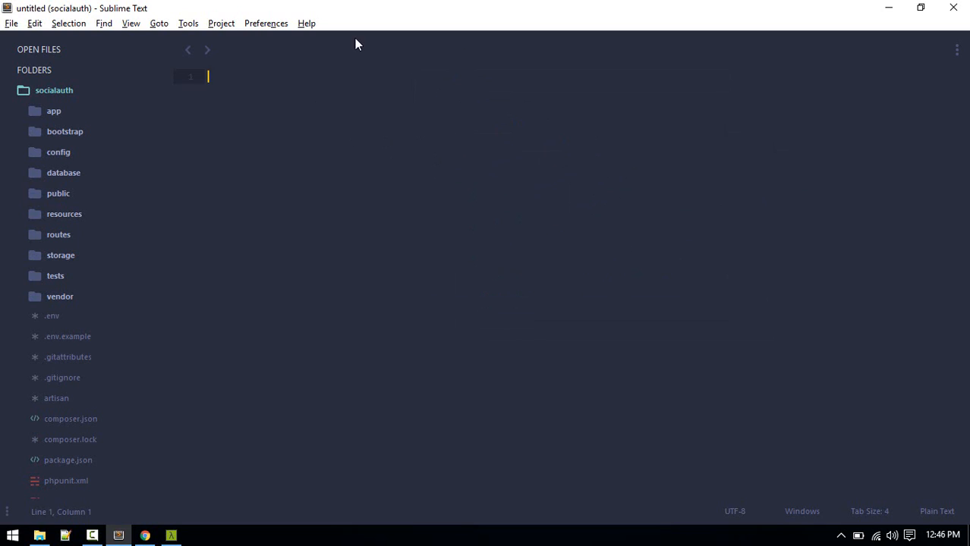
pyautogui.moveTo(282, 210)
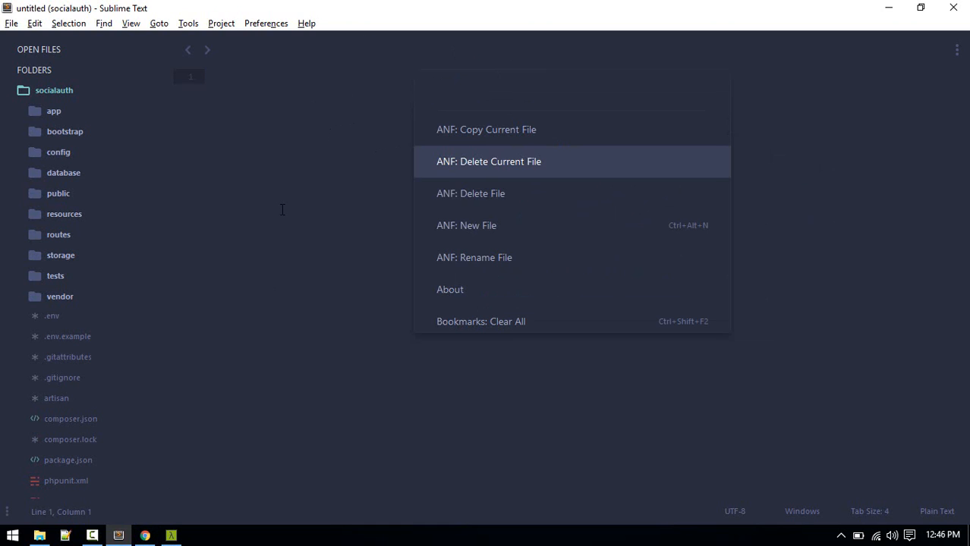
pyautogui.write('termin')
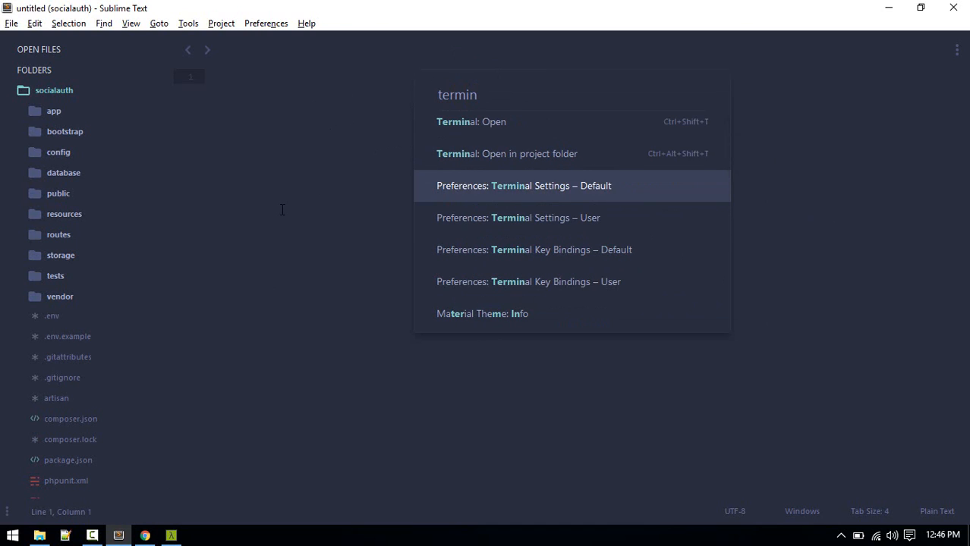
pyautogui.click(523, 186)
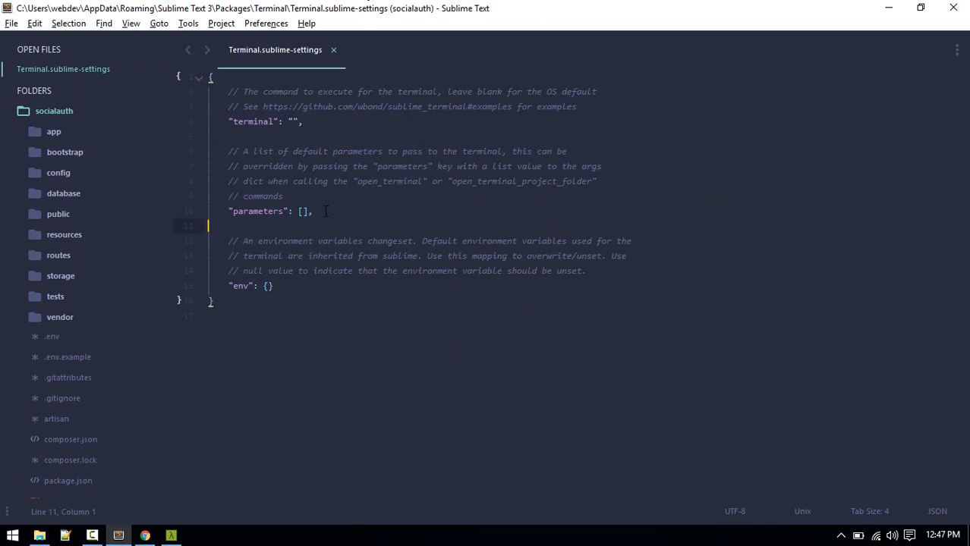
# Choose Preferences: Terminal Settings – User, showing Cmder.exe with /START %CWD% parameters.
pyautogui.write('termin')
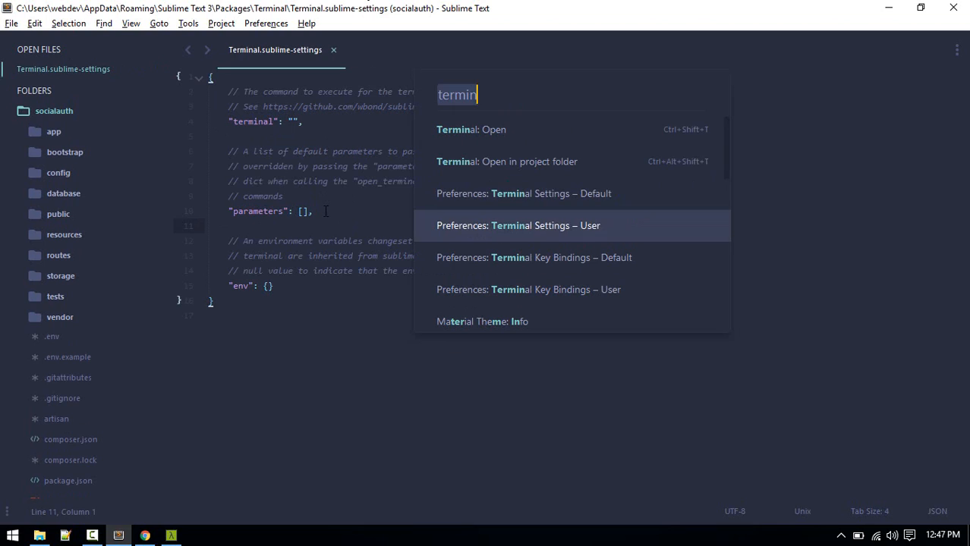
pyautogui.click(518, 225)
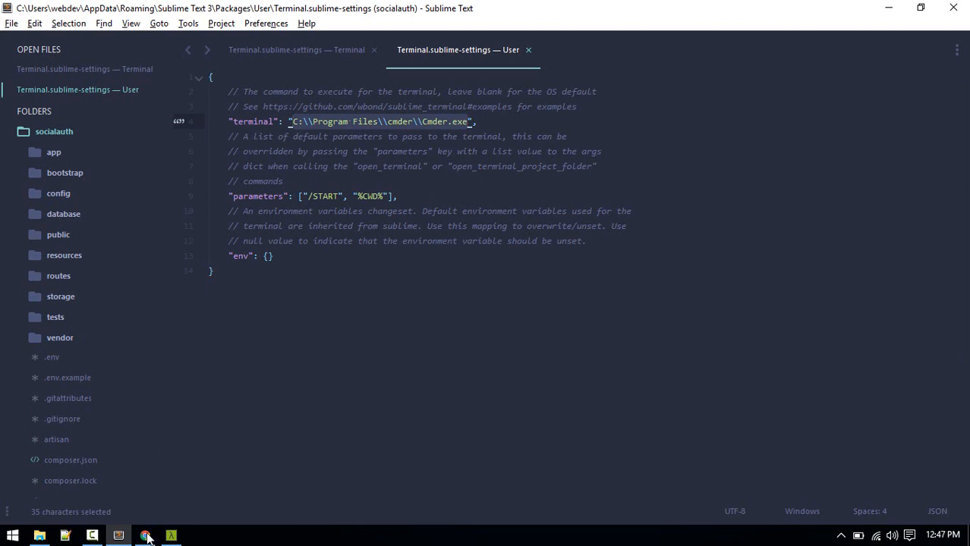
# On the Terminal package page, highlight the Cmder on Windows terminal and parameters lines.
pyautogui.click(144, 536)
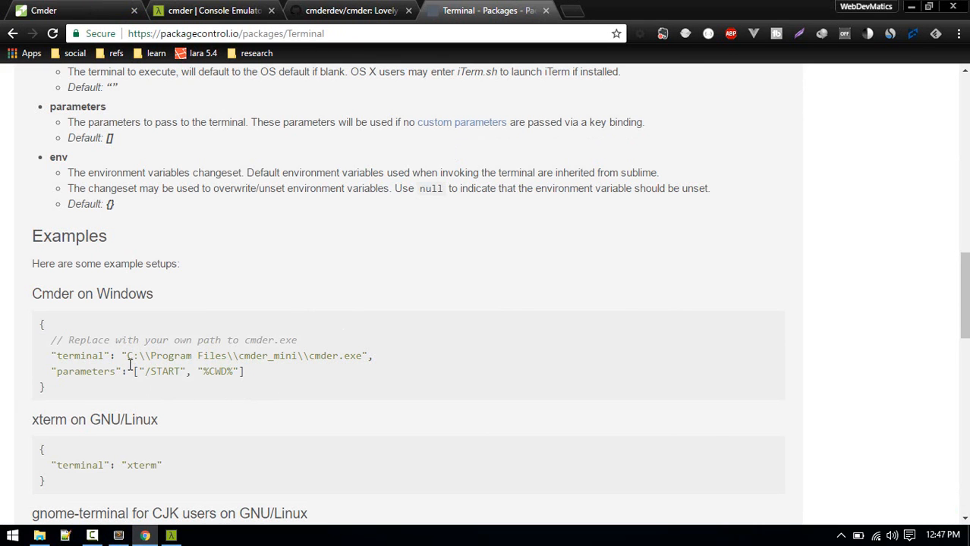
pyautogui.moveTo(337, 161)
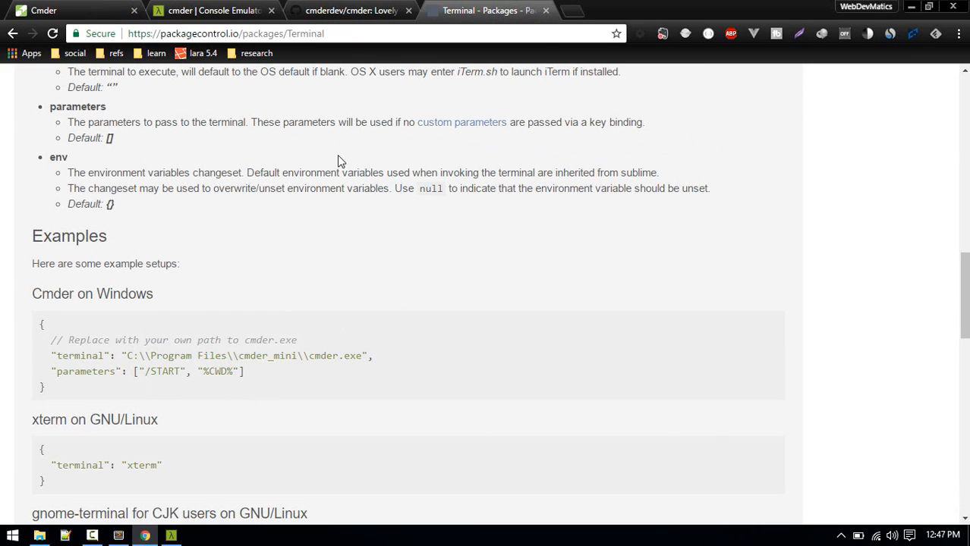
pyautogui.scroll(3)
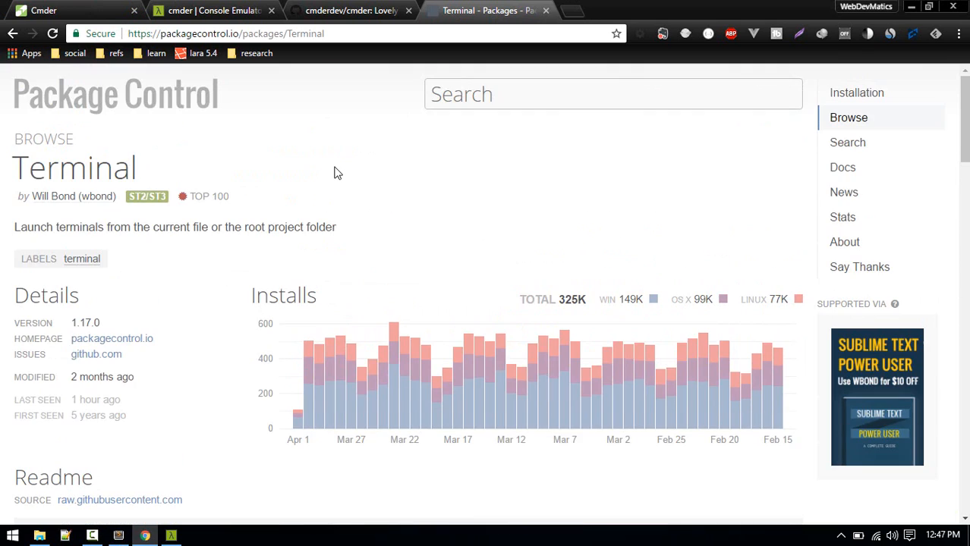
pyautogui.scroll(-3)
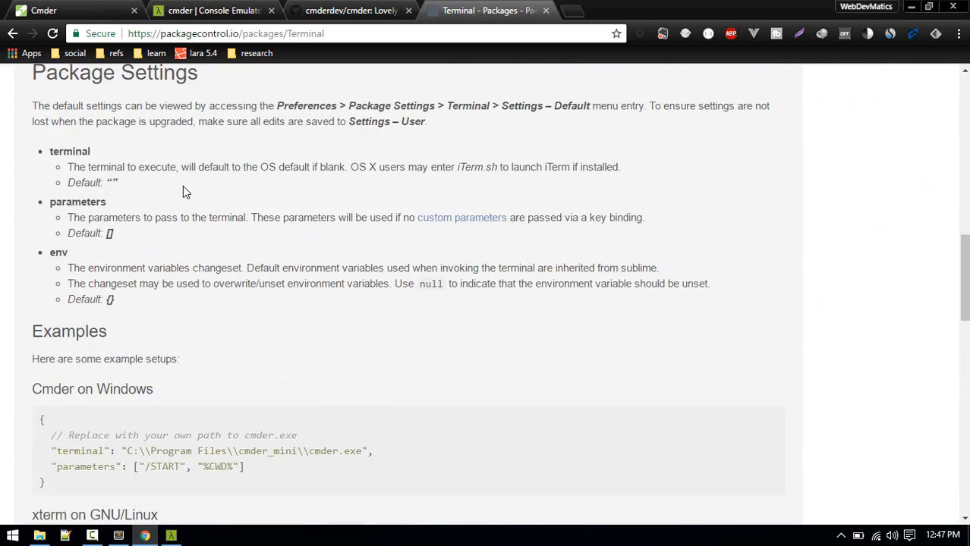
pyautogui.scroll(-3)
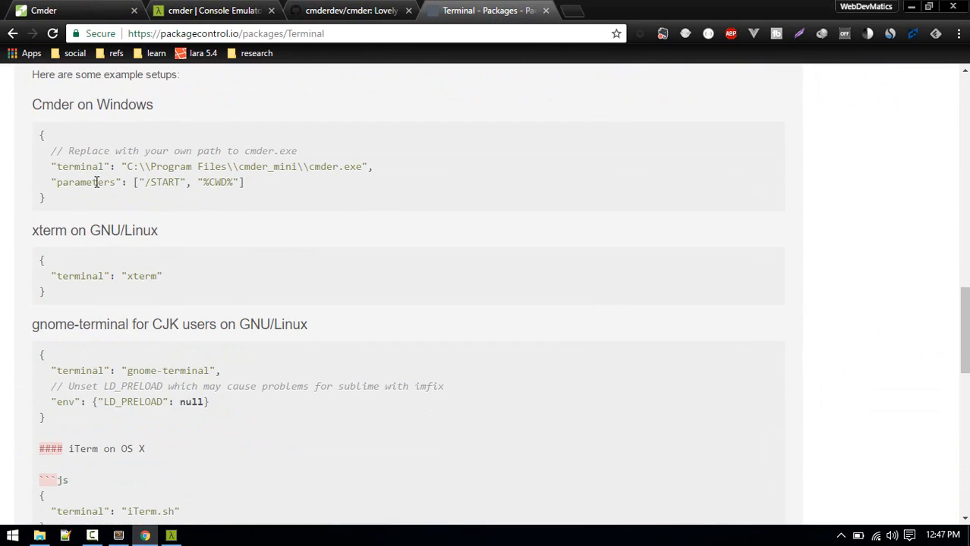
pyautogui.moveTo(51, 167); pyautogui.dragTo(244, 182)
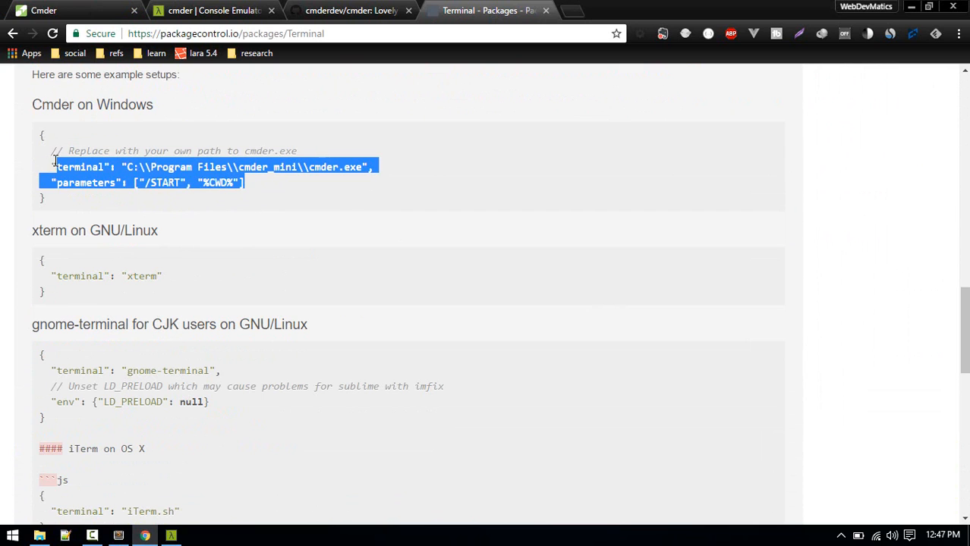
pyautogui.moveTo(307, 200)
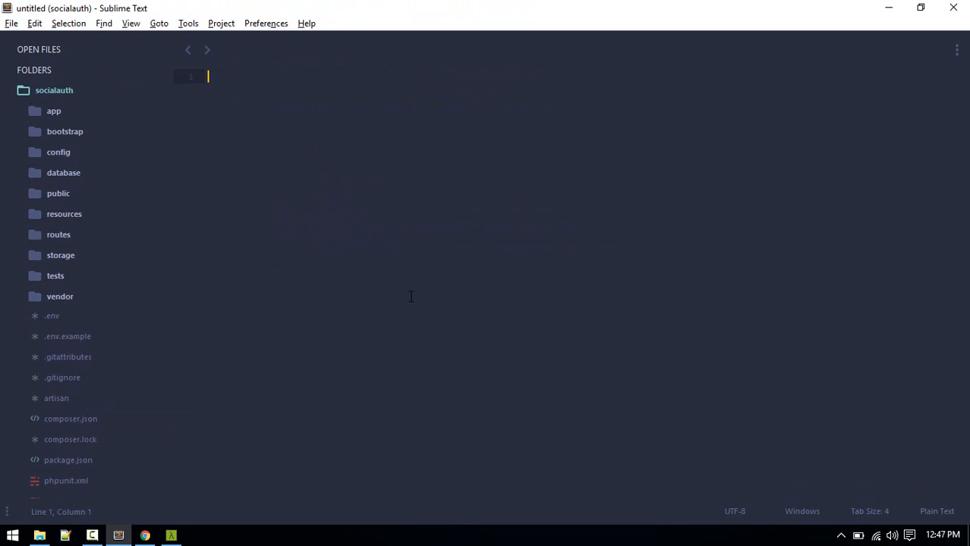
# Switch between Sublime Text and Cmder from the taskbar, leaving the Cmder console in front.
pyautogui.click(170, 536)
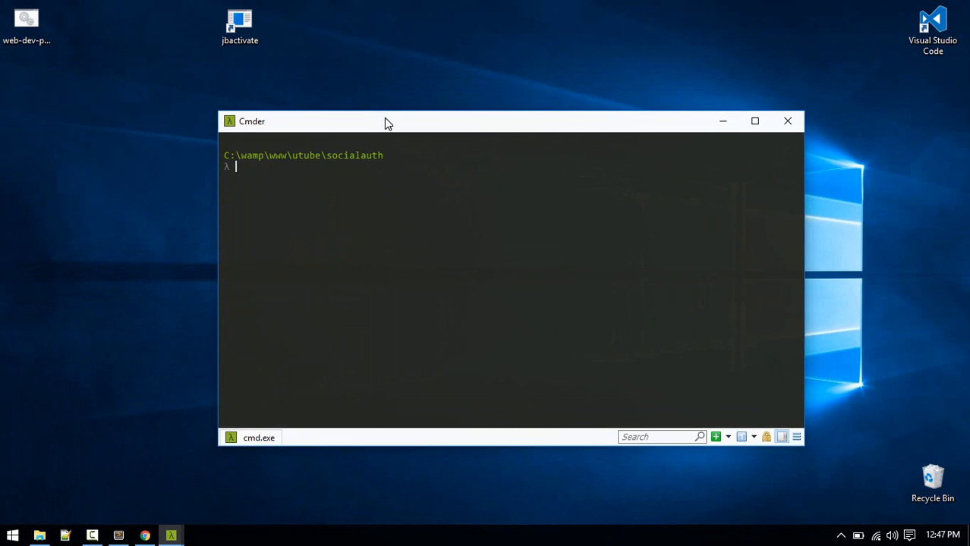
pyautogui.click(118, 535)
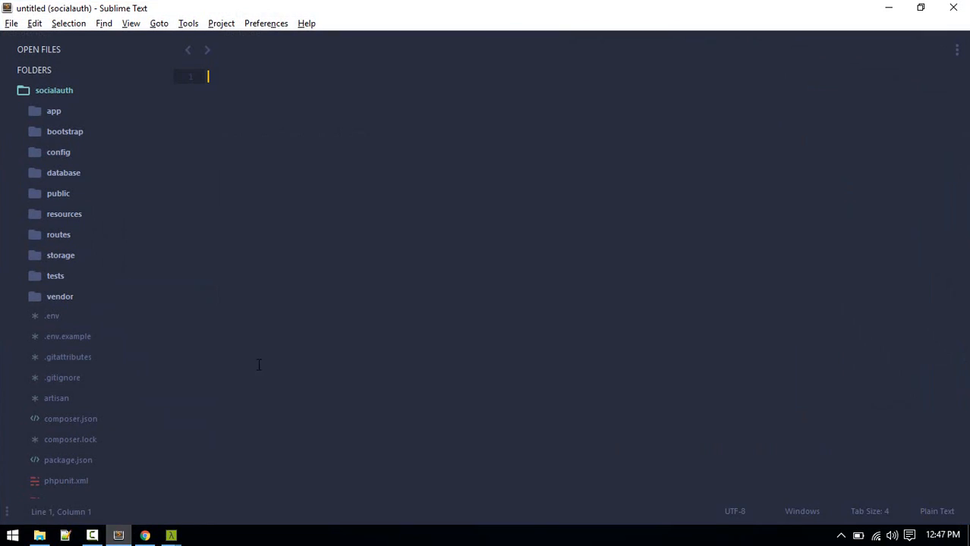
pyautogui.click(170, 535)
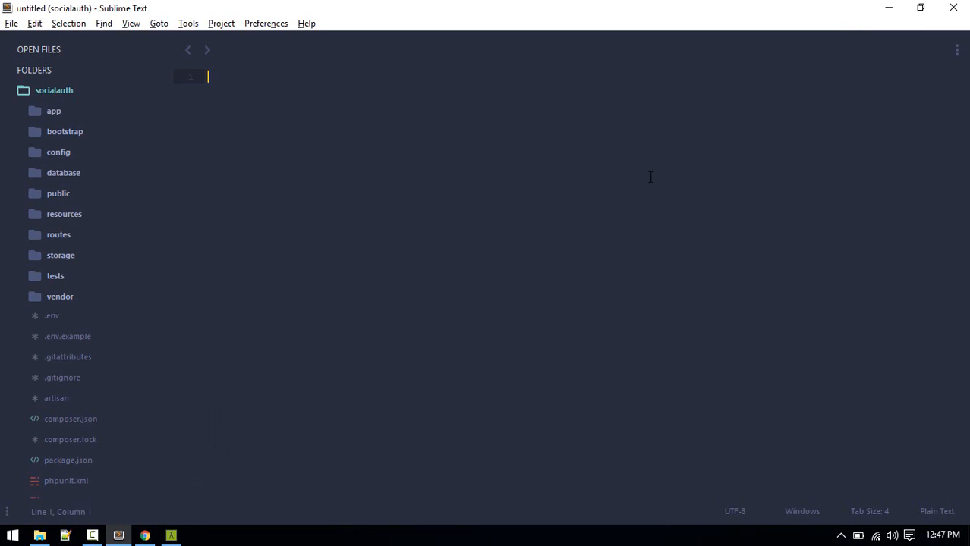
pyautogui.click(170, 535)
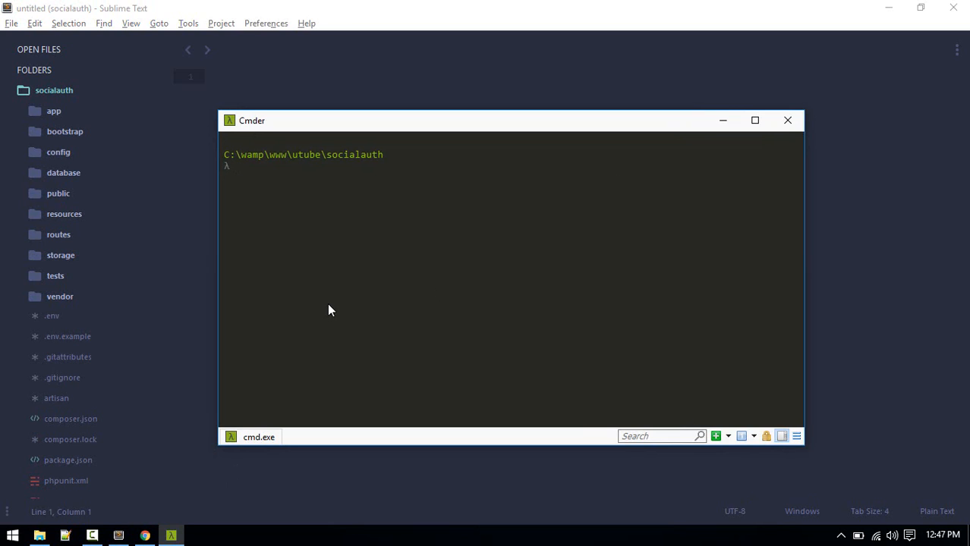
pyautogui.moveTo(722, 131)
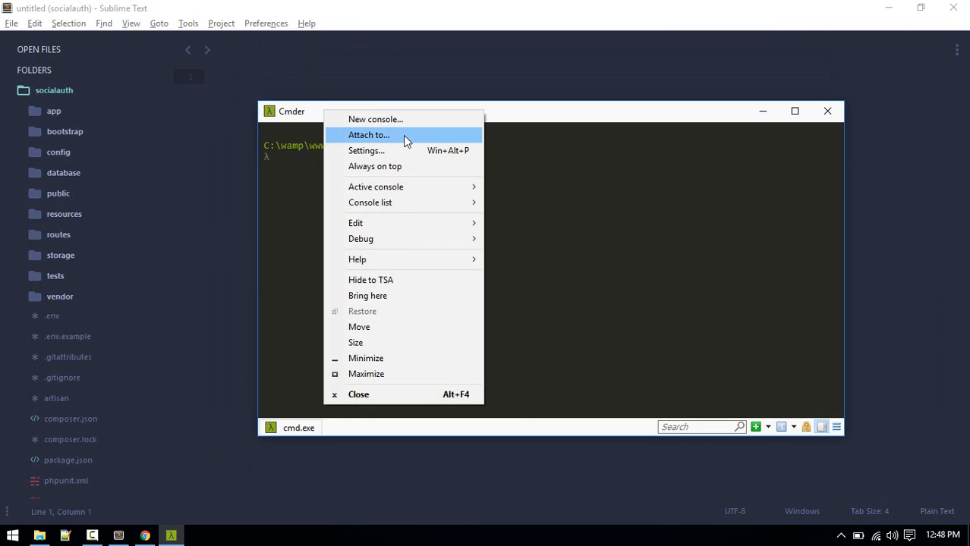
# Attach the Sublime Text window as a Cmder tab, maximize, and return to the cmd.exe tab.
pyautogui.click(369, 134)
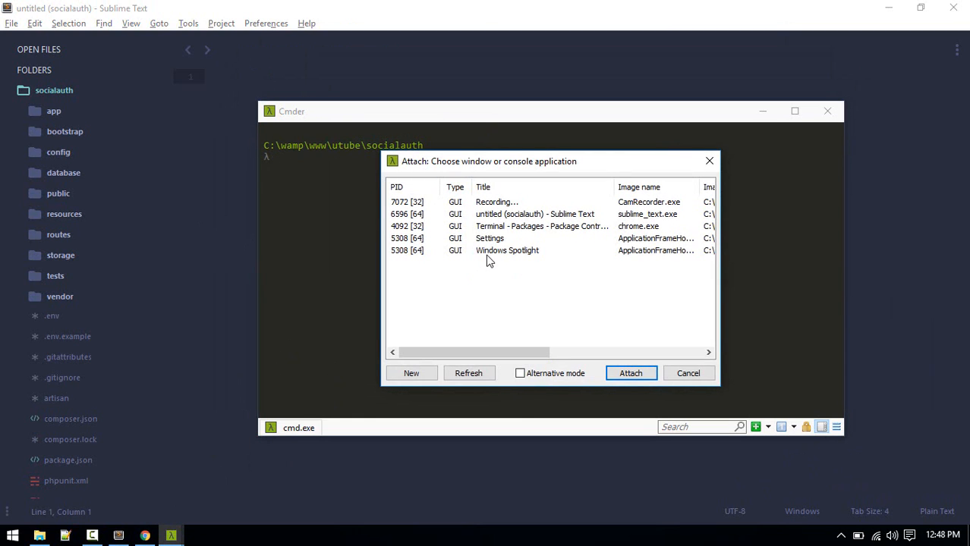
pyautogui.moveTo(506, 236)
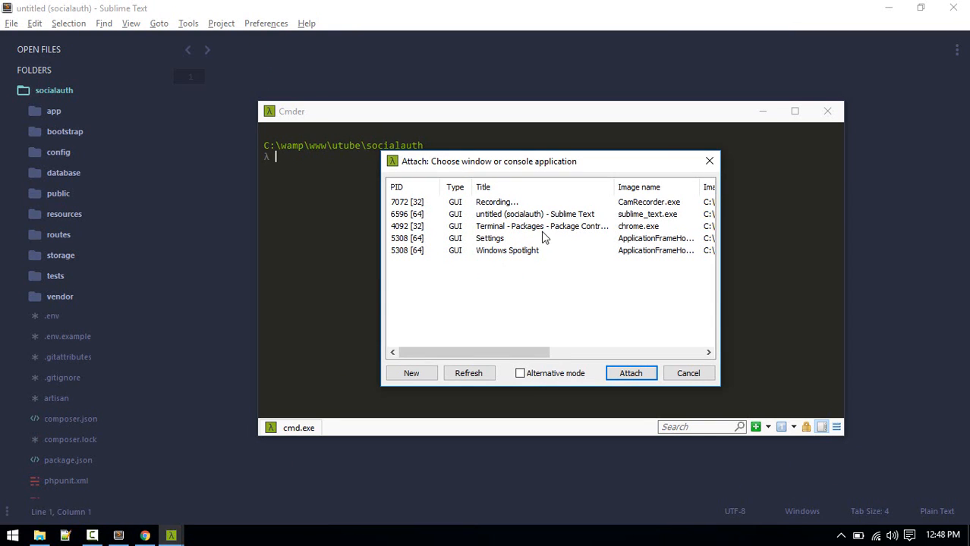
pyautogui.moveTo(553, 227)
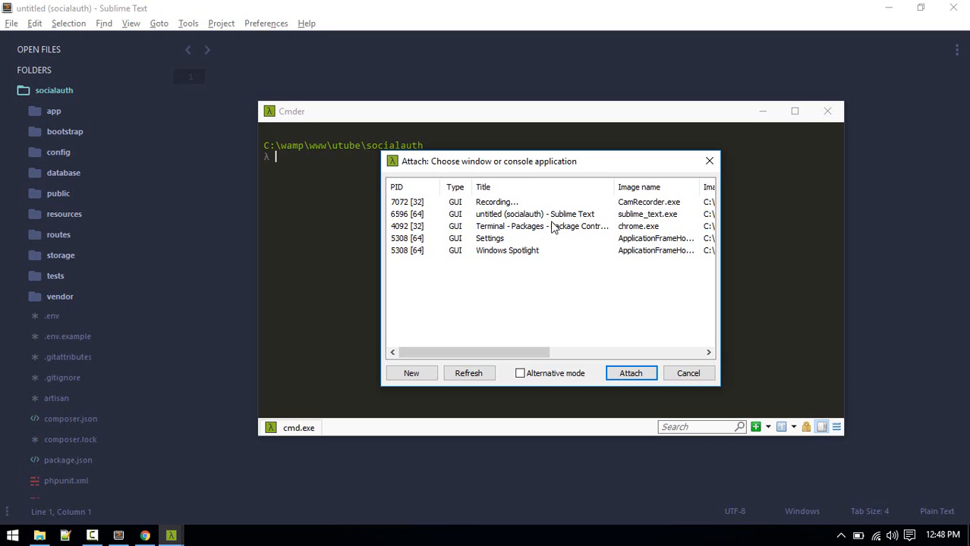
pyautogui.click(534, 214)
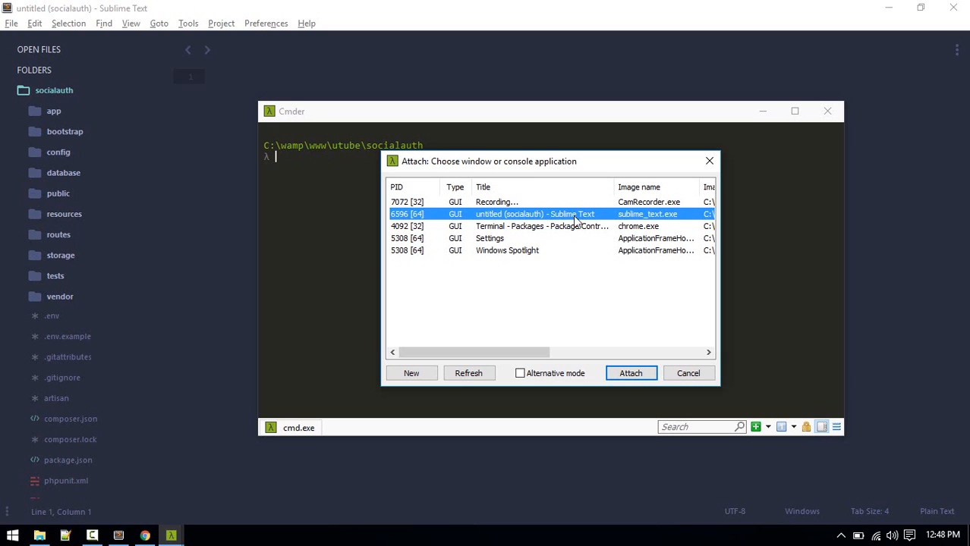
pyautogui.click(630, 373)
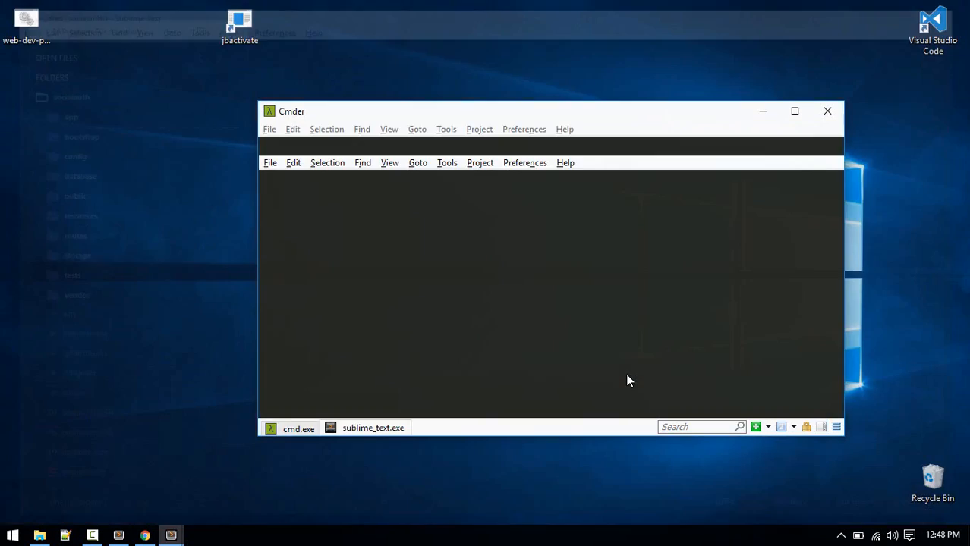
pyautogui.click(795, 111)
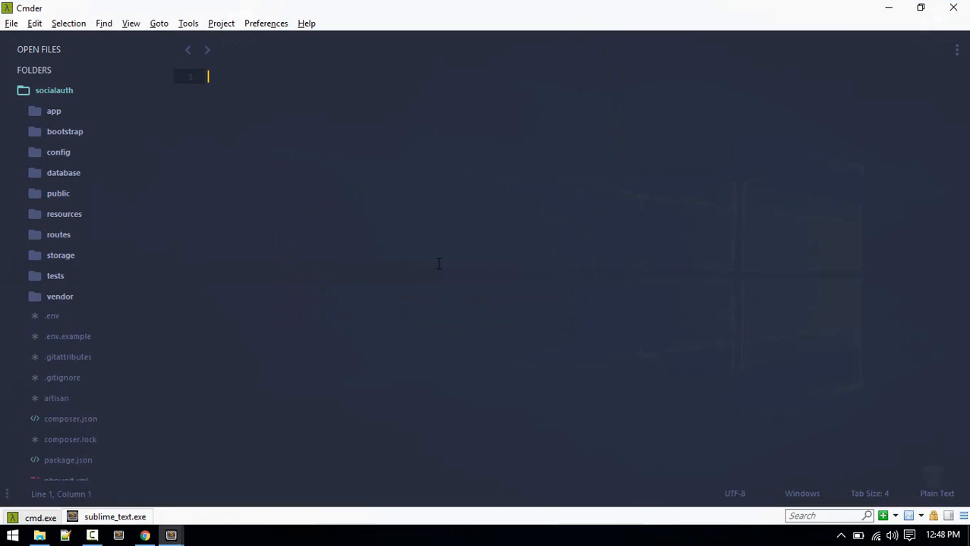
pyautogui.moveTo(115, 516)
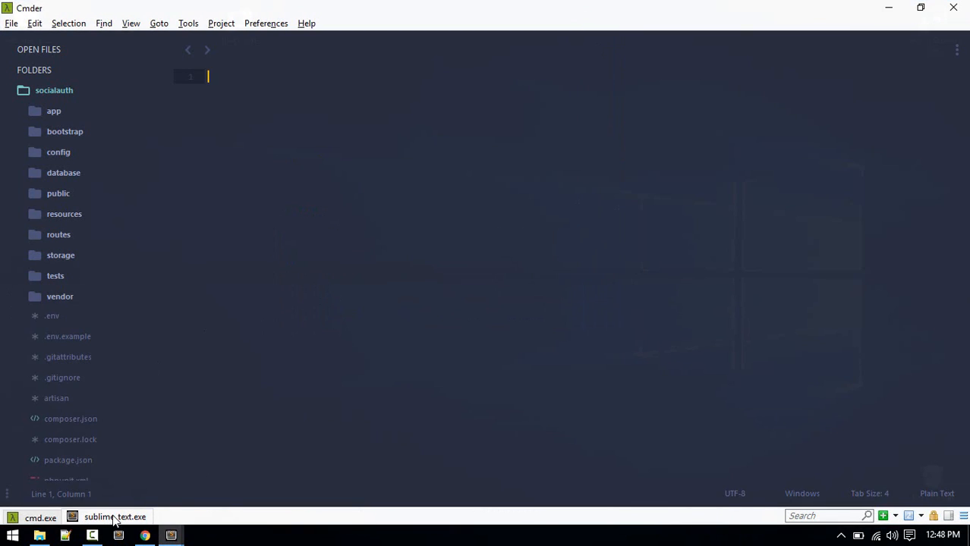
pyautogui.click(40, 516)
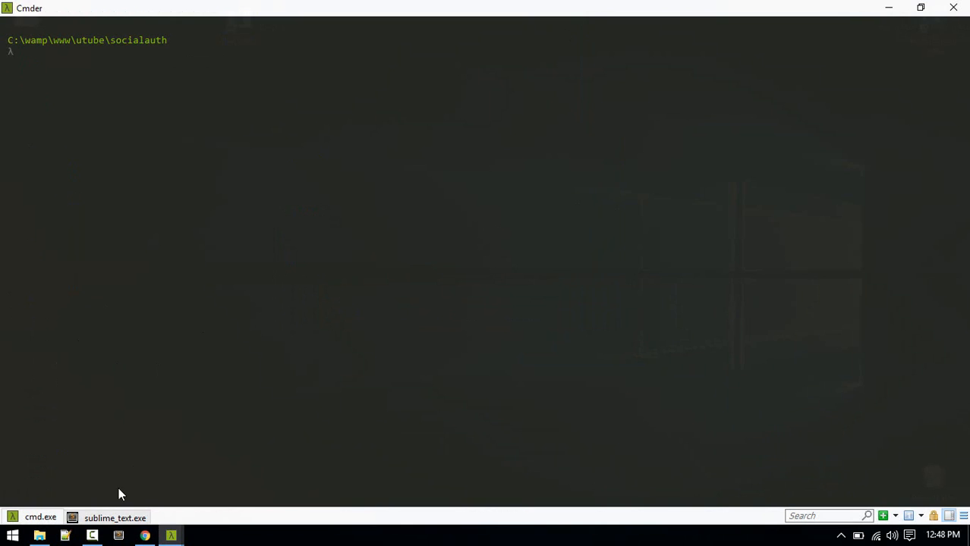
pyautogui.click(116, 516)
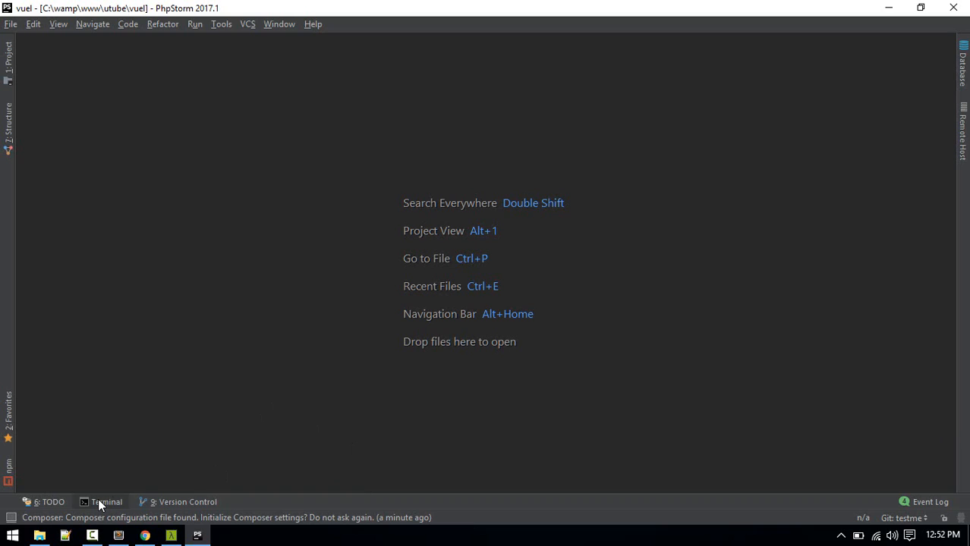
# Show PhpStorm's built-in terminal for vuel, then bring up File Explorer.
pyautogui.click(106, 500)
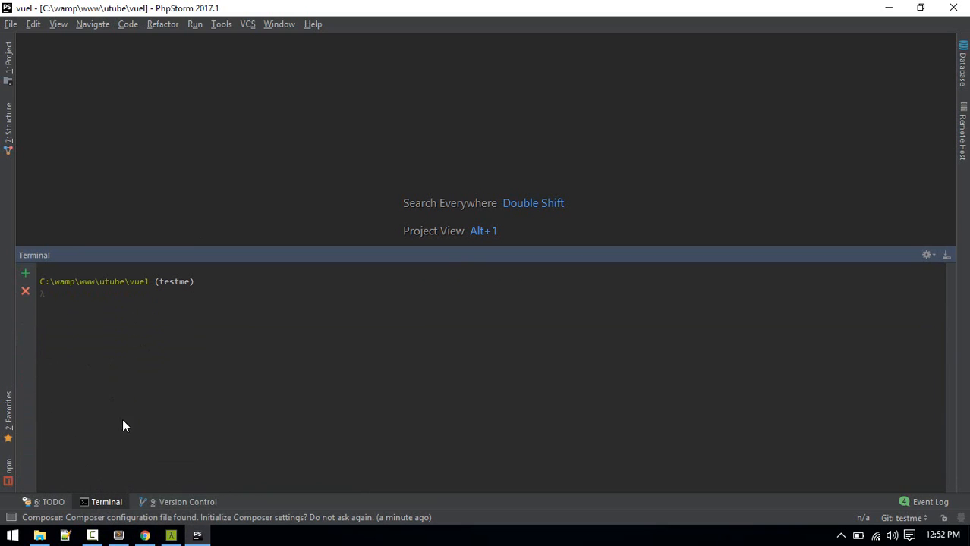
pyautogui.moveTo(110, 443)
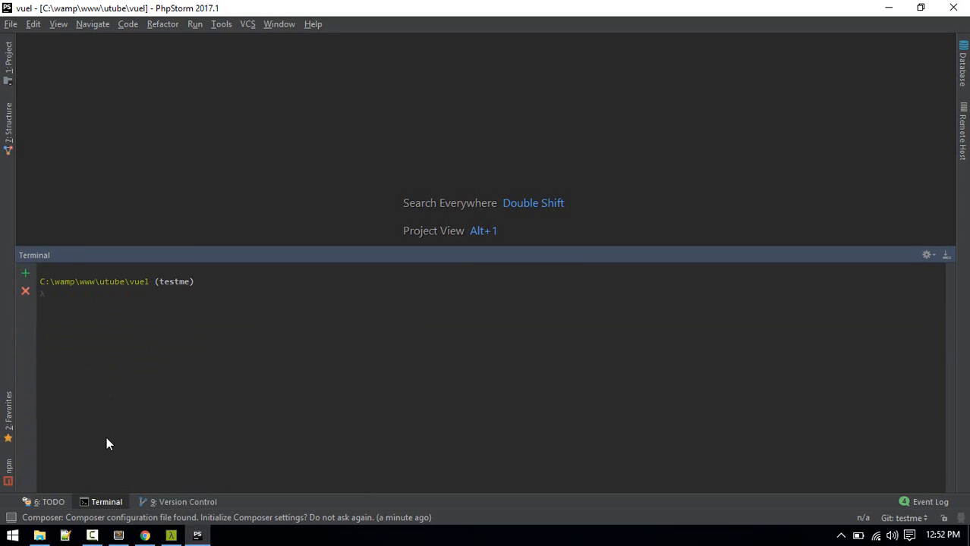
pyautogui.click(39, 537)
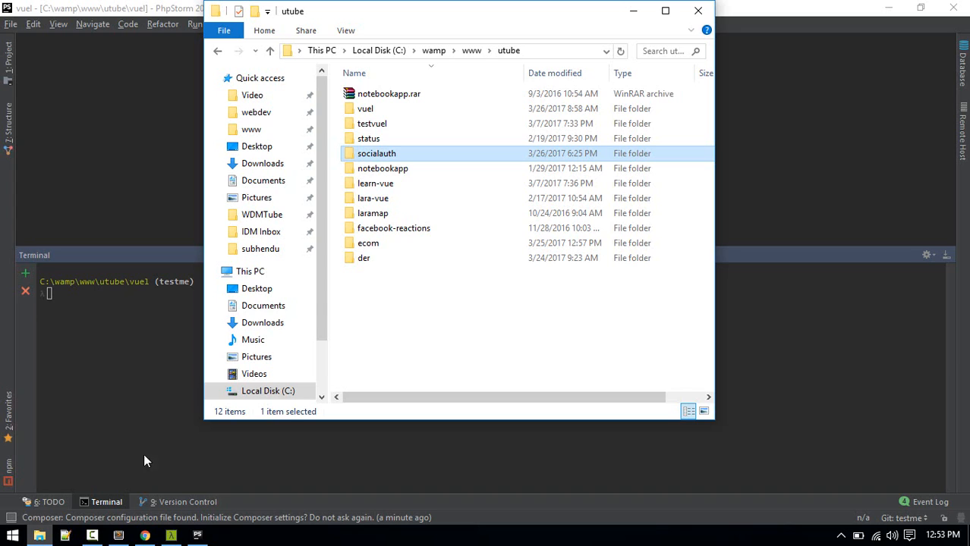
# From This PC Properties, reach Advanced system settings and the Environment Variables dialog.
pyautogui.click(250, 270)
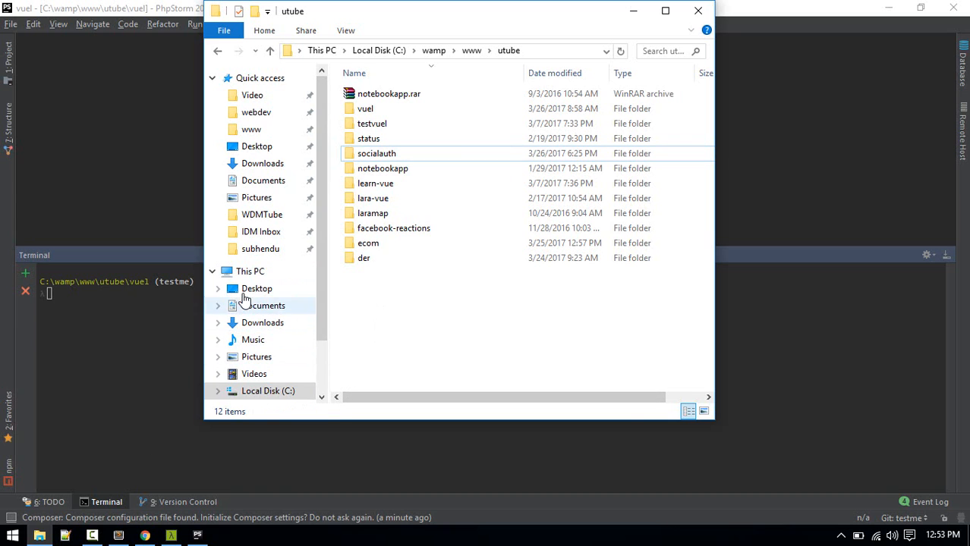
pyautogui.rightClick(248, 270)
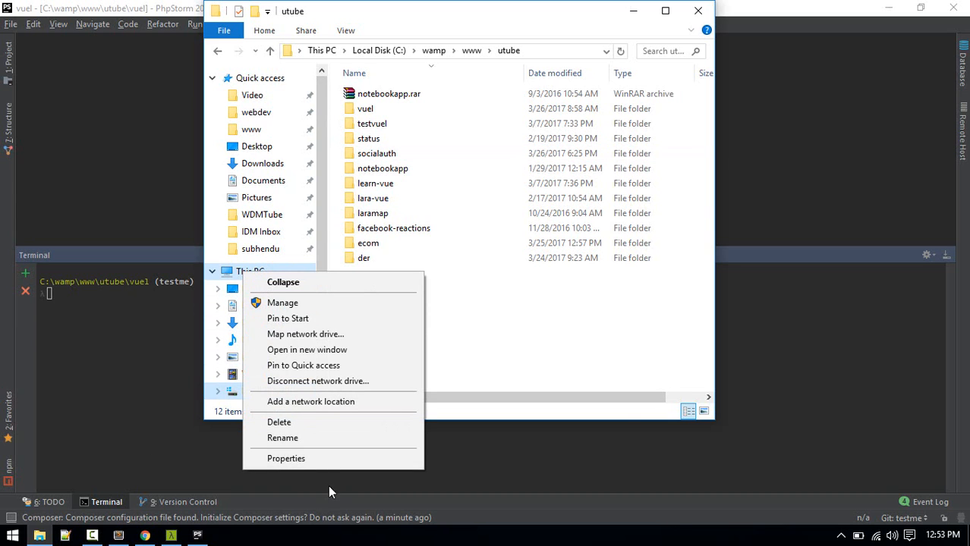
pyautogui.click(285, 458)
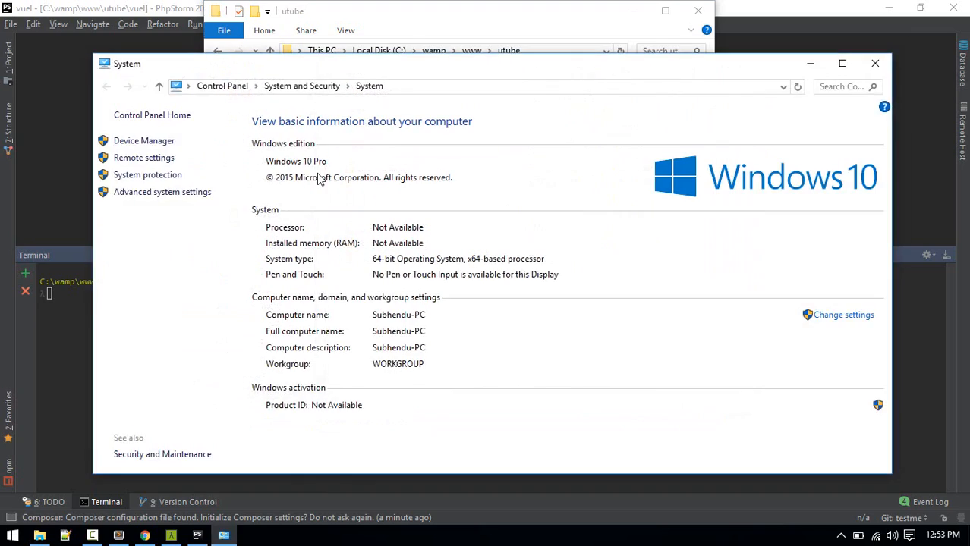
pyautogui.click(160, 191)
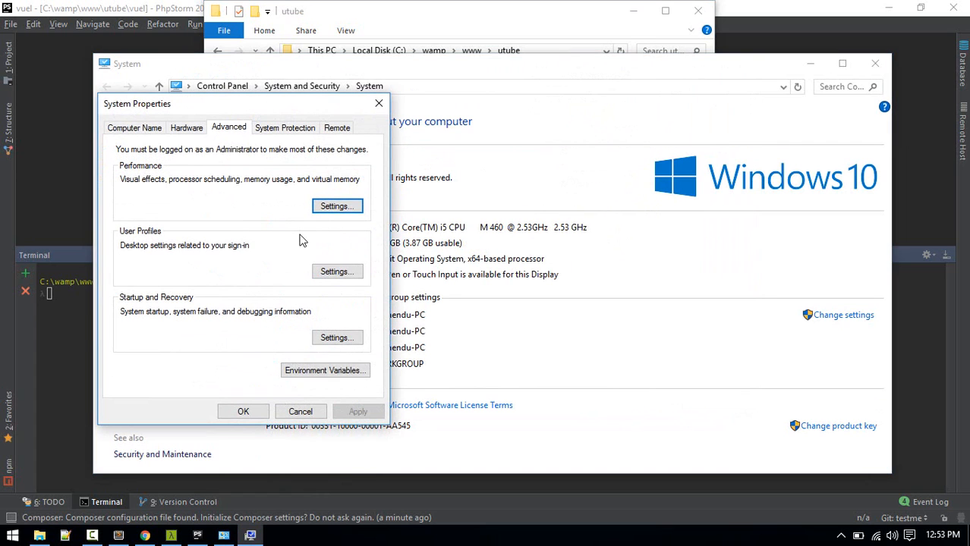
pyautogui.click(325, 370)
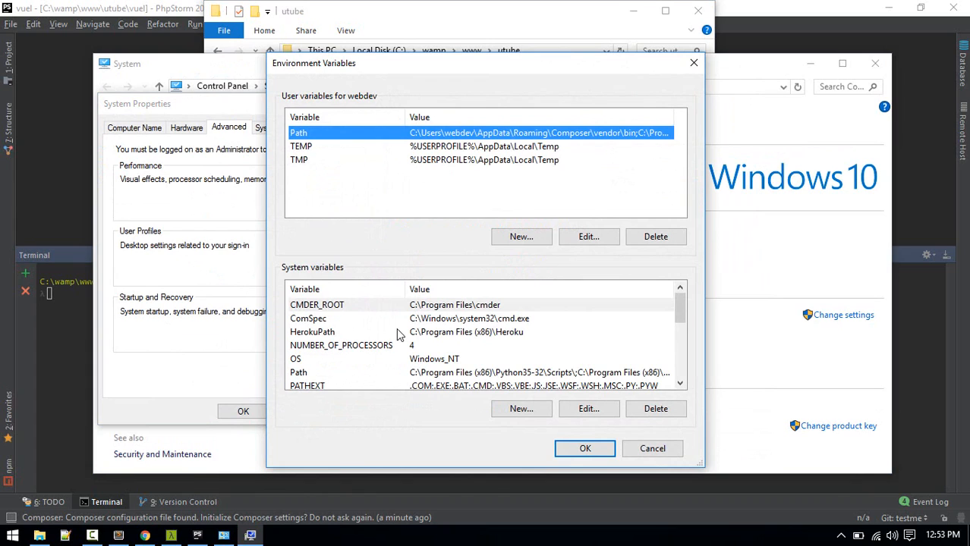
# Create a new system variable named CMDER_ROOT and start entering its value.
pyautogui.click(341, 303)
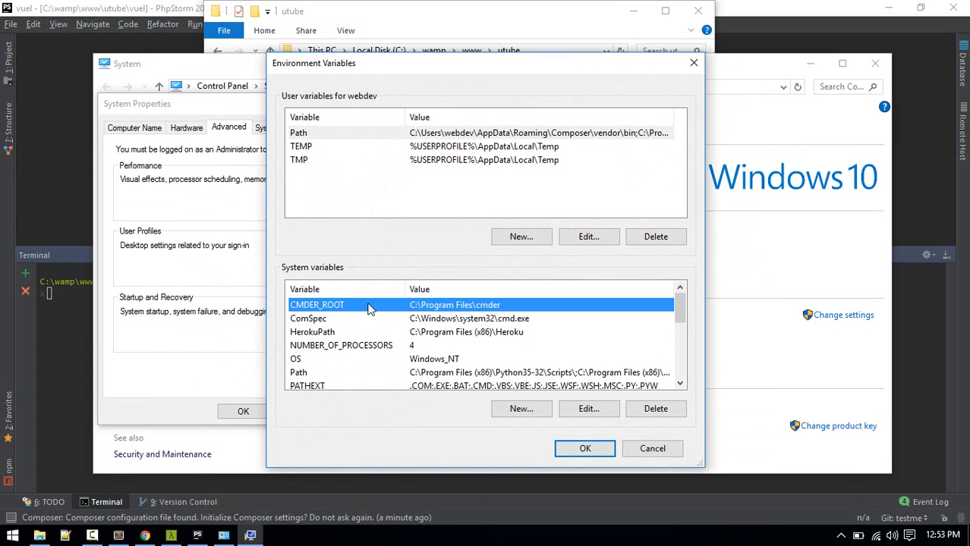
pyautogui.moveTo(359, 443)
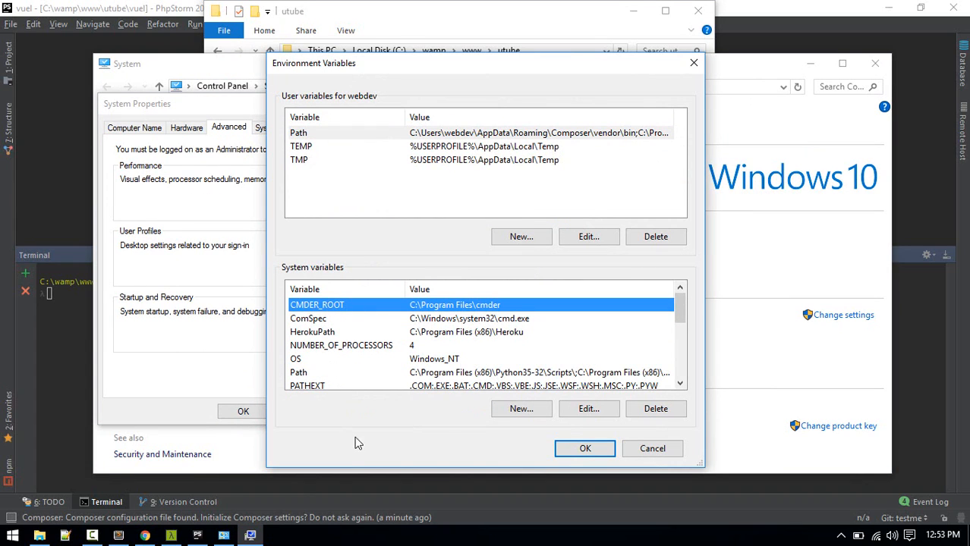
pyautogui.click(521, 408)
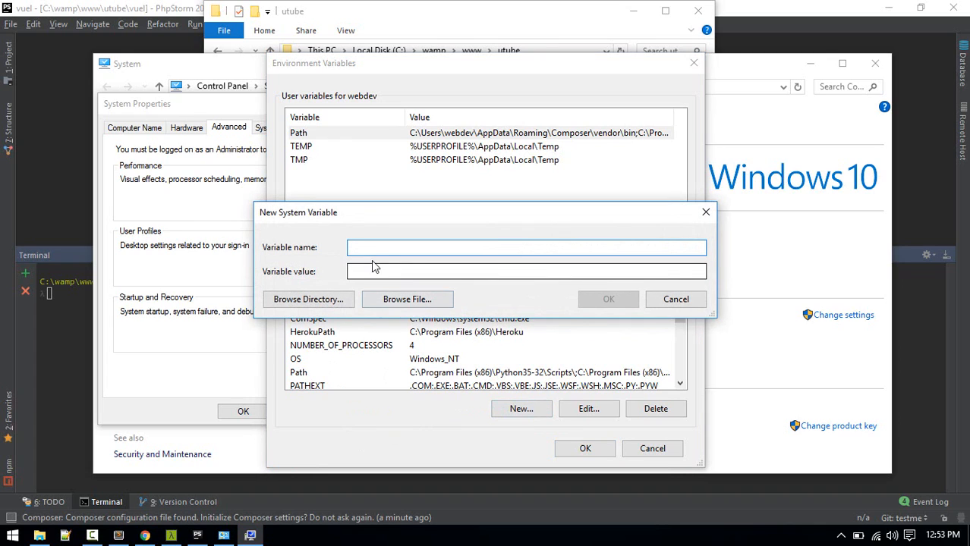
pyautogui.write('CM')
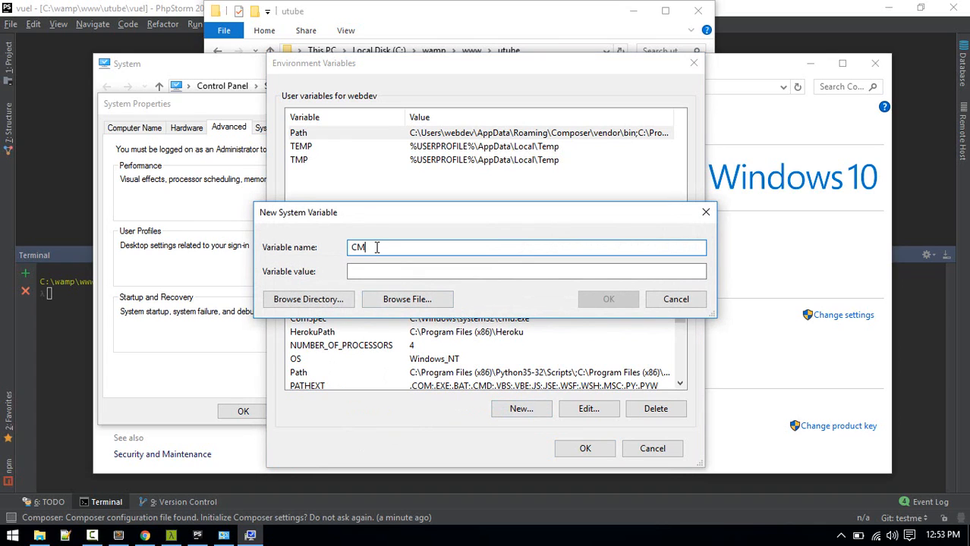
pyautogui.write('DER')
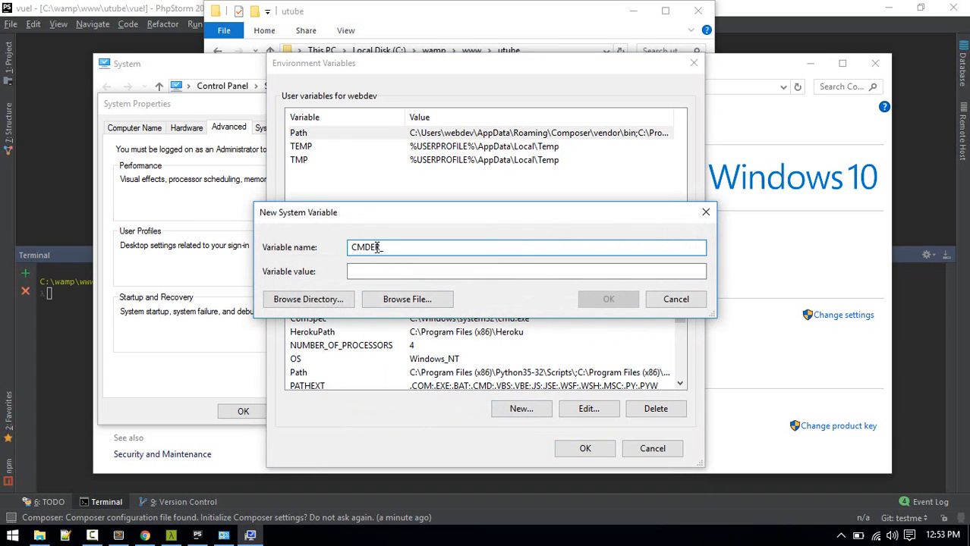
pyautogui.write('_ROOT')
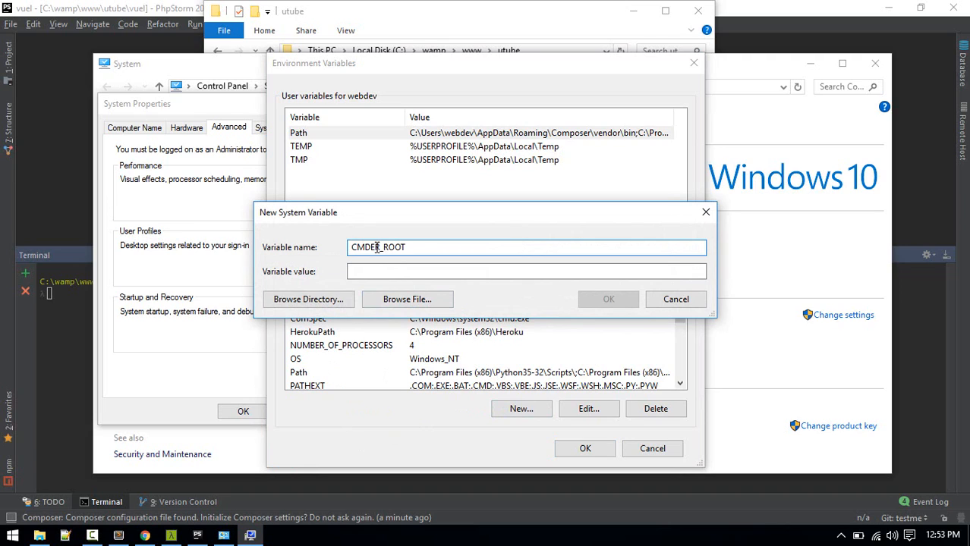
pyautogui.click(527, 270)
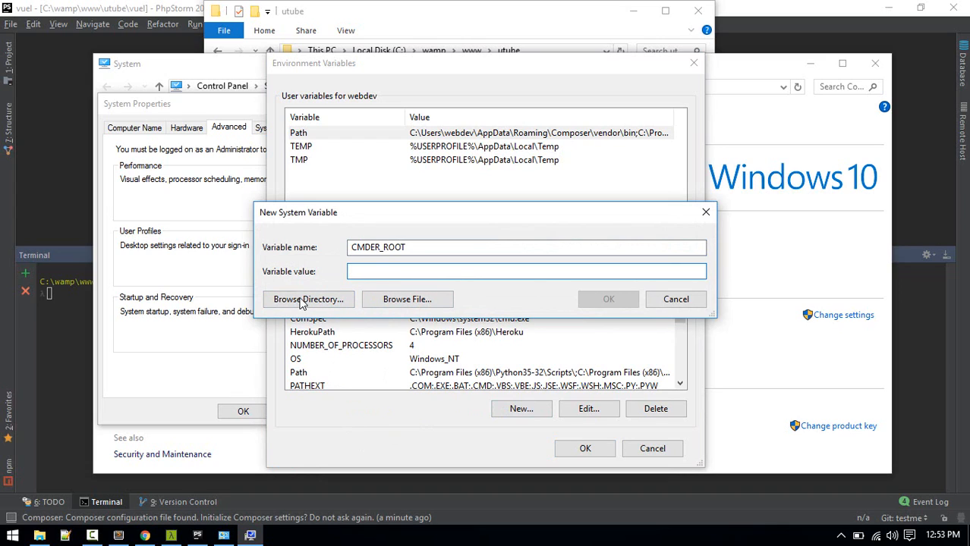
pyautogui.click(308, 299)
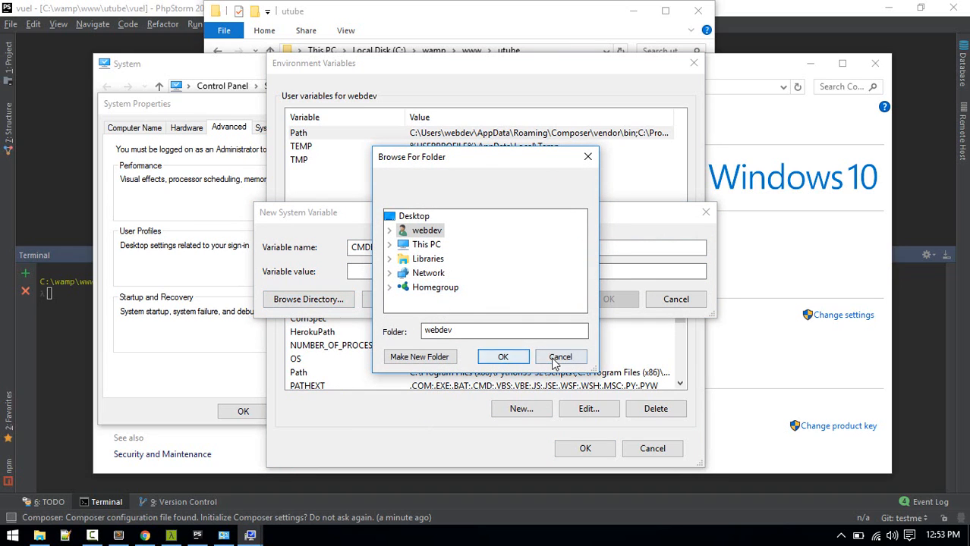
pyautogui.click(560, 356)
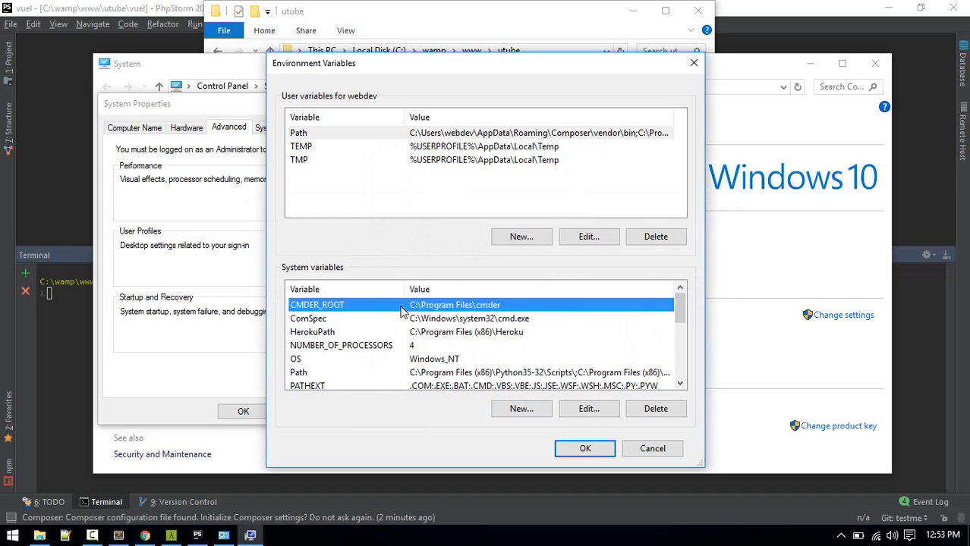
# Set CMDER_ROOT's value to C:\Program Files\cmder, removing the added Cmder.exe, and confirm all dialogs.
pyautogui.click(588, 408)
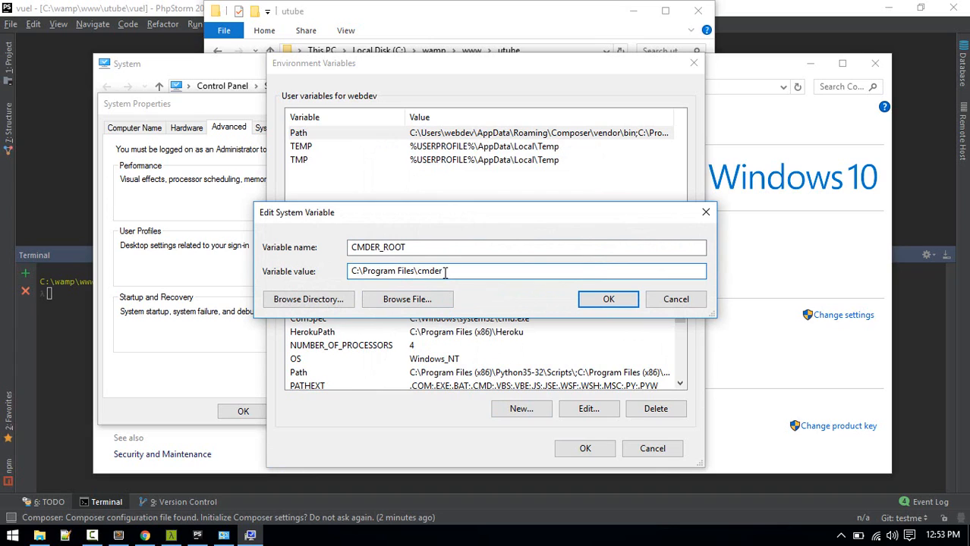
pyautogui.doubleClick(429, 270)
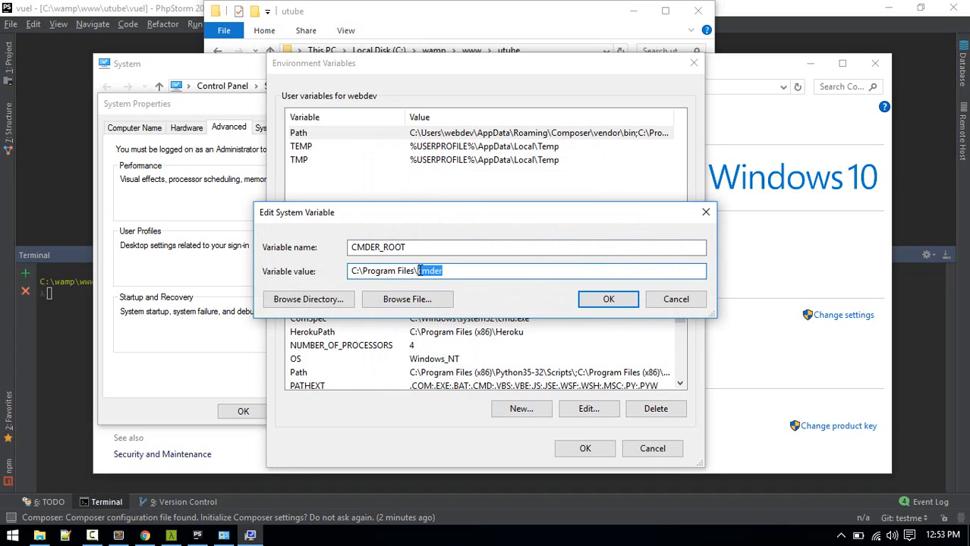
pyautogui.click(452, 270)
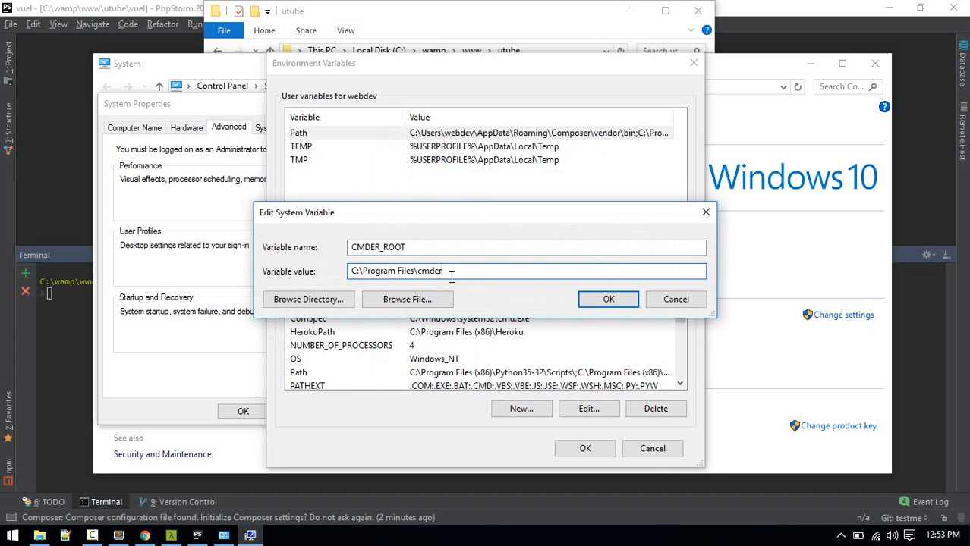
pyautogui.write('\\CM')
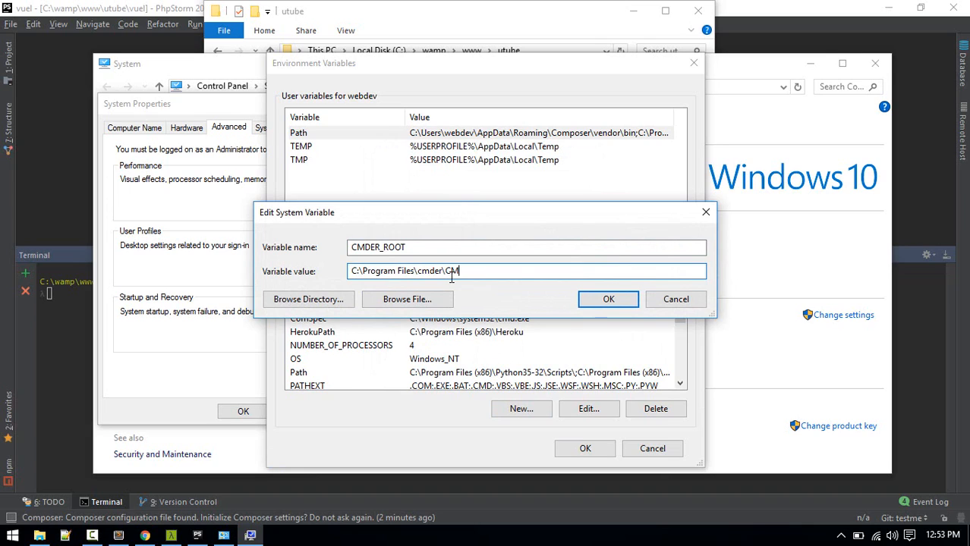
pyautogui.write('mder.e')
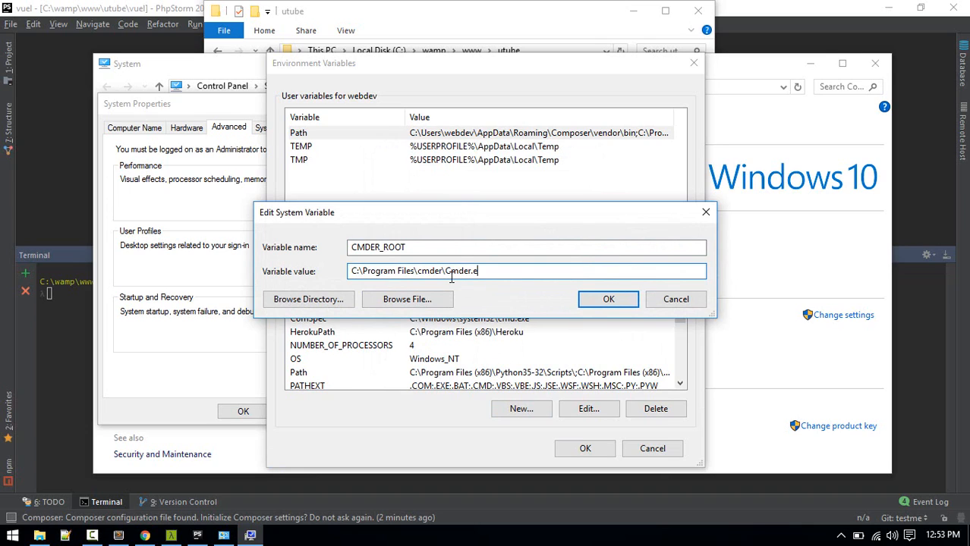
pyautogui.write('xe')
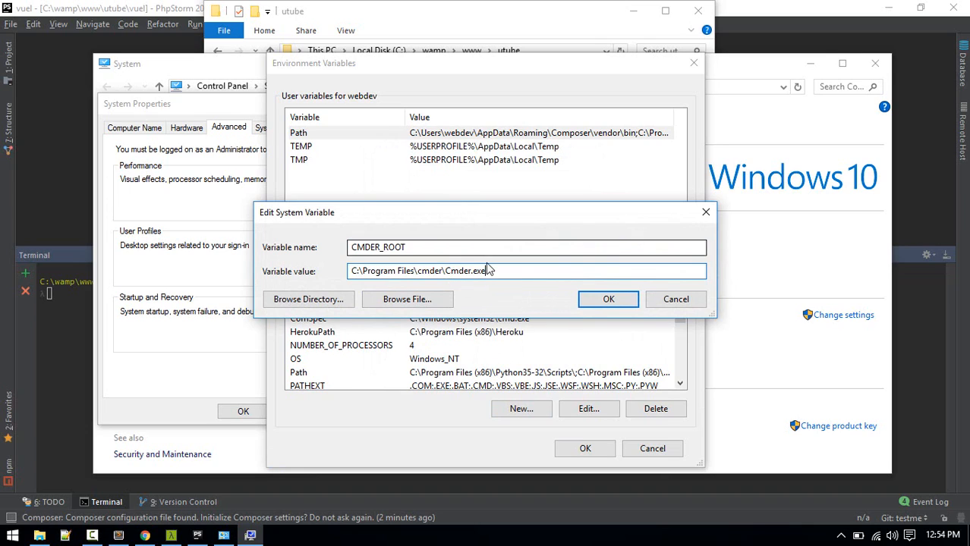
pyautogui.doubleClick(463, 270)
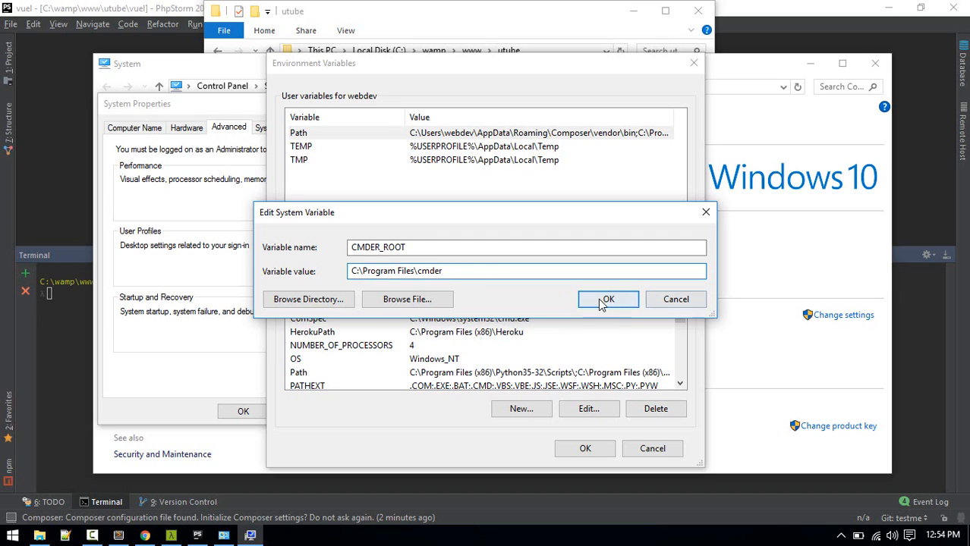
pyautogui.click(609, 299)
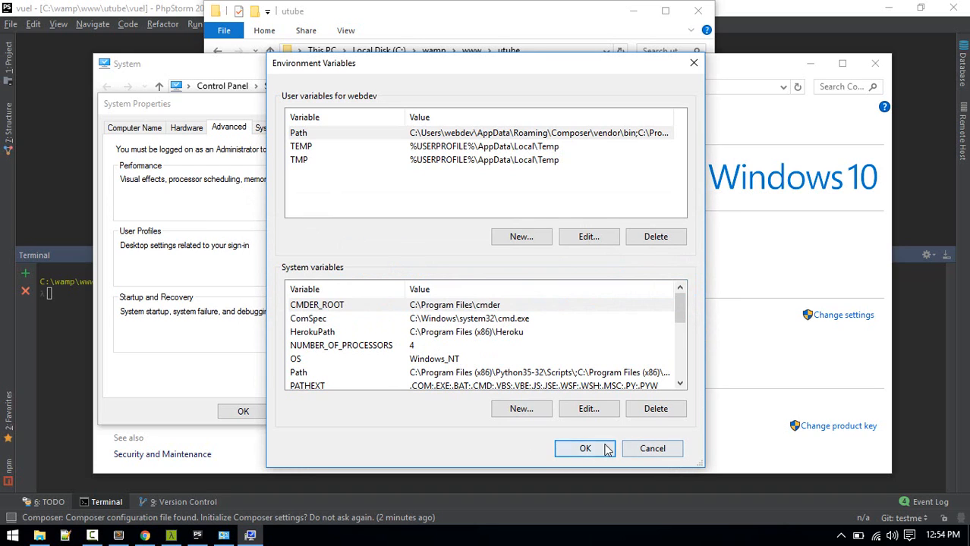
pyautogui.click(584, 449)
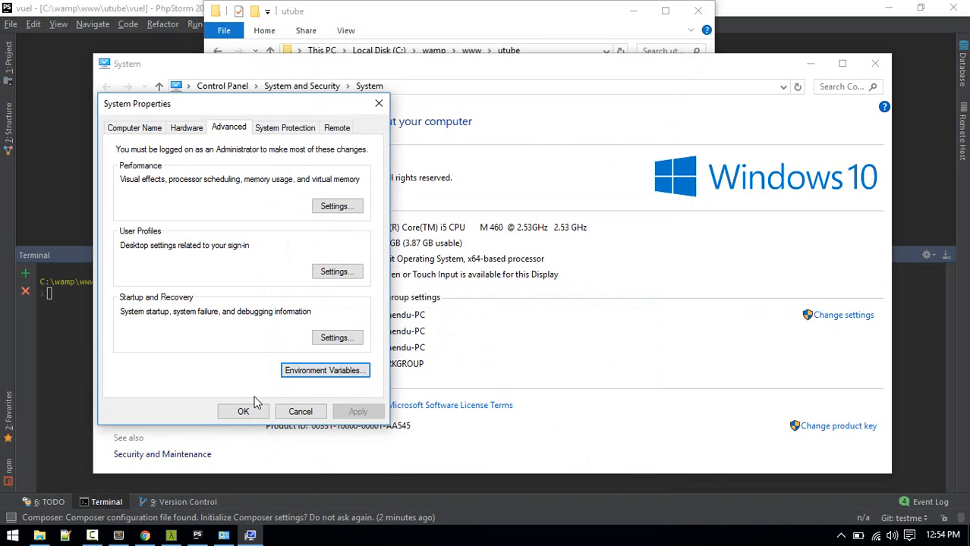
pyautogui.click(243, 411)
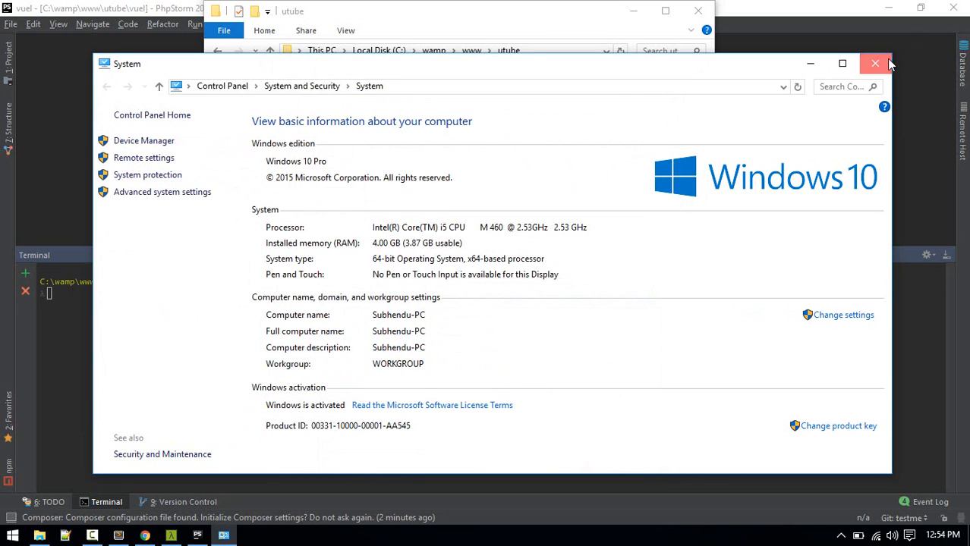
# In PhpStorm Settings, search 'terminal' and focus the Tools > Terminal shell path for %CMDER_ROOT%\vendor\init.bat.
pyautogui.click(874, 64)
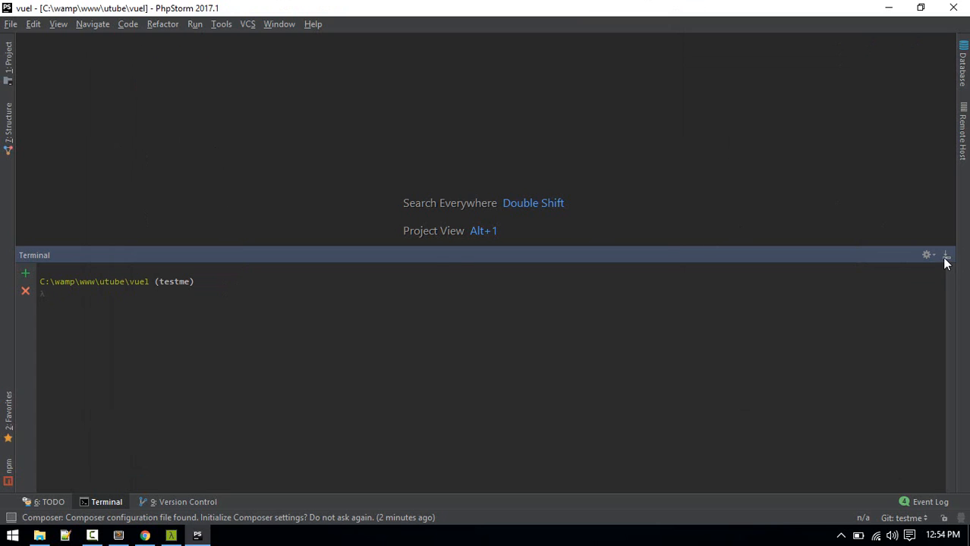
pyautogui.click(946, 255)
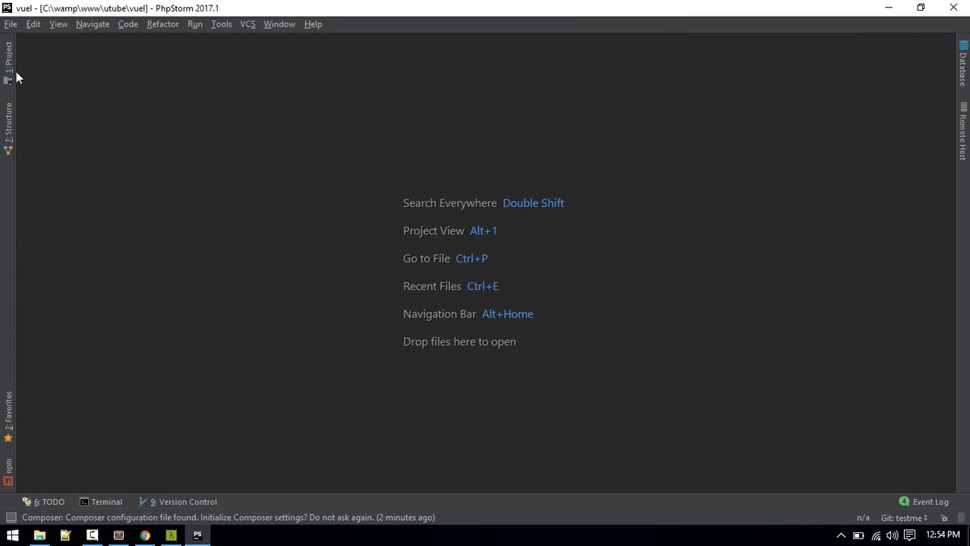
pyautogui.click(10, 25)
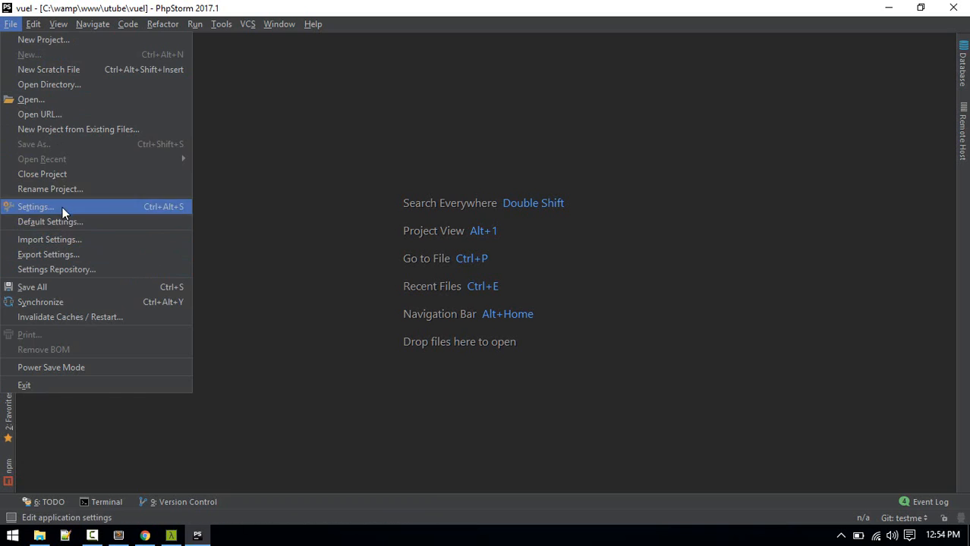
pyautogui.click(33, 206)
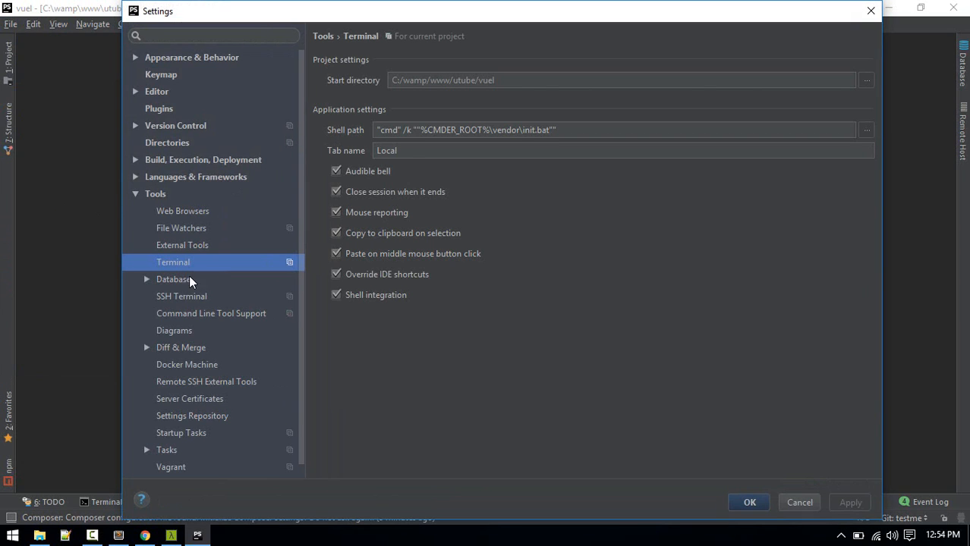
pyautogui.click(213, 35)
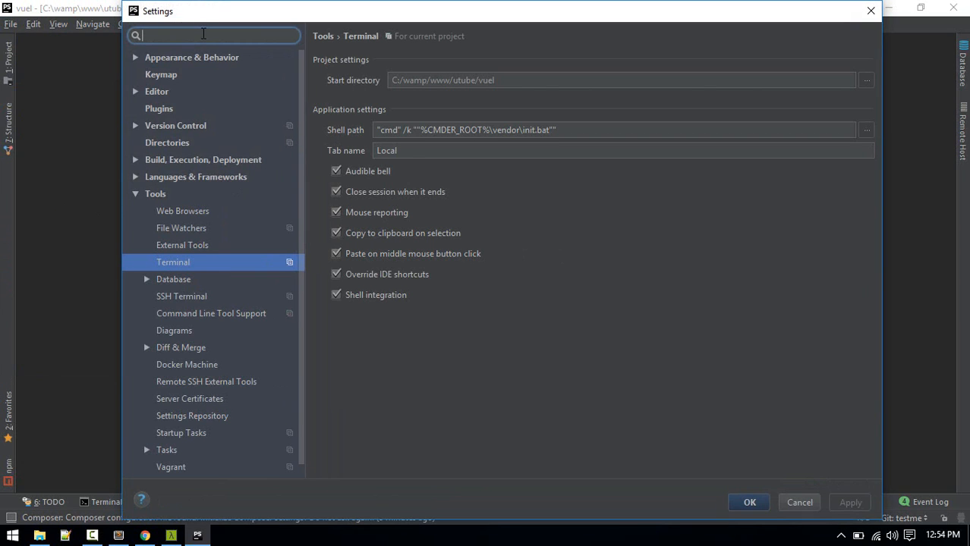
pyautogui.write('terminal')
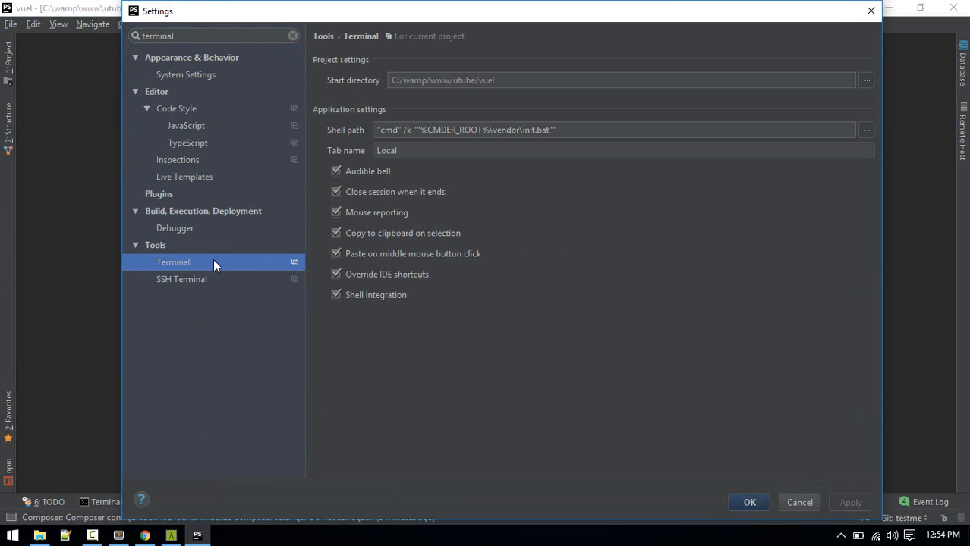
pyautogui.moveTo(591, 145)
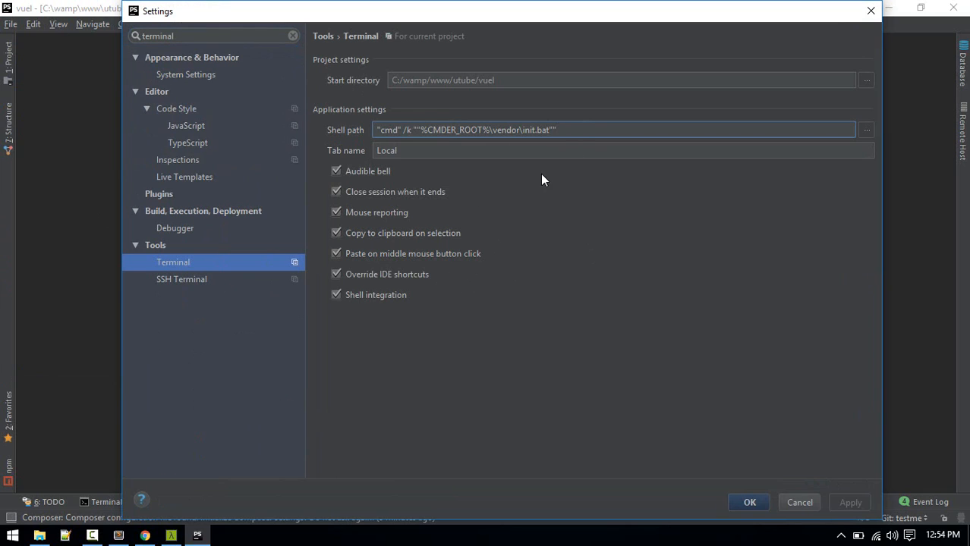
pyautogui.click(569, 130)
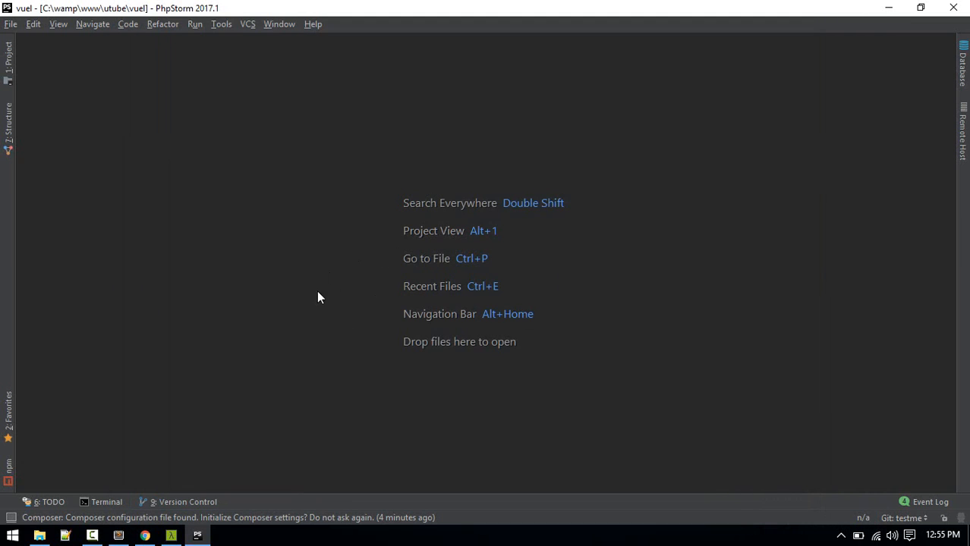
# Reopen PhpStorm's terminal so a Cmder-style session starts in the vuel project.
pyautogui.click(106, 501)
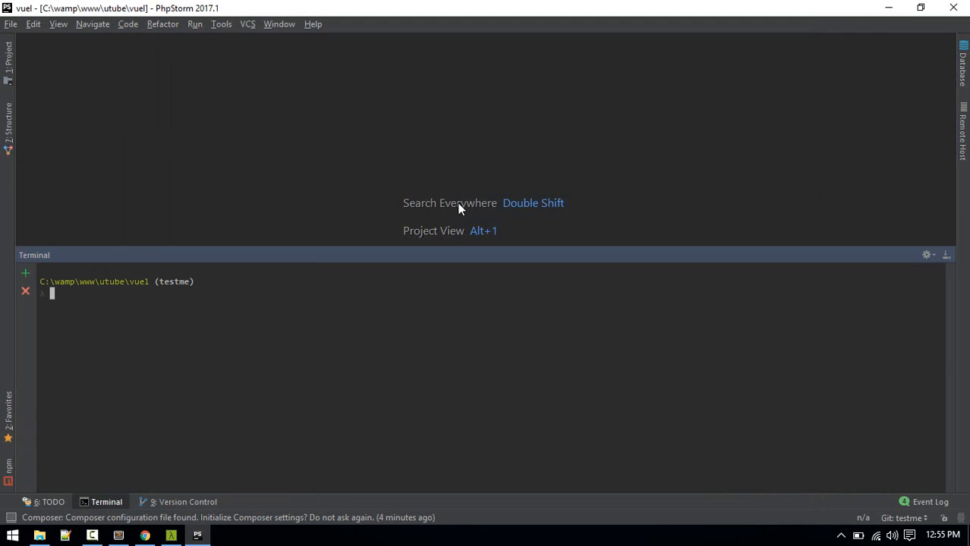
pyautogui.moveTo(124, 277)
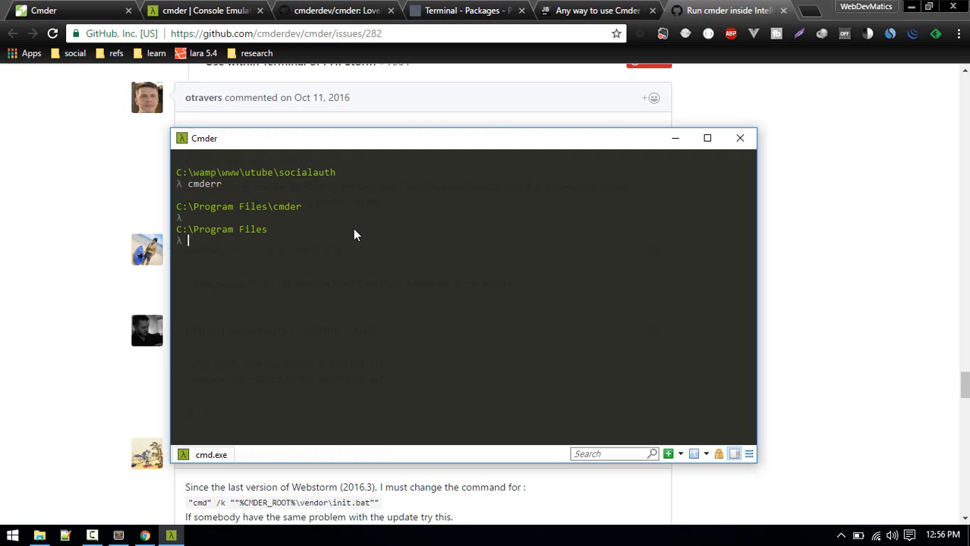
pyautogui.moveTo(307, 244)
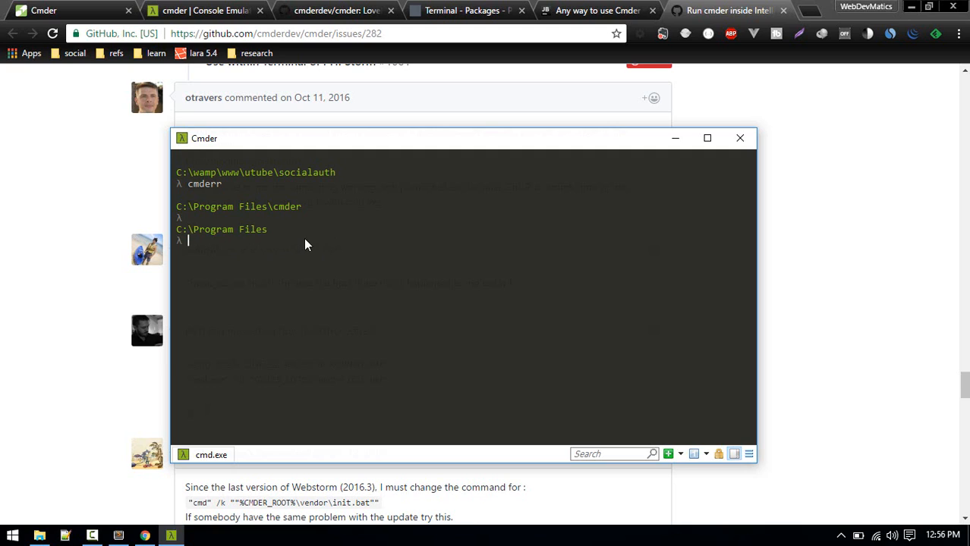
pyautogui.moveTo(240, 256)
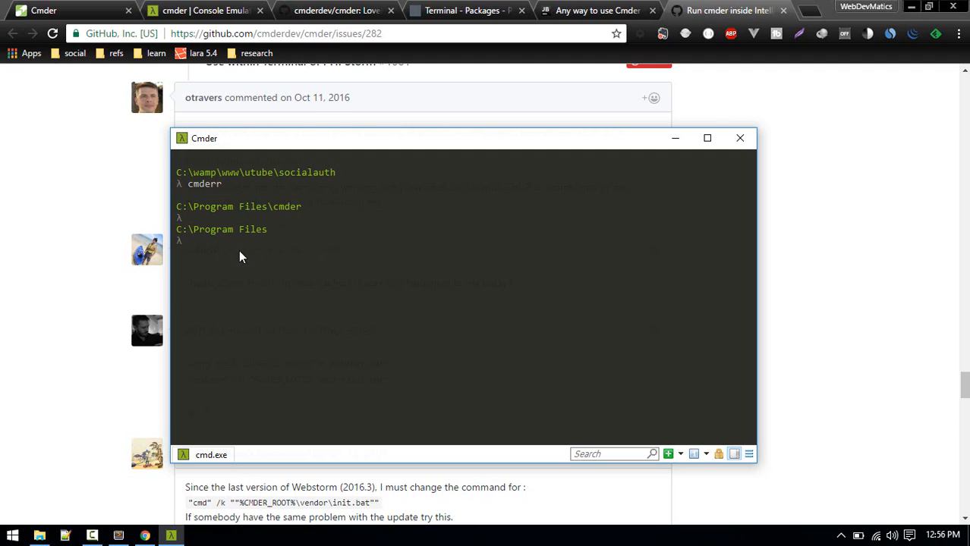
# Move the Cmder console to the C:\ root and list its contents with ls.
pyautogui.doubleClick(285, 207)
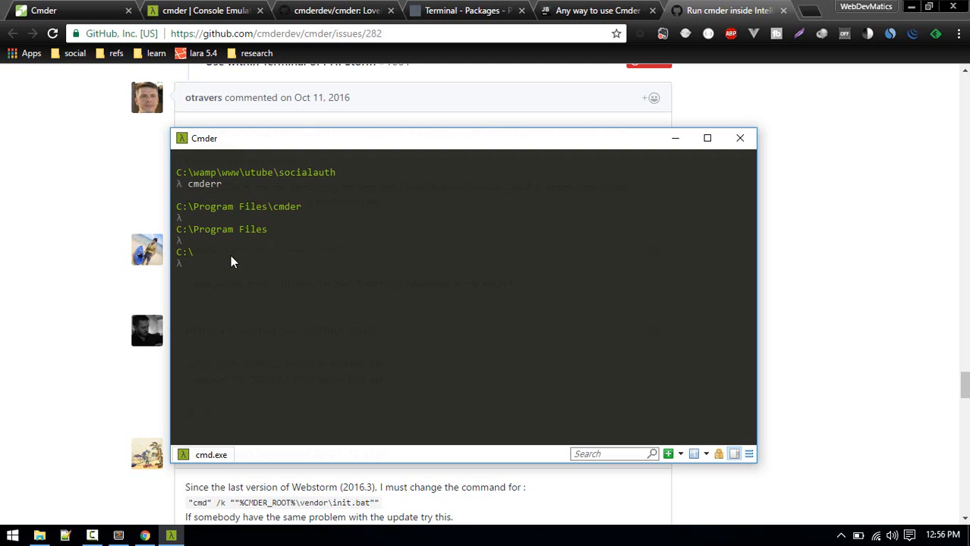
pyautogui.moveTo(231, 274)
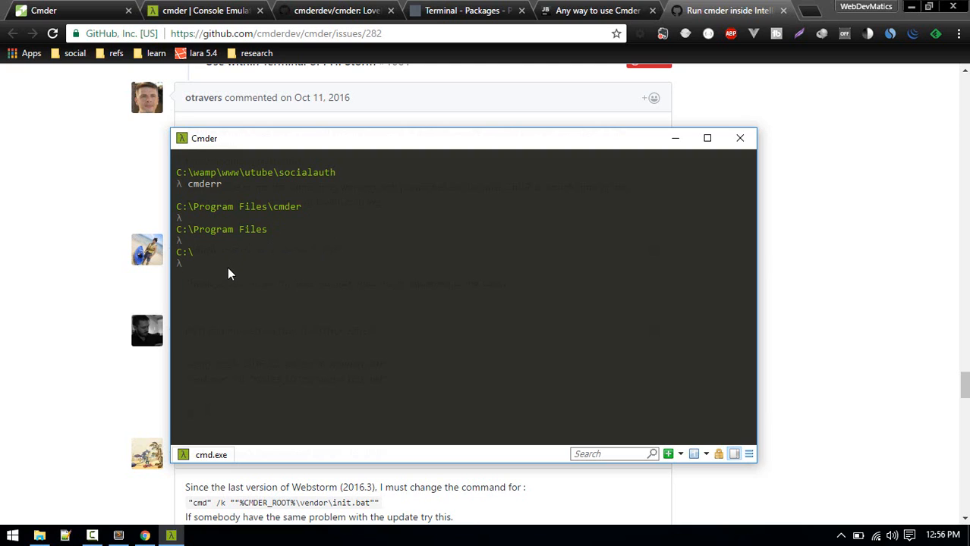
pyautogui.write('ls')
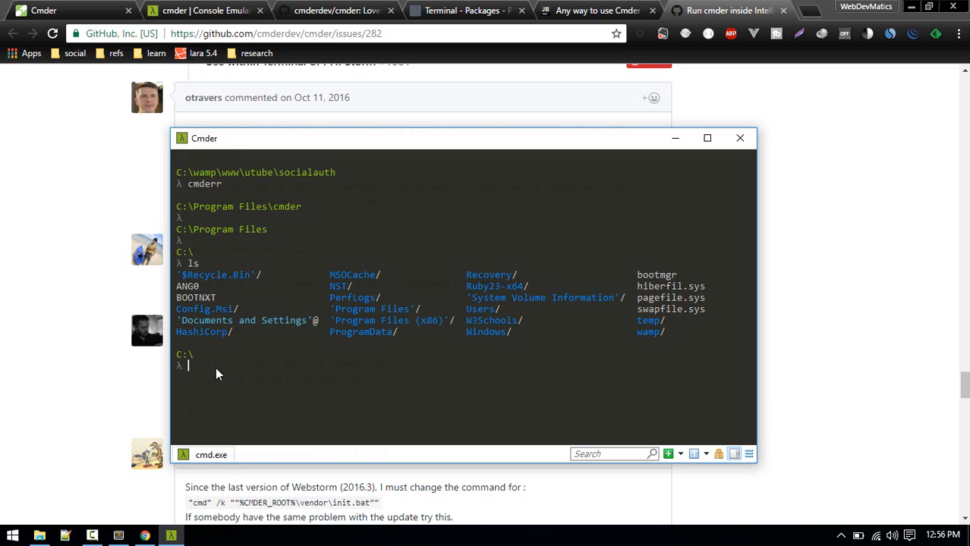
pyautogui.moveTo(221, 401)
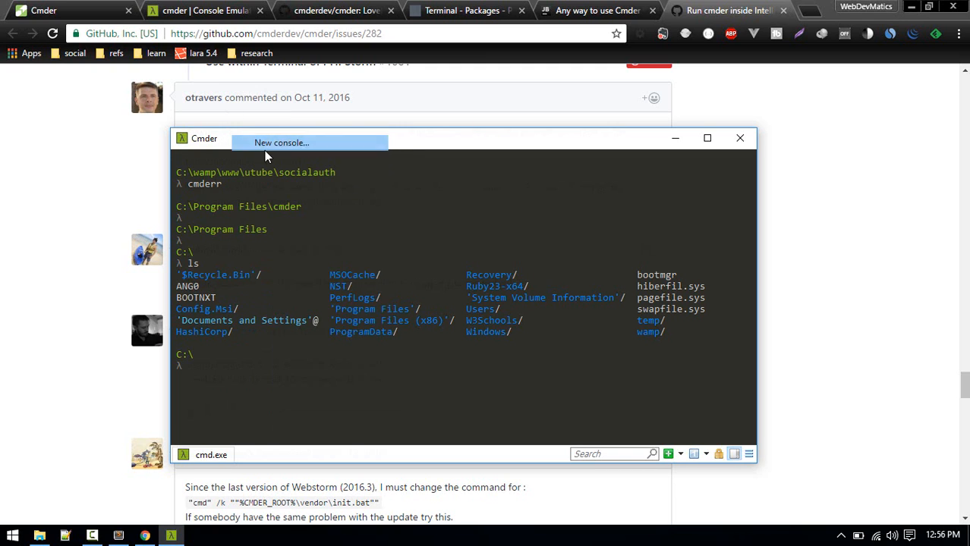
# Start New console..., cancel the ConEmu dialog, and drag the Cmder window higher on screen.
pyautogui.click(283, 142)
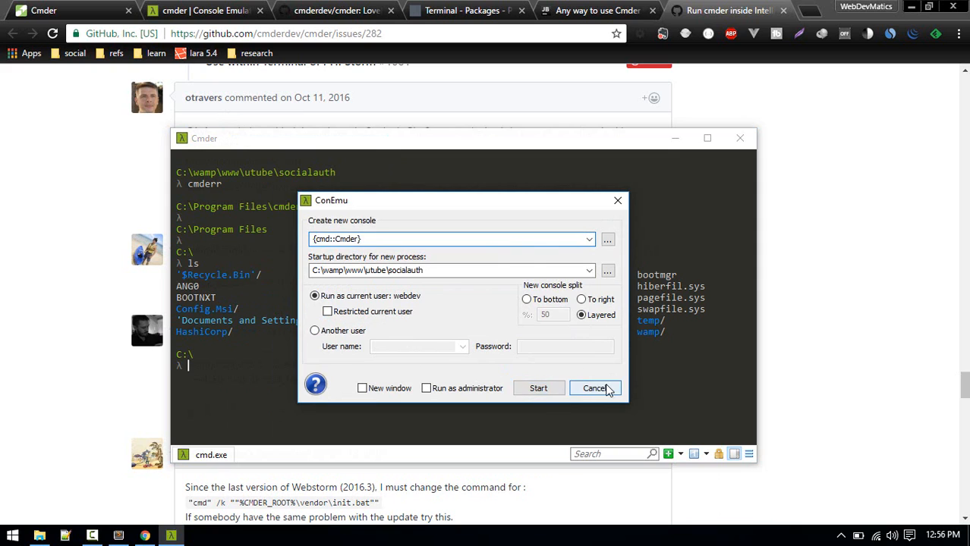
pyautogui.click(595, 388)
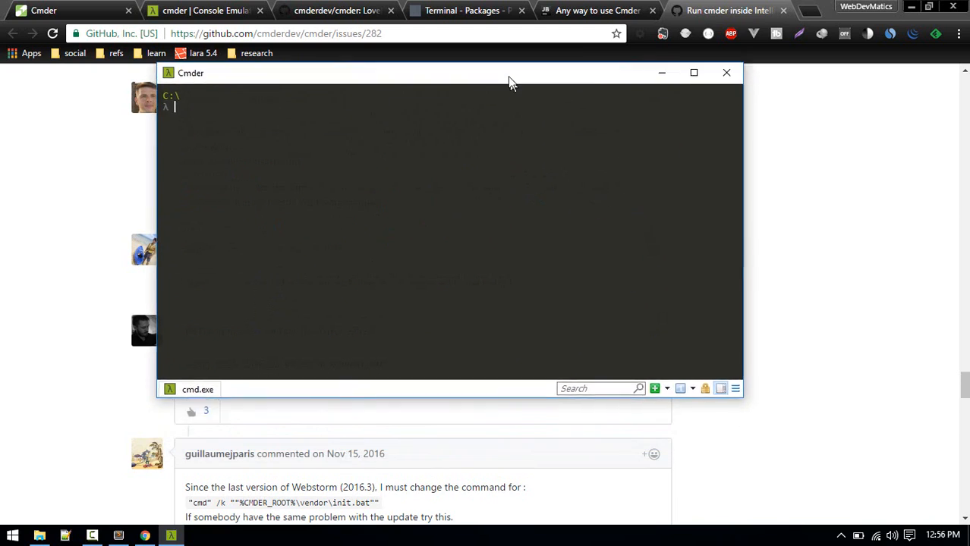
pyautogui.moveTo(513, 82); pyautogui.dragTo(455, 79)
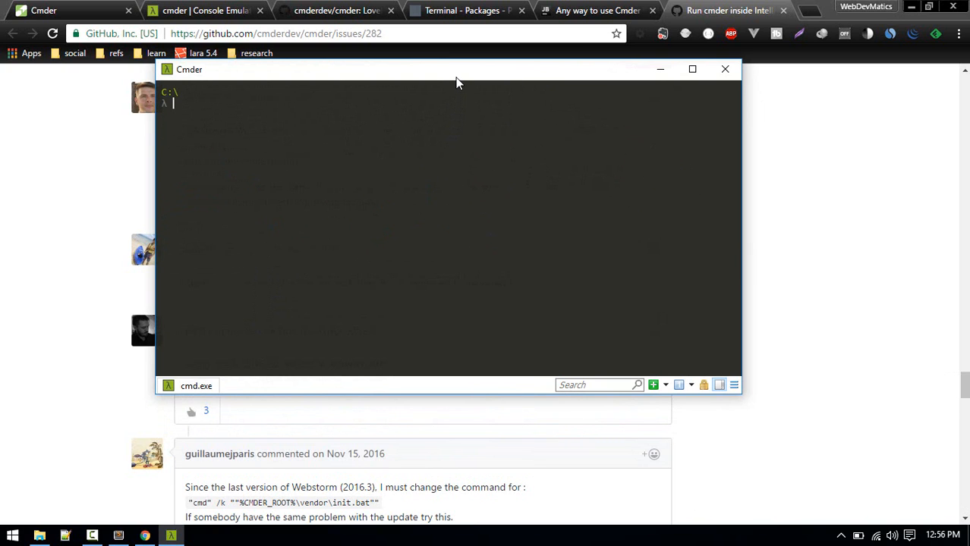